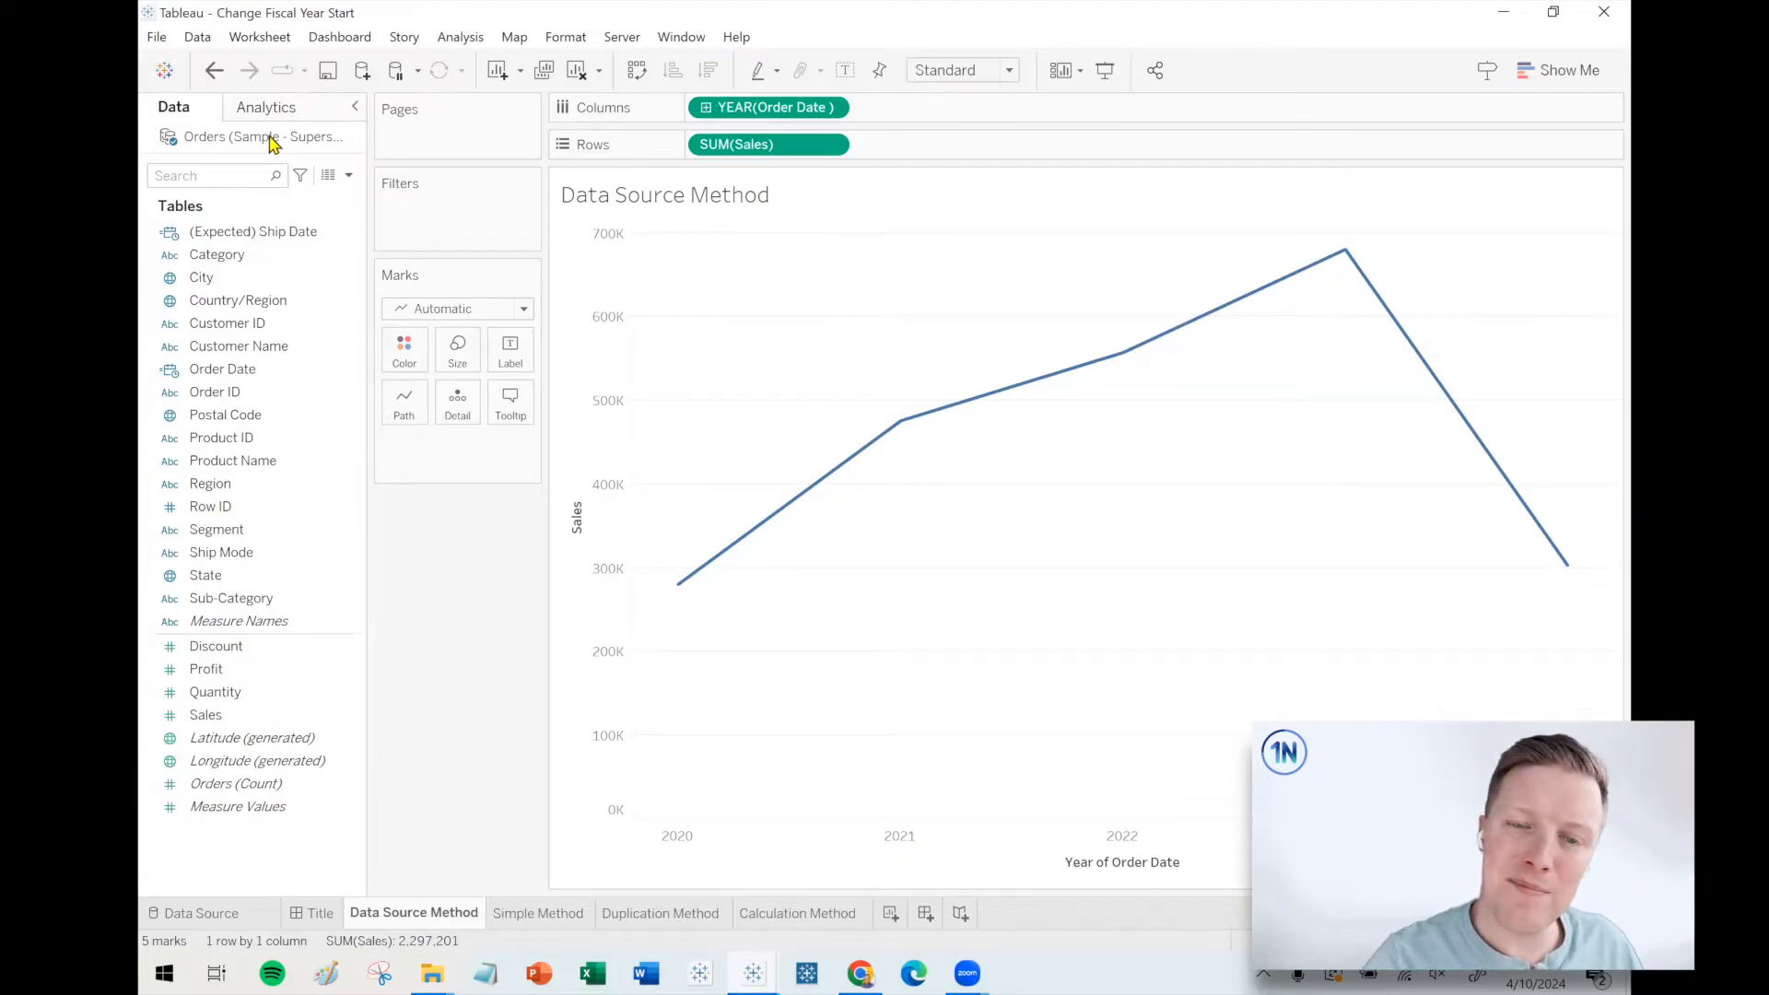
# Step: Change the default fiscal year start month in the Orders data source's date properties
pyautogui.rightClick(260, 136)
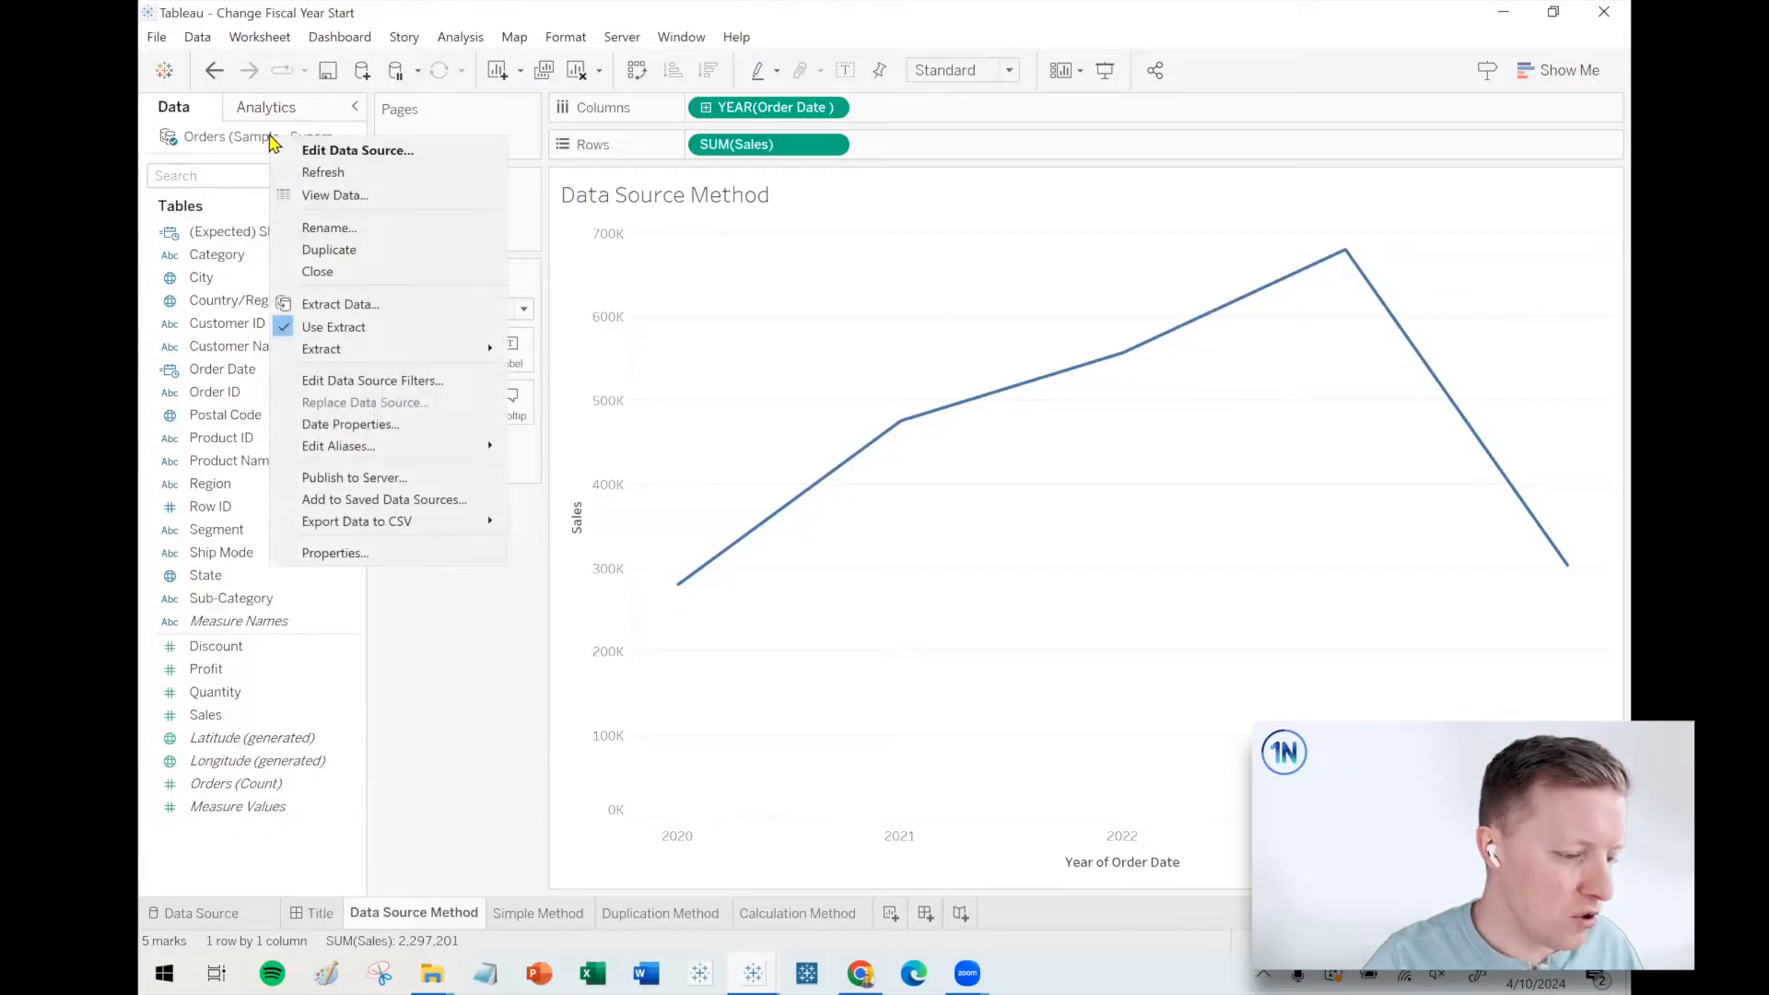
pyautogui.click(350, 423)
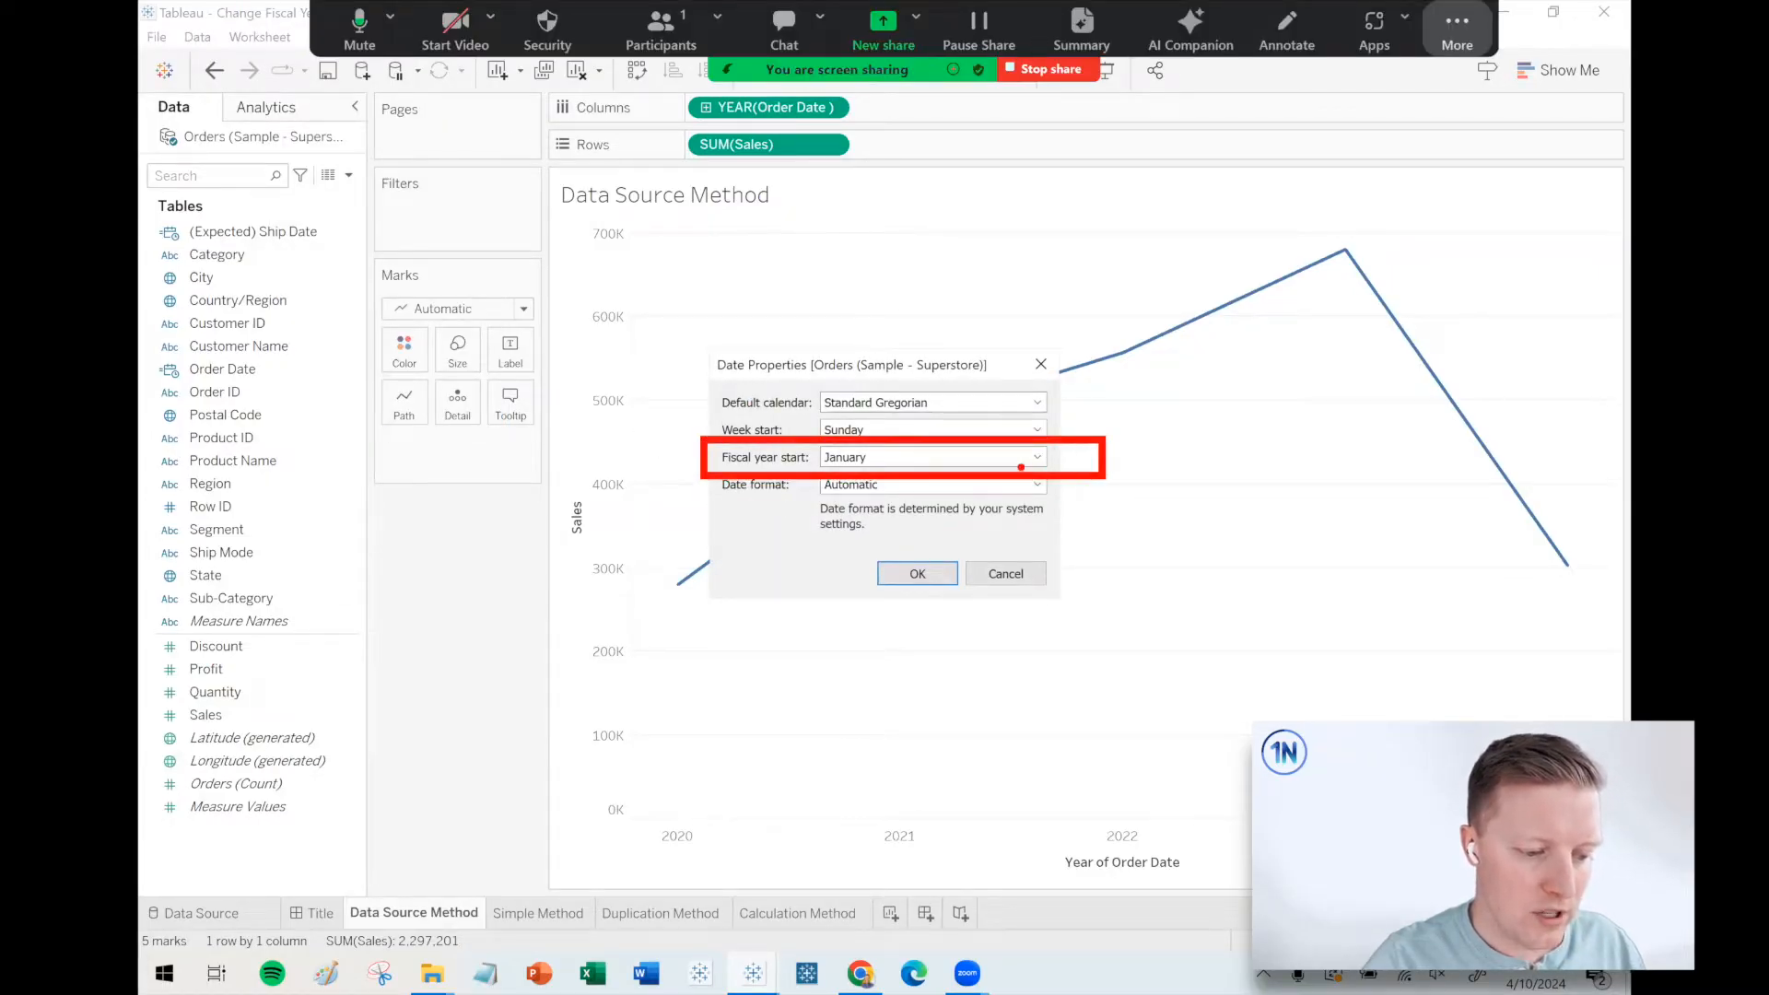
pyautogui.click(1034, 457)
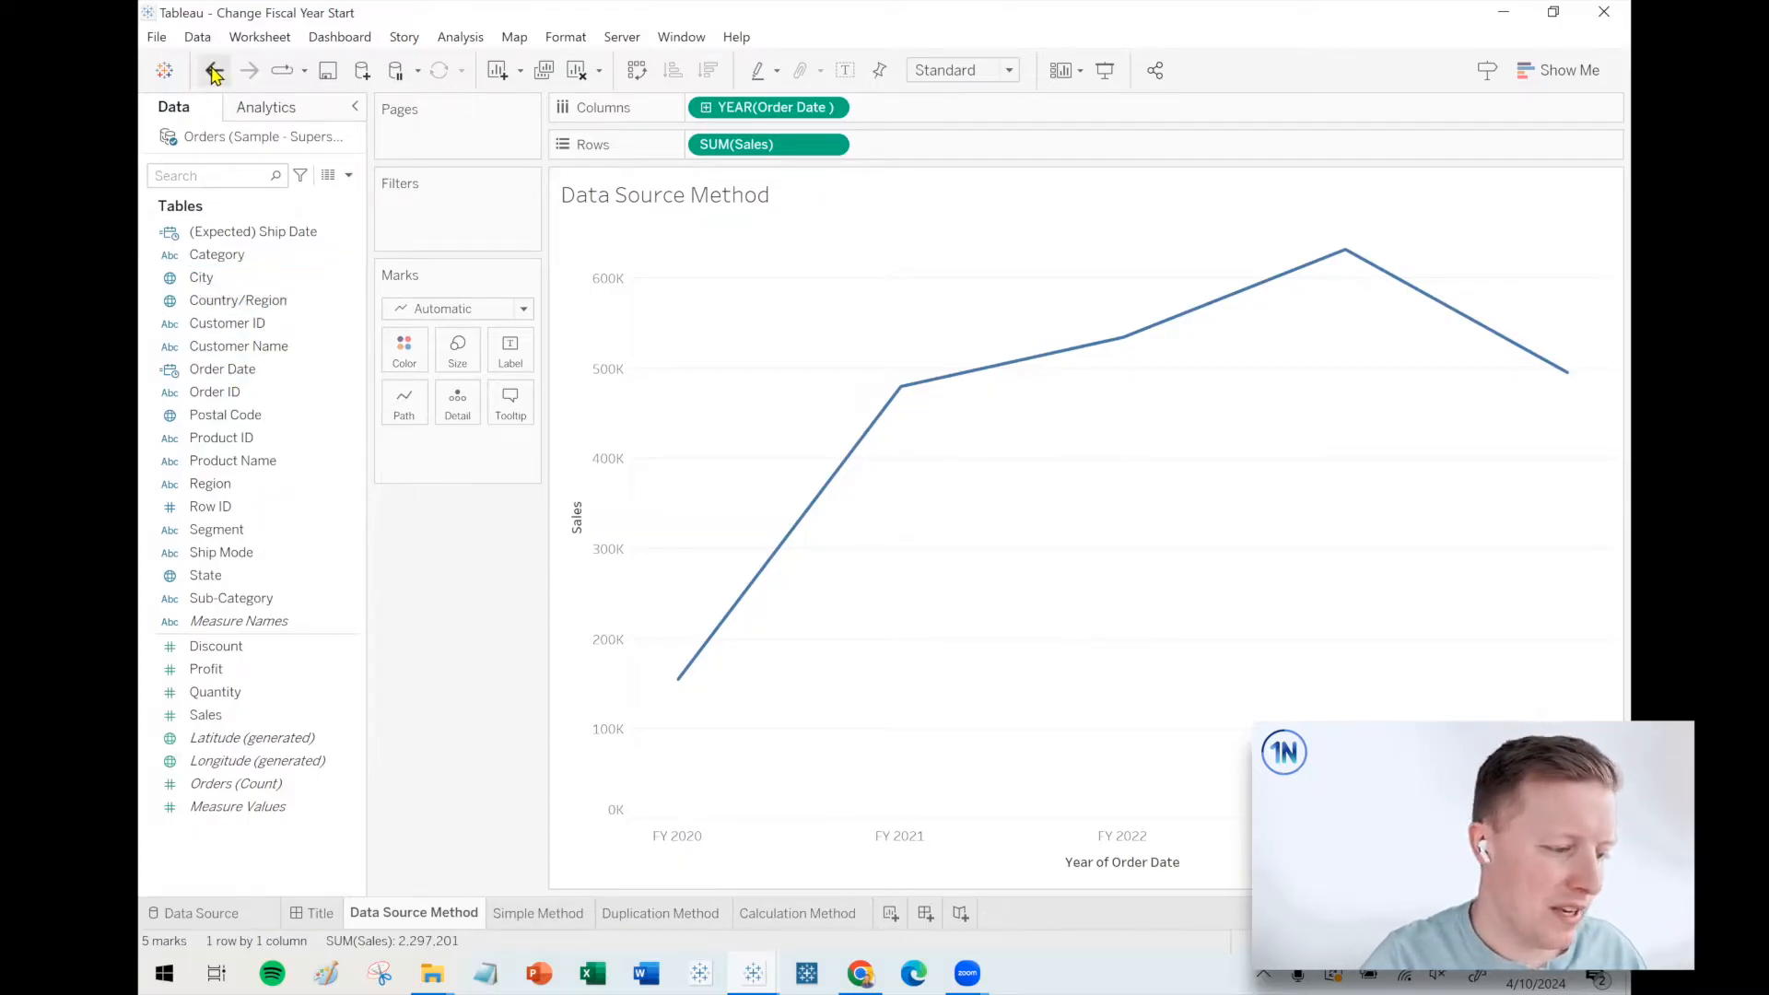
pyautogui.moveTo(215, 70)
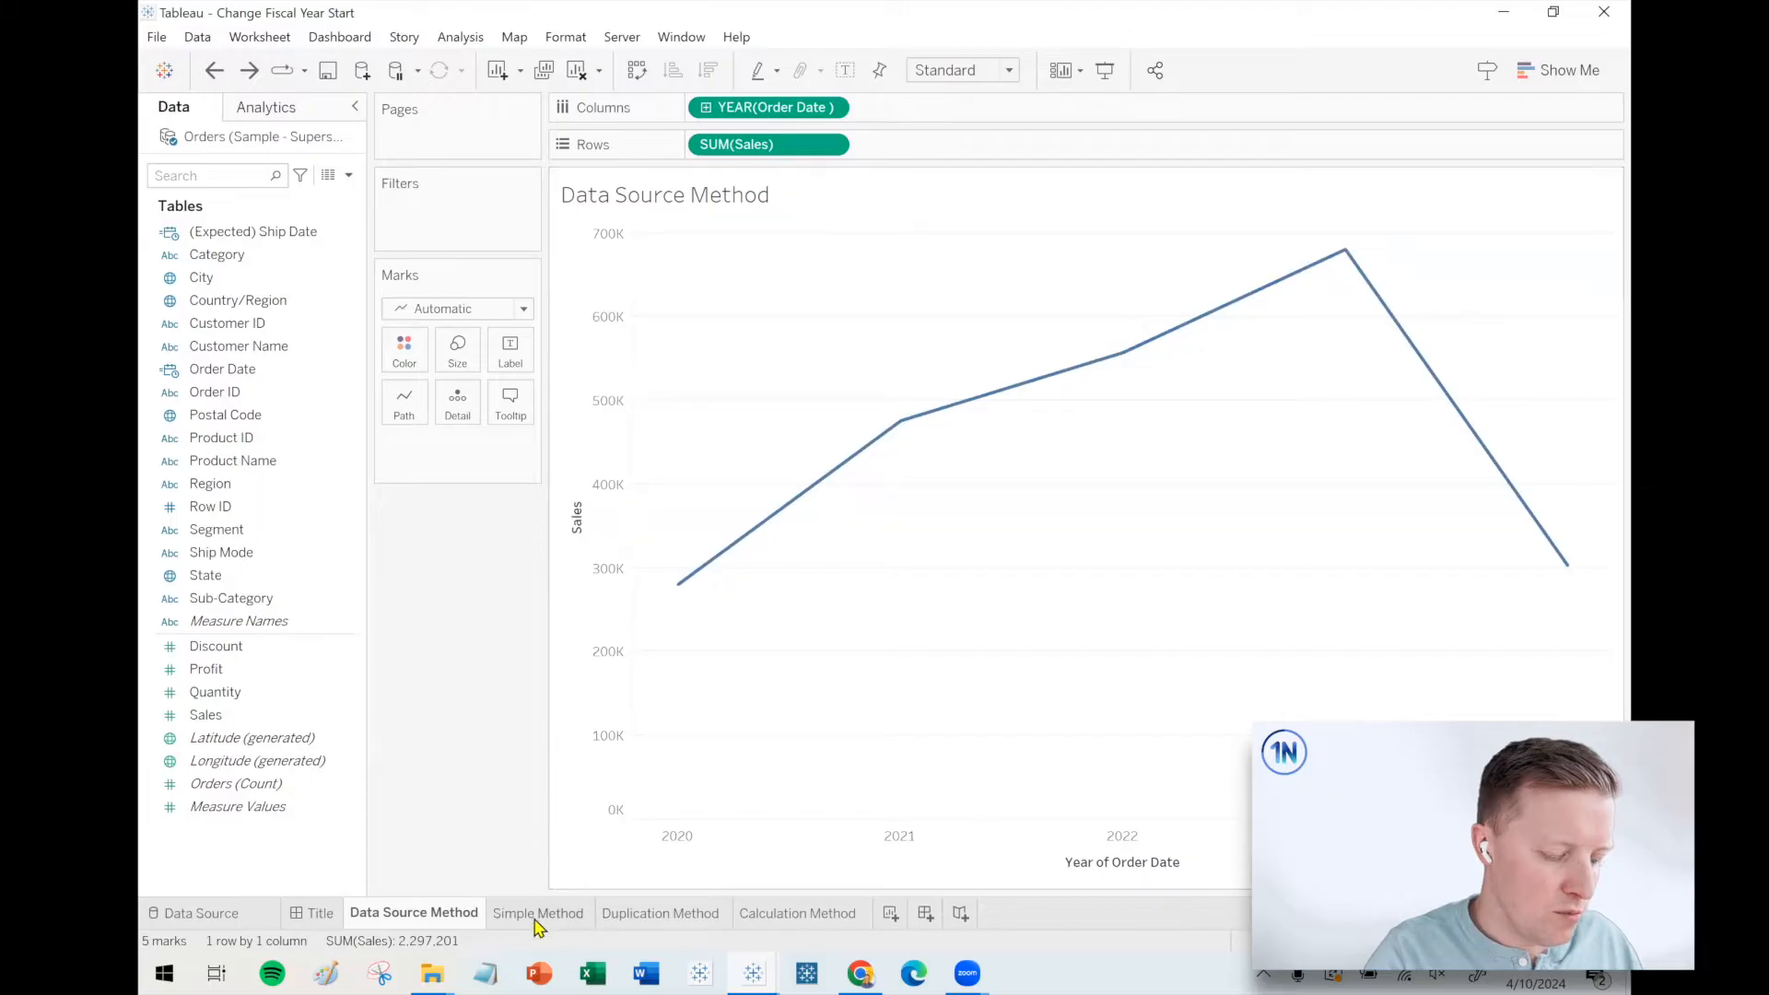
# Step: On the Simple Method sheet, set Order Date's fiscal year start to October
pyautogui.click(539, 913)
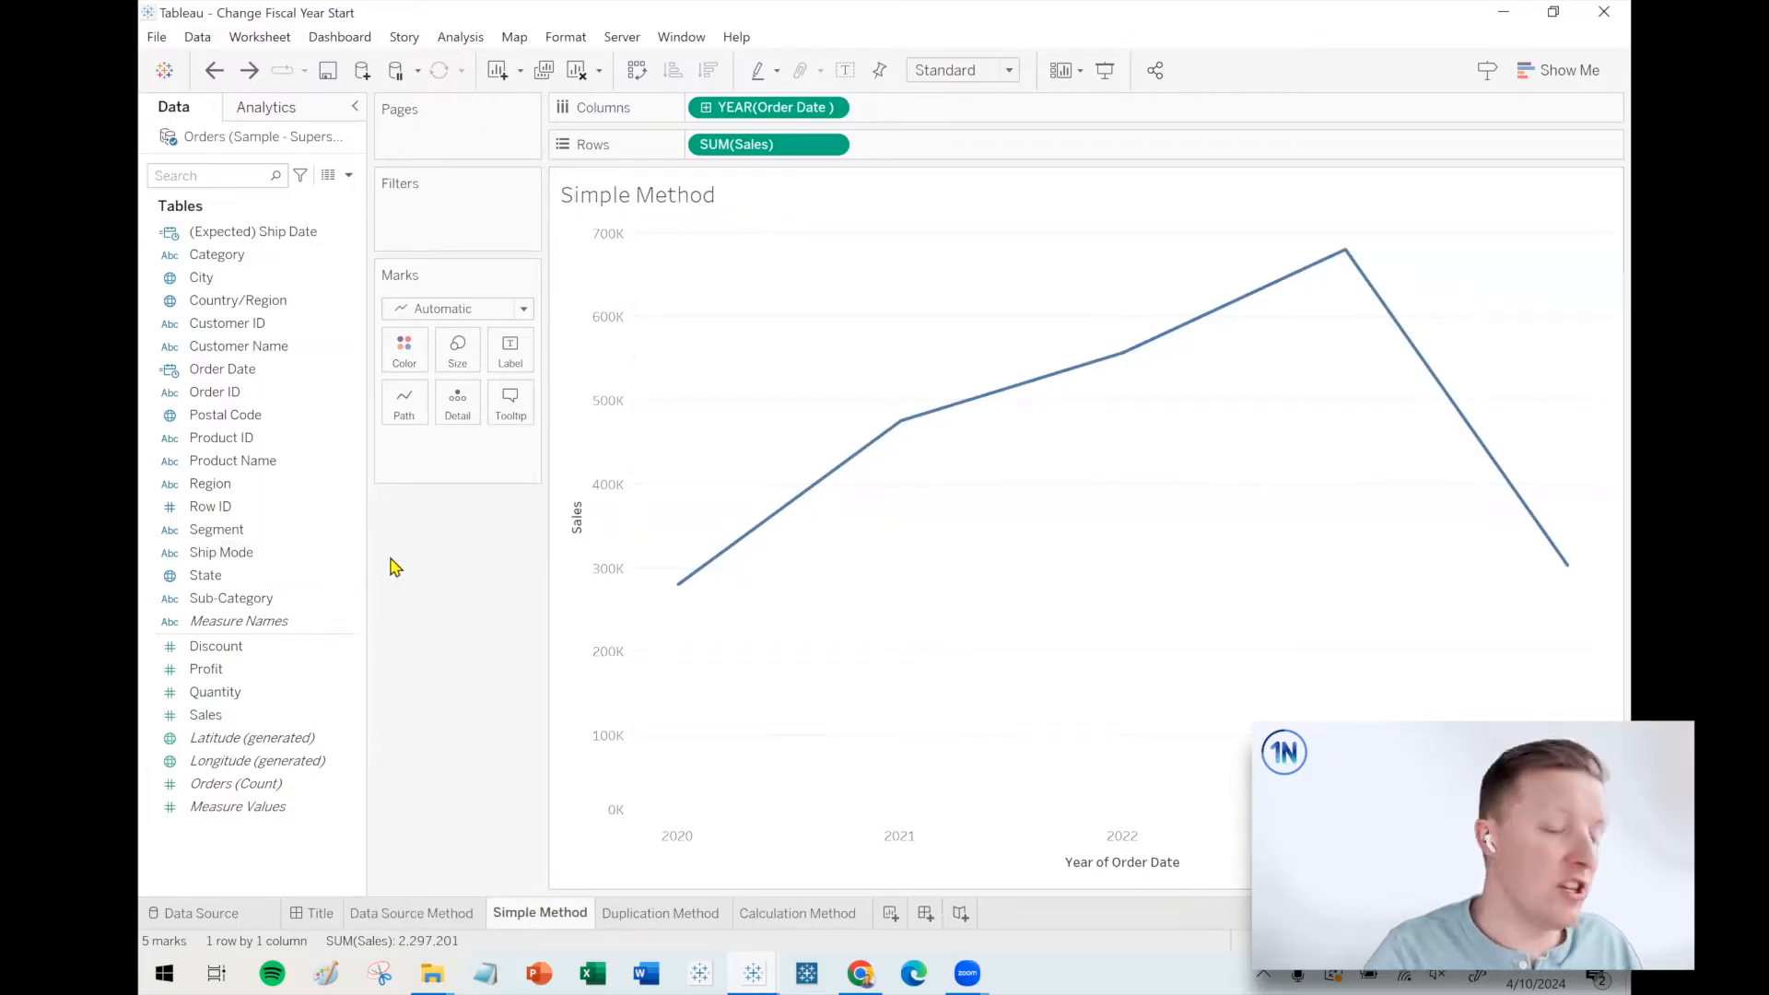
pyautogui.click(210, 506)
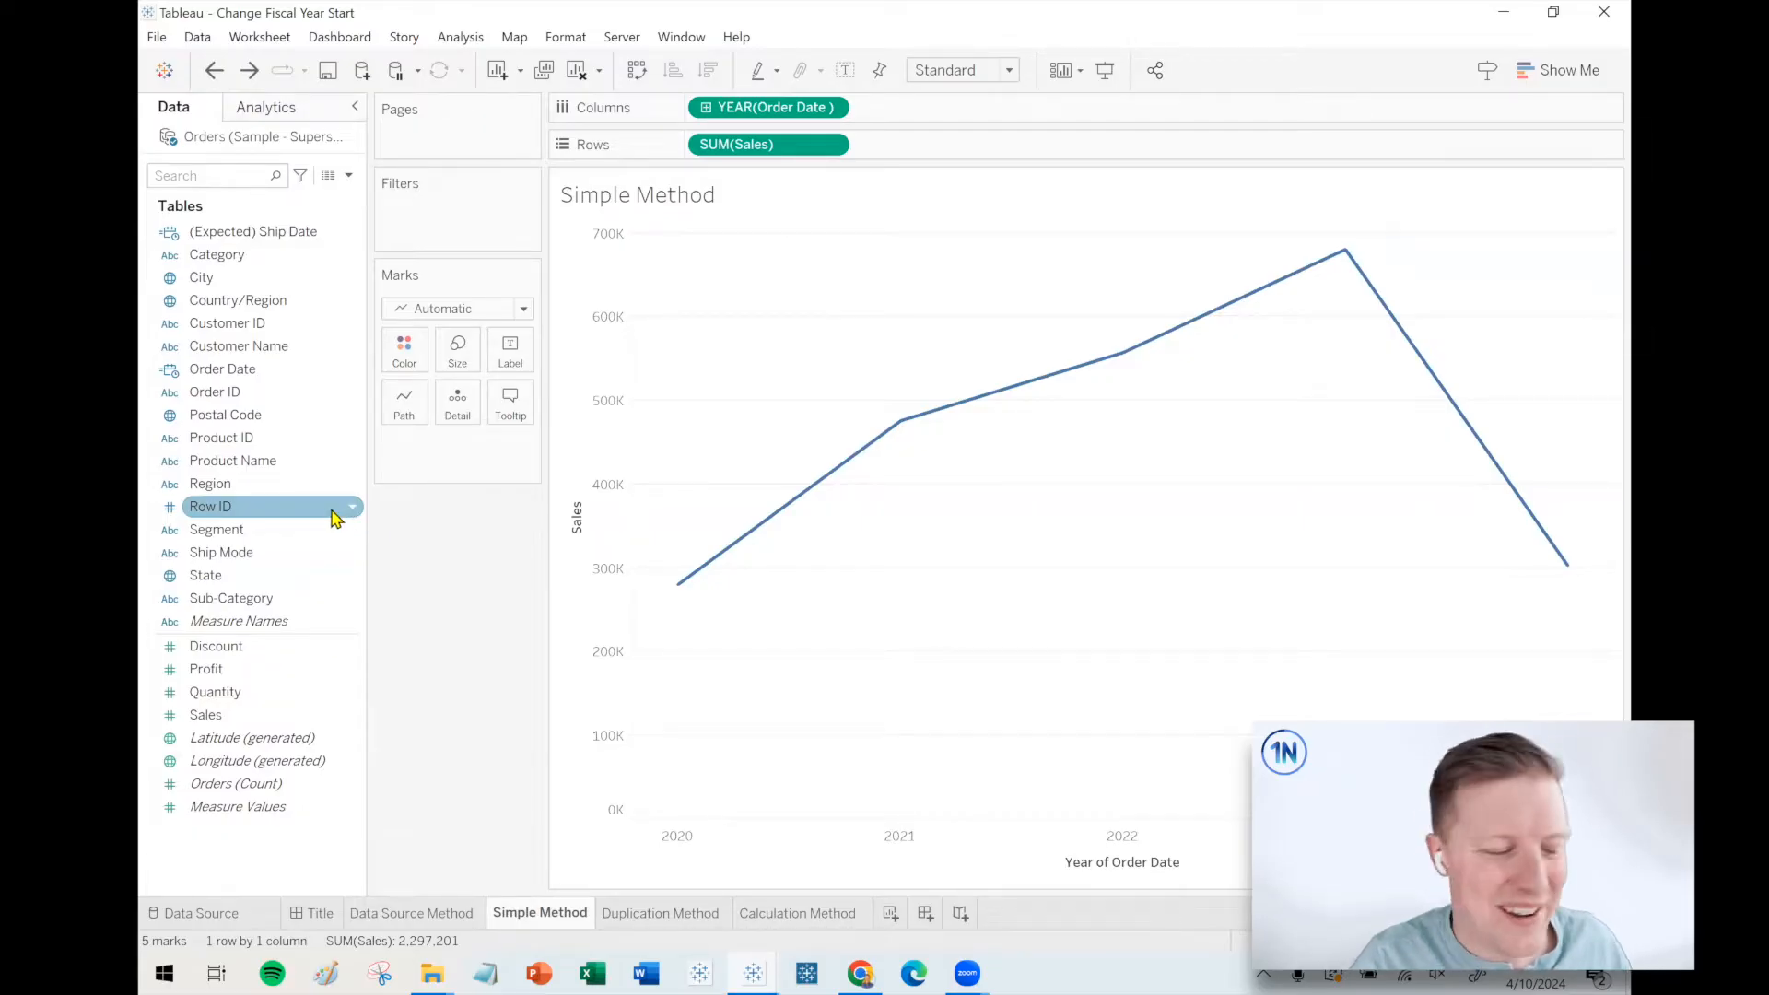
pyautogui.click(222, 369)
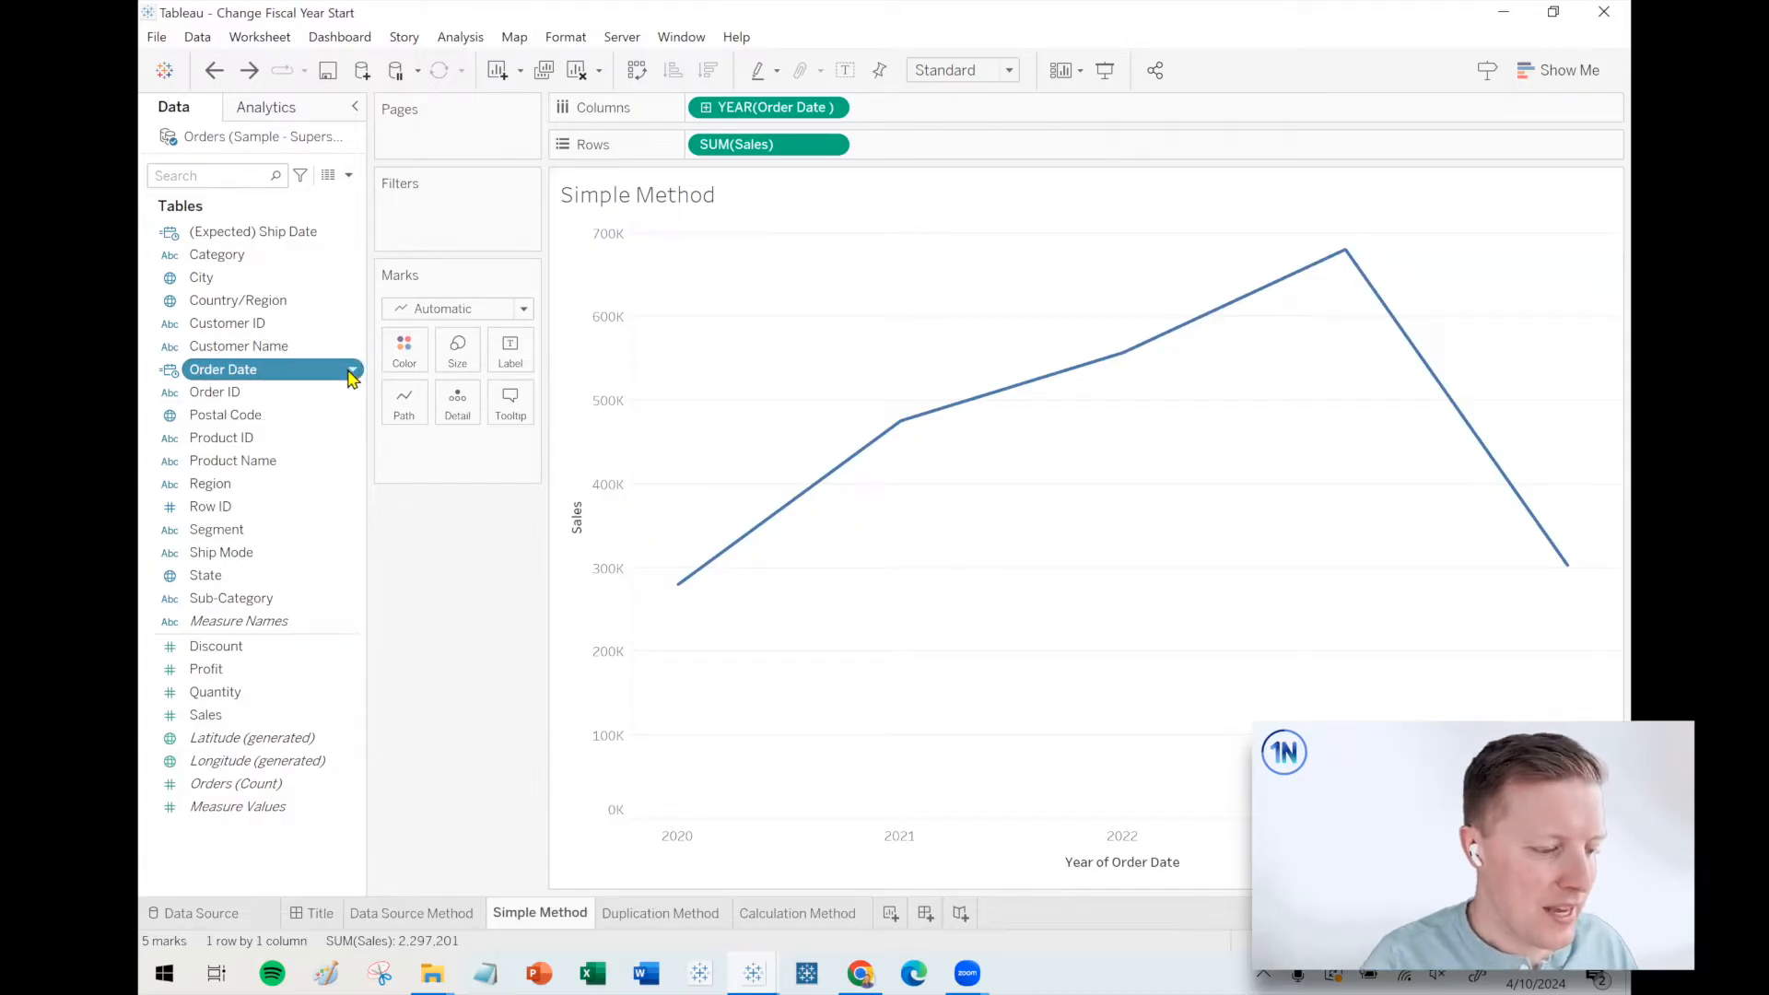
pyautogui.rightClick(222, 369)
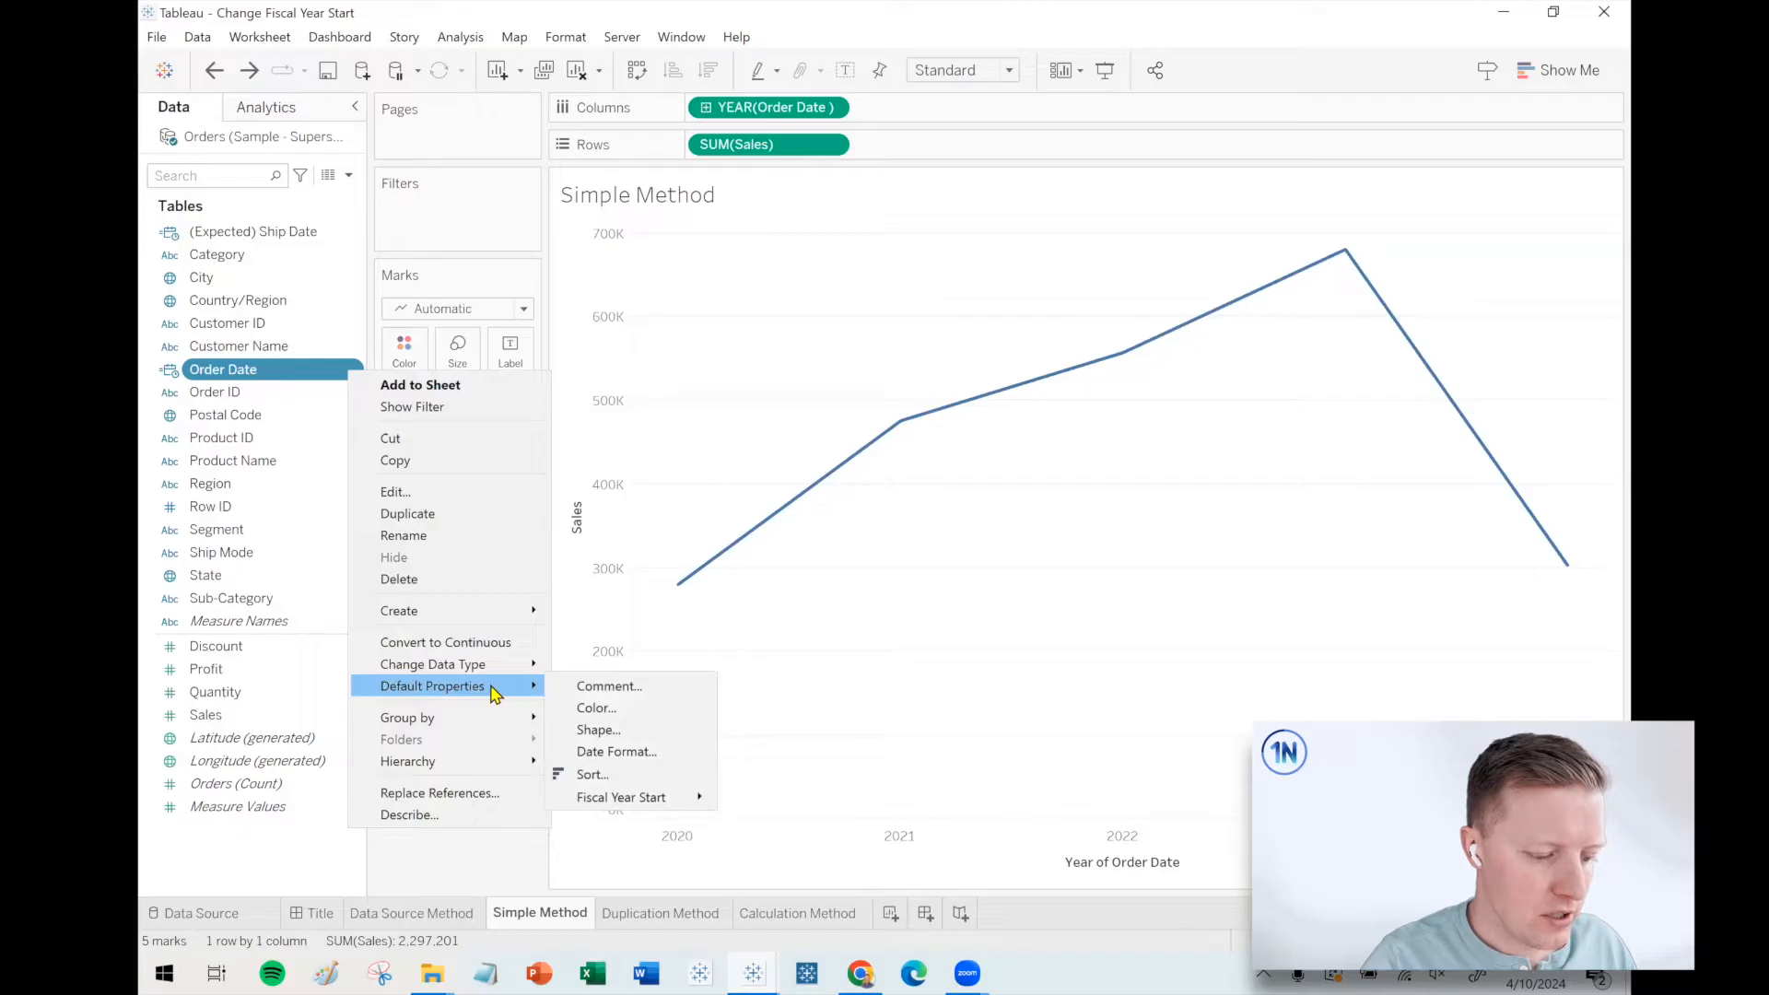
pyautogui.moveTo(622, 796)
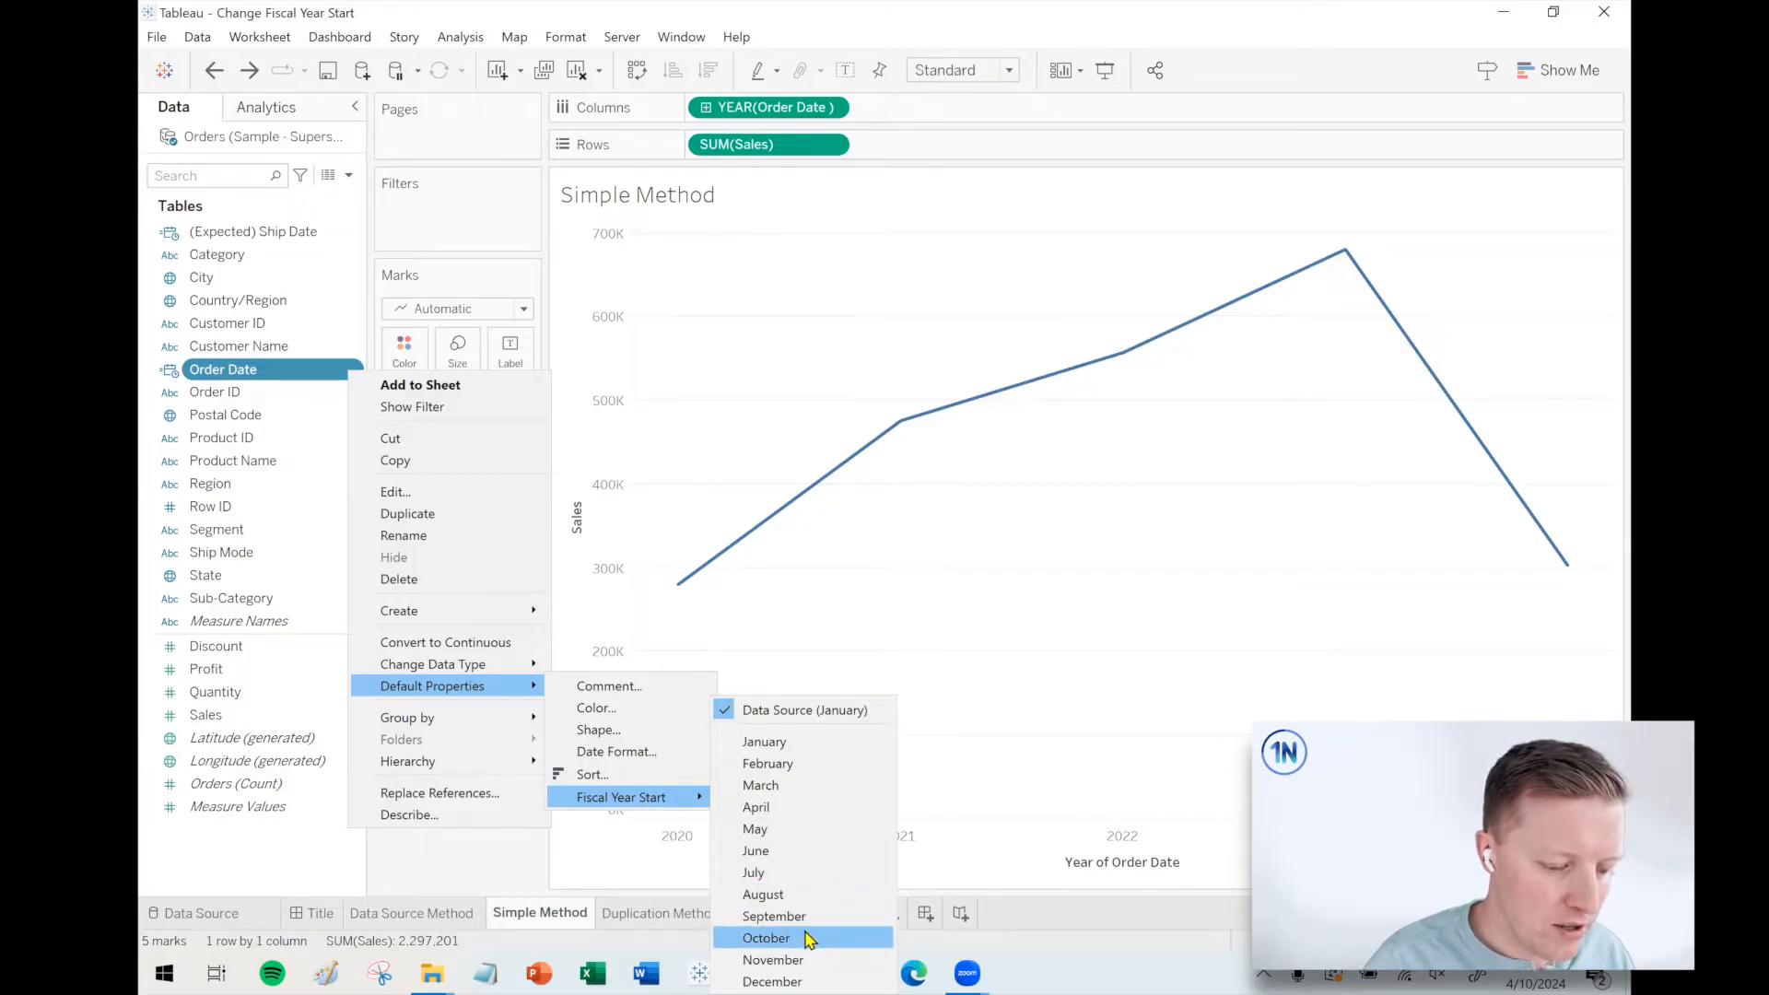
pyautogui.click(766, 938)
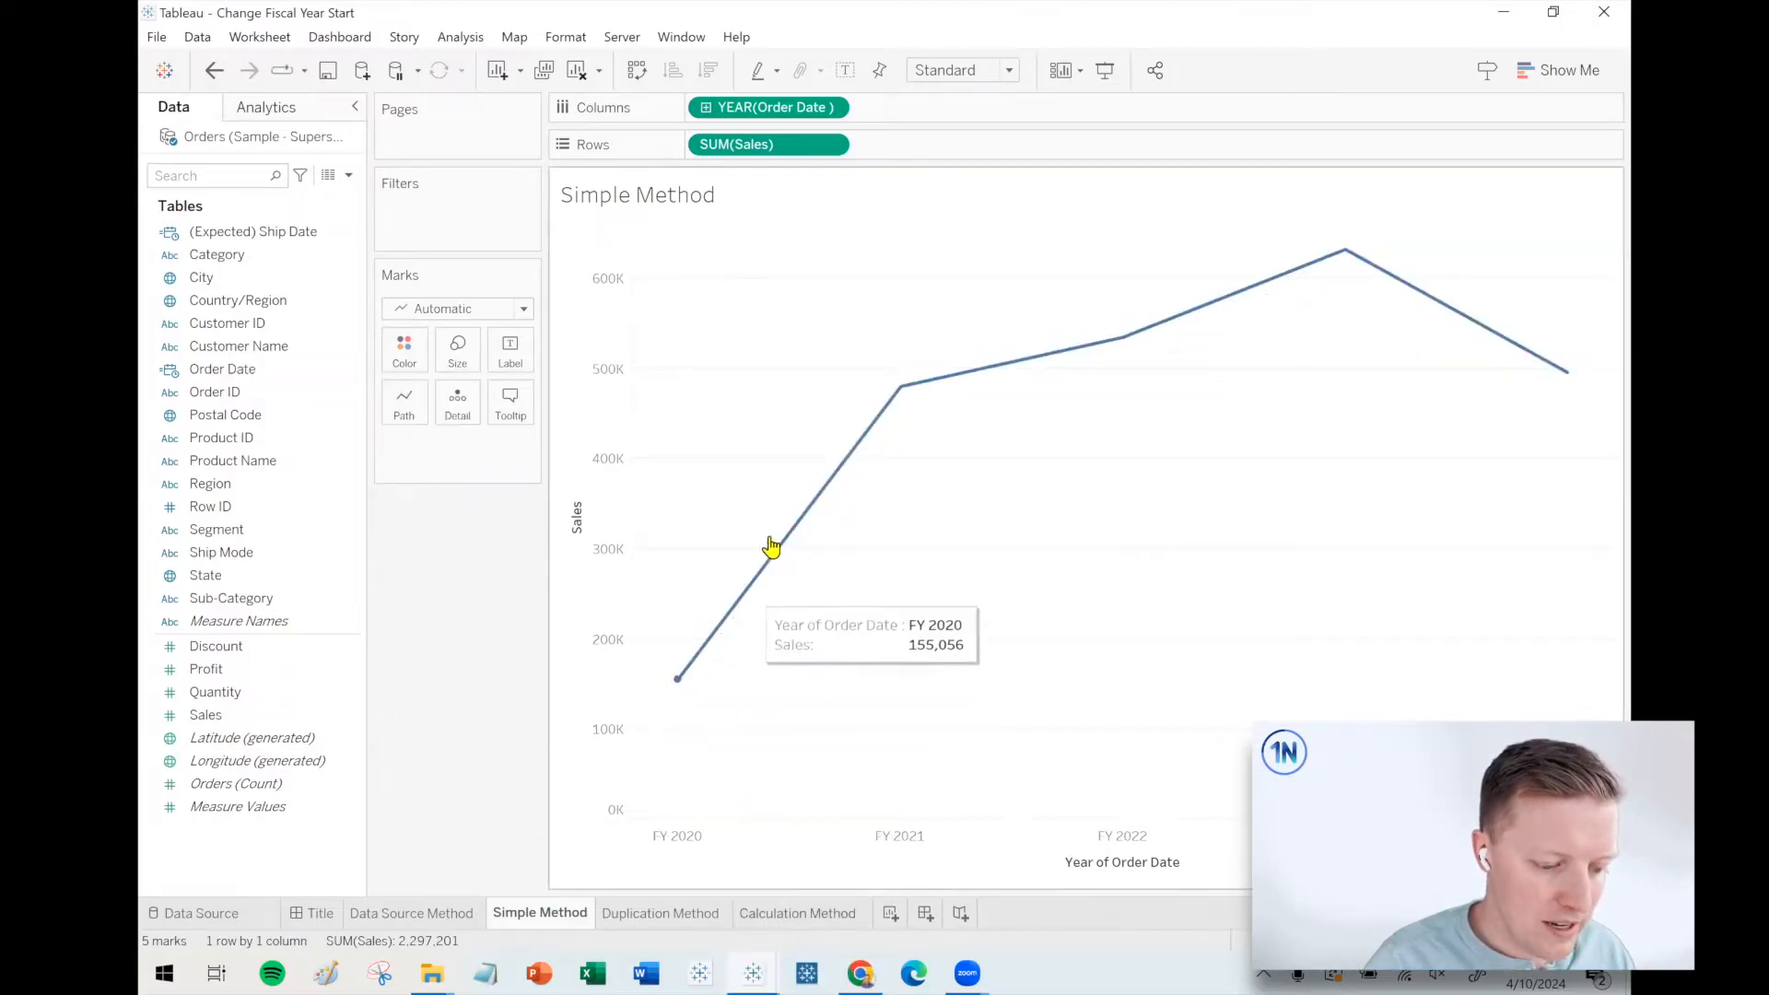
pyautogui.moveTo(742, 808)
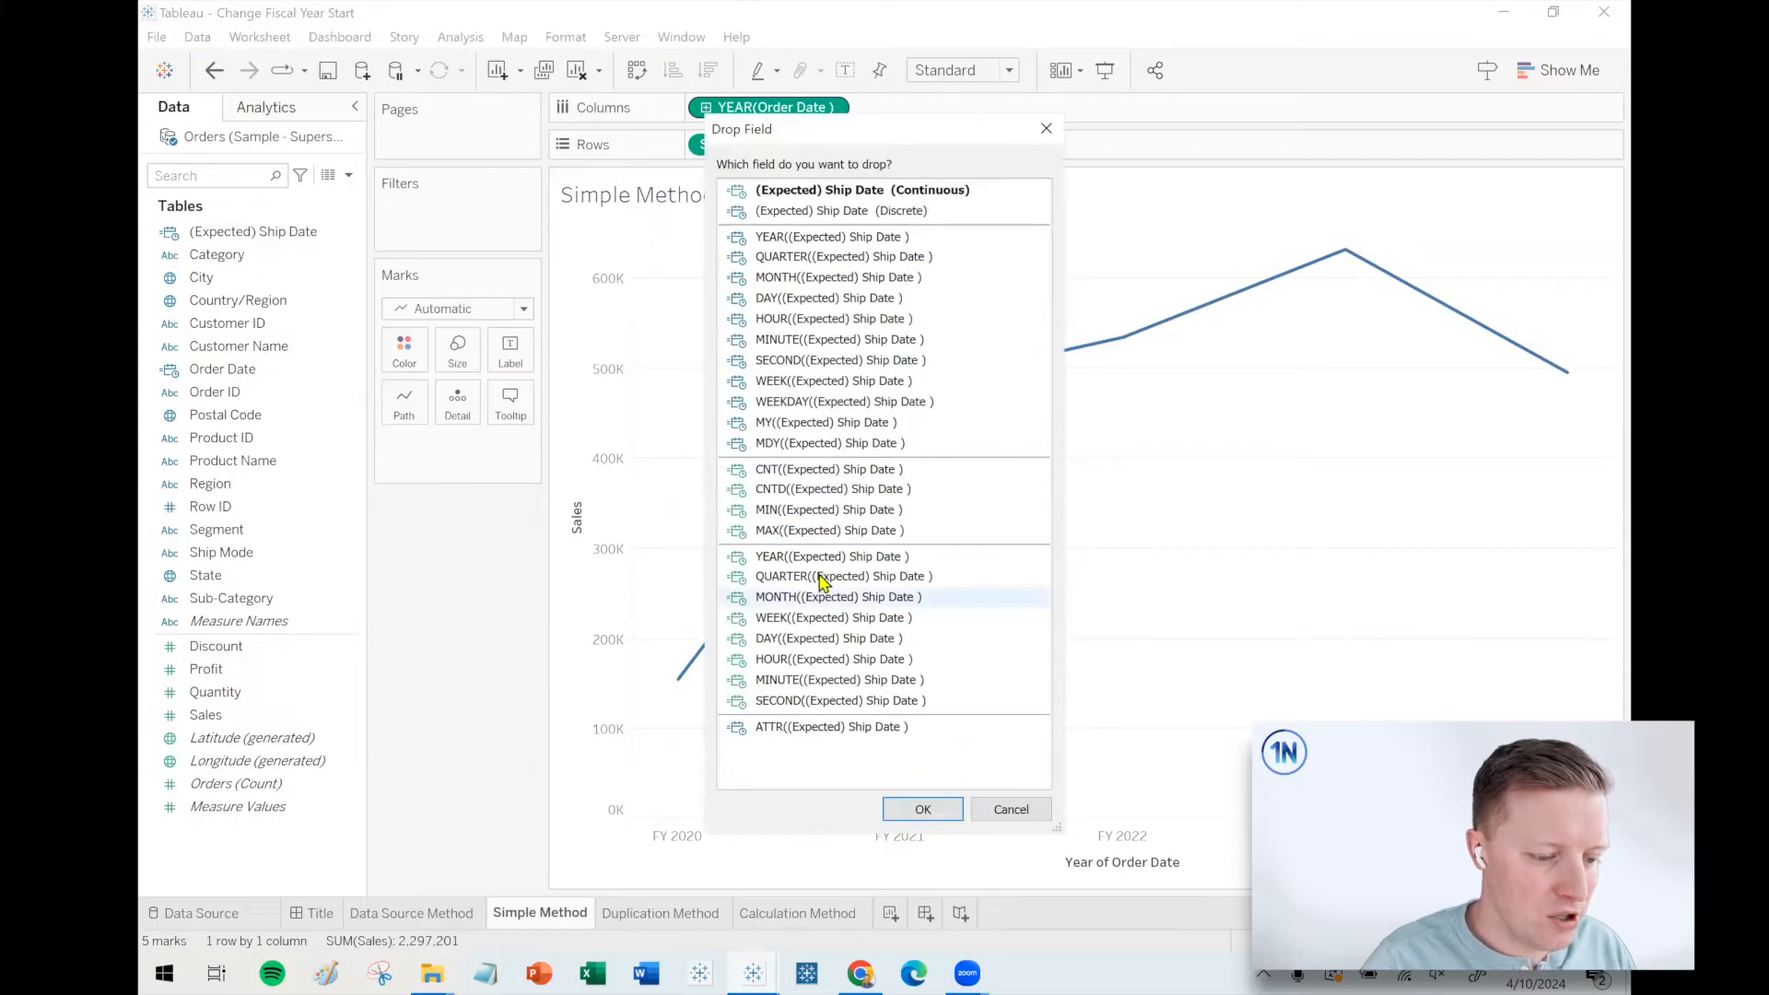
# Step: Plot sales by YEAR of Expected Ship Date, then undo that change
pyautogui.click(921, 808)
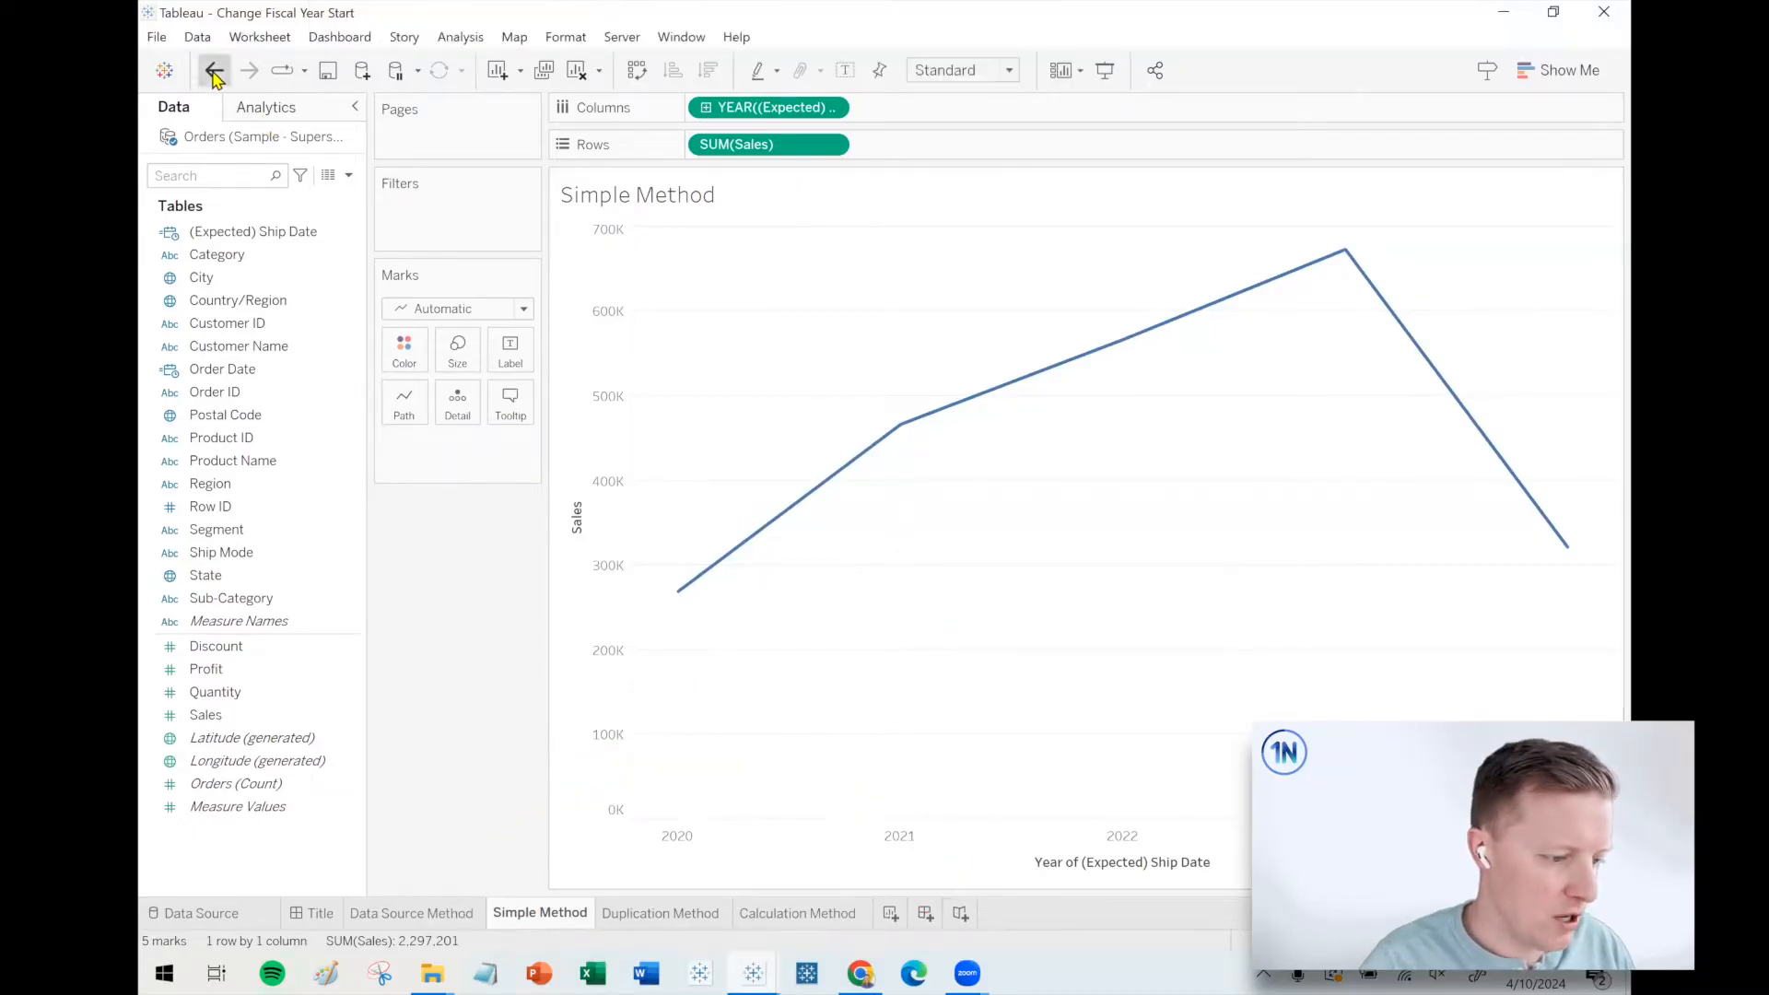
pyautogui.click(213, 70)
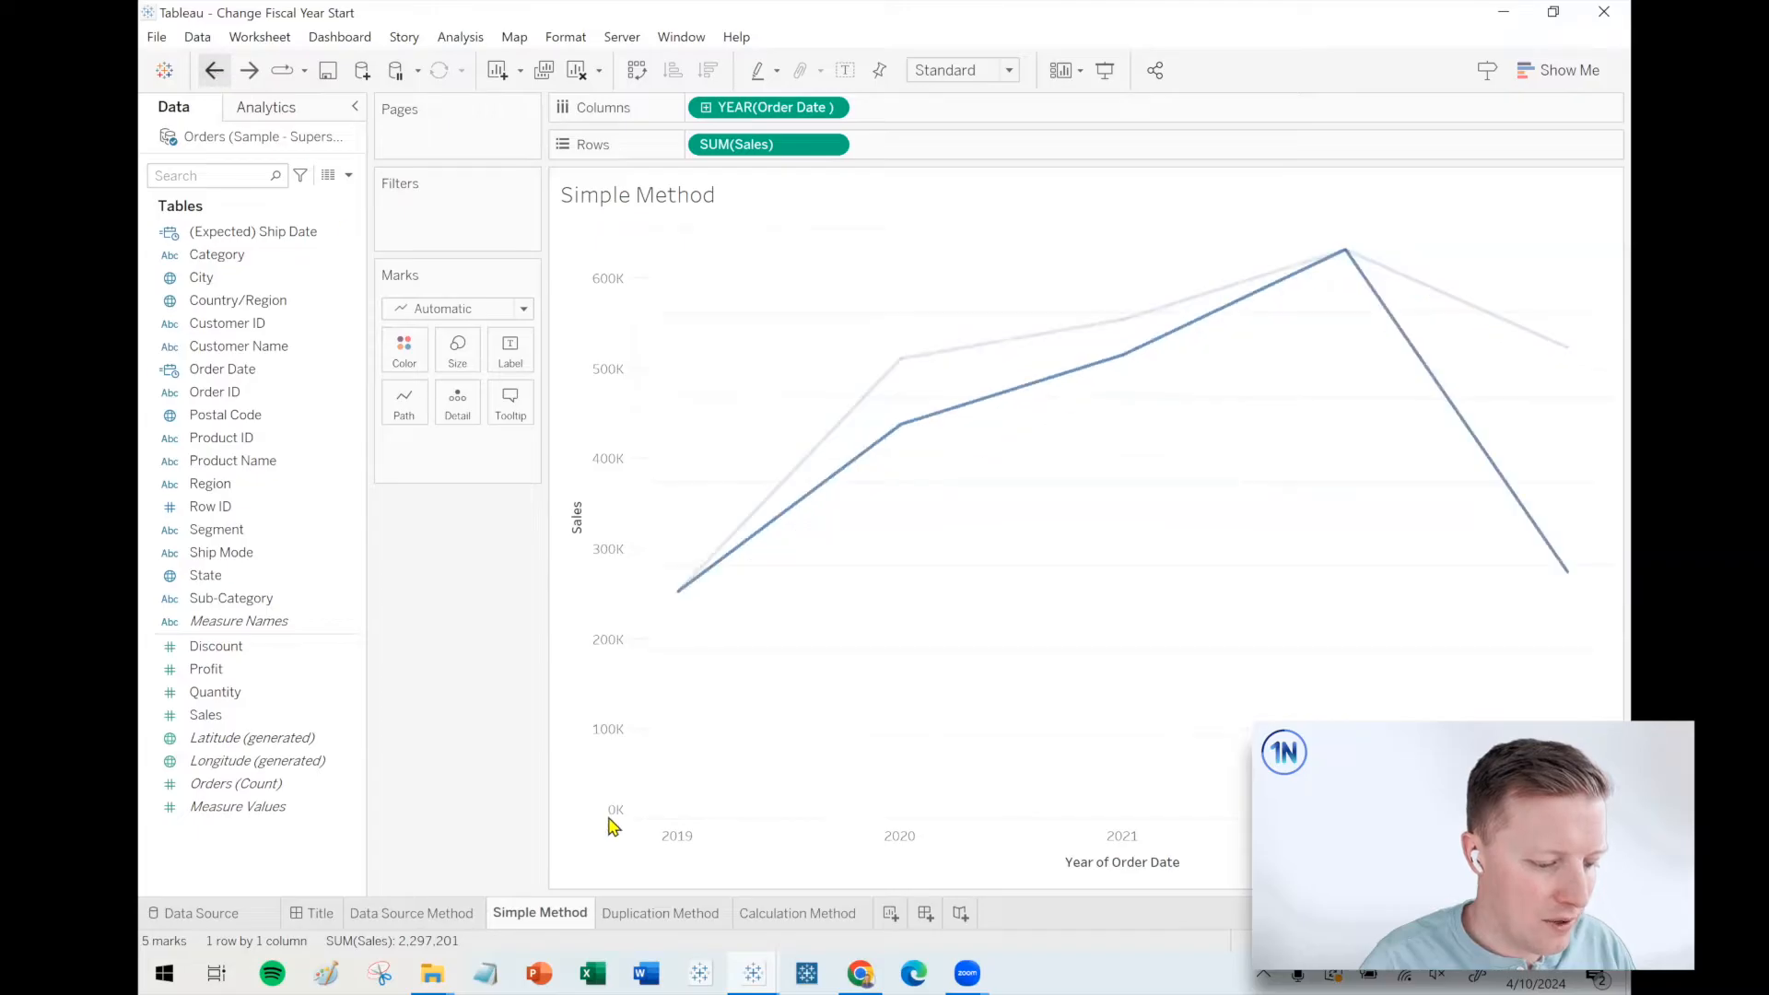
# Step: On the Duplication Method sheet, duplicate Order Date and rename the copy 'Order Date FY'
pyautogui.click(663, 913)
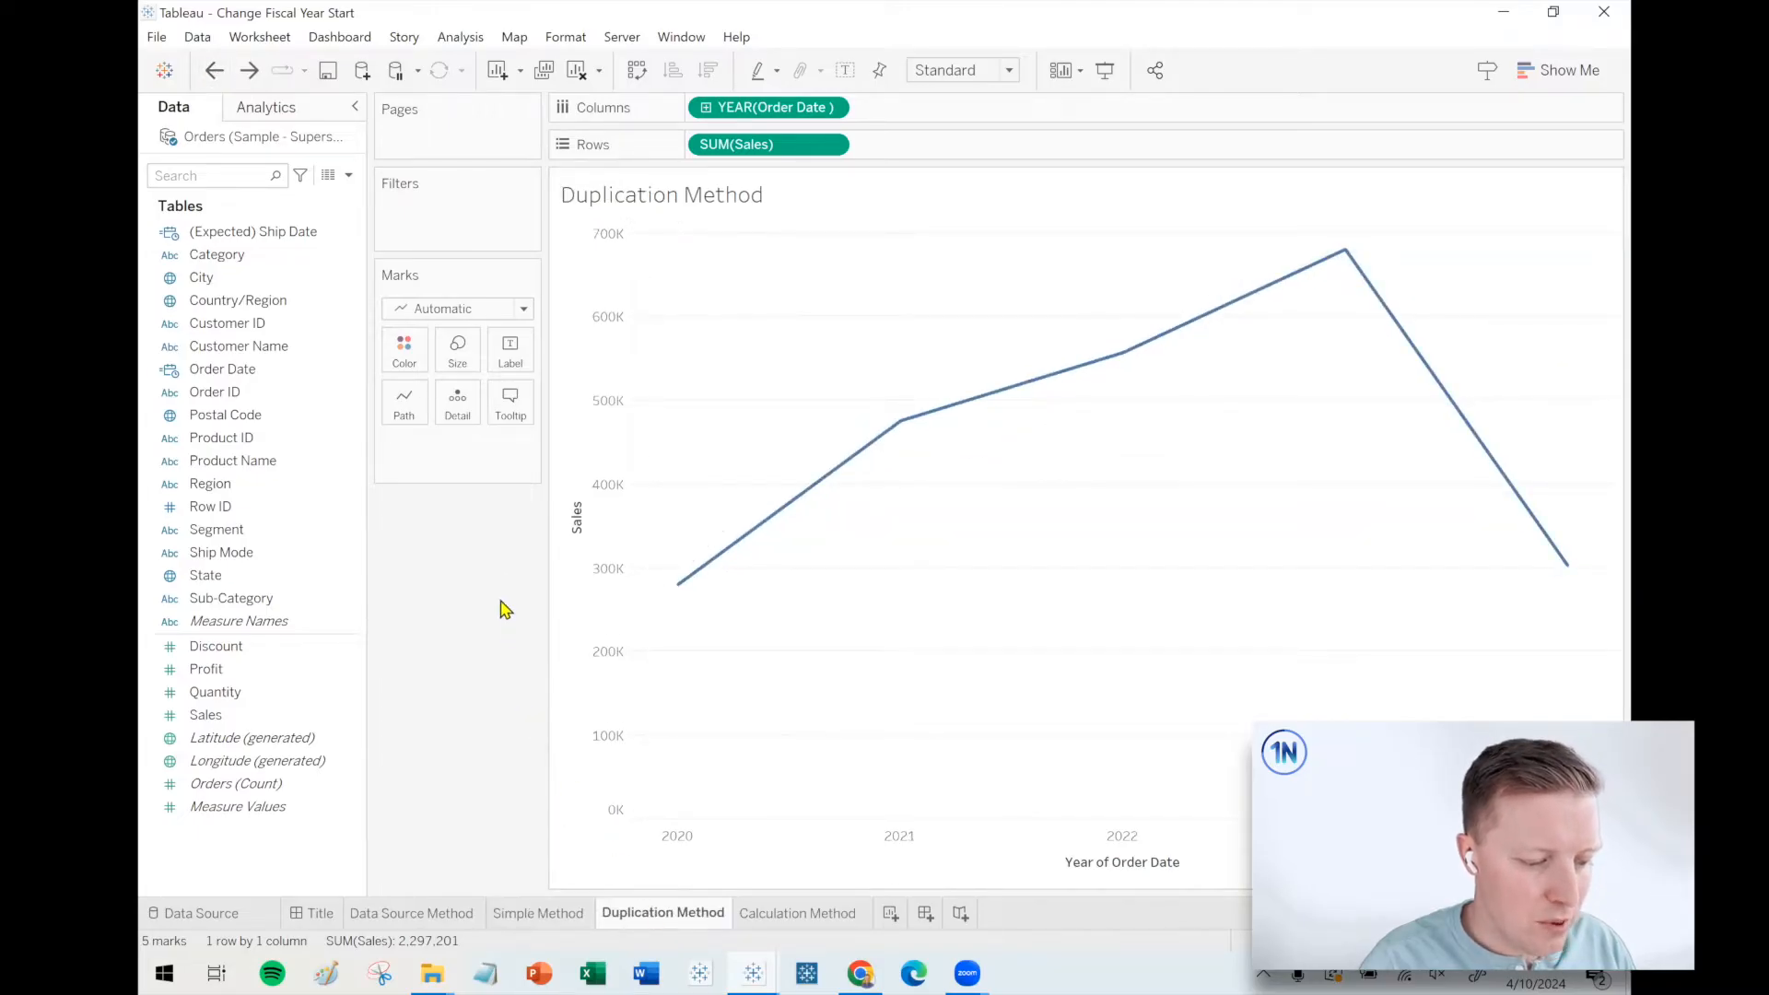
pyautogui.click(222, 368)
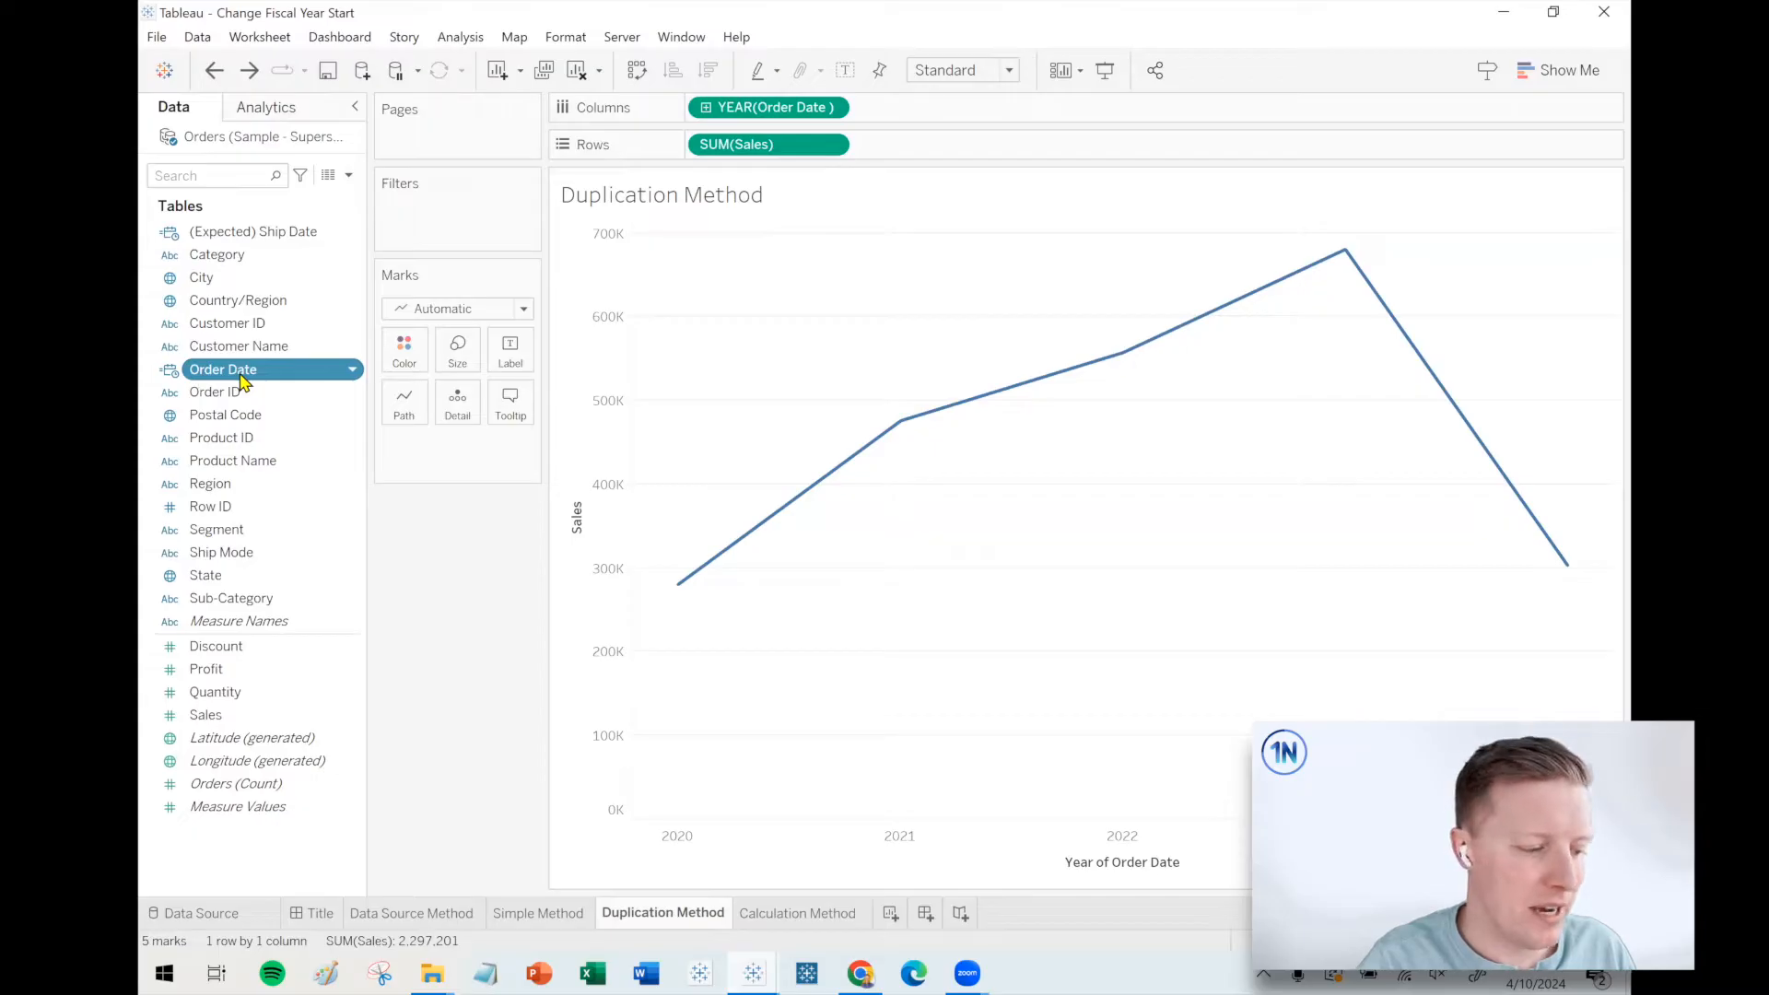
pyautogui.rightClick(222, 368)
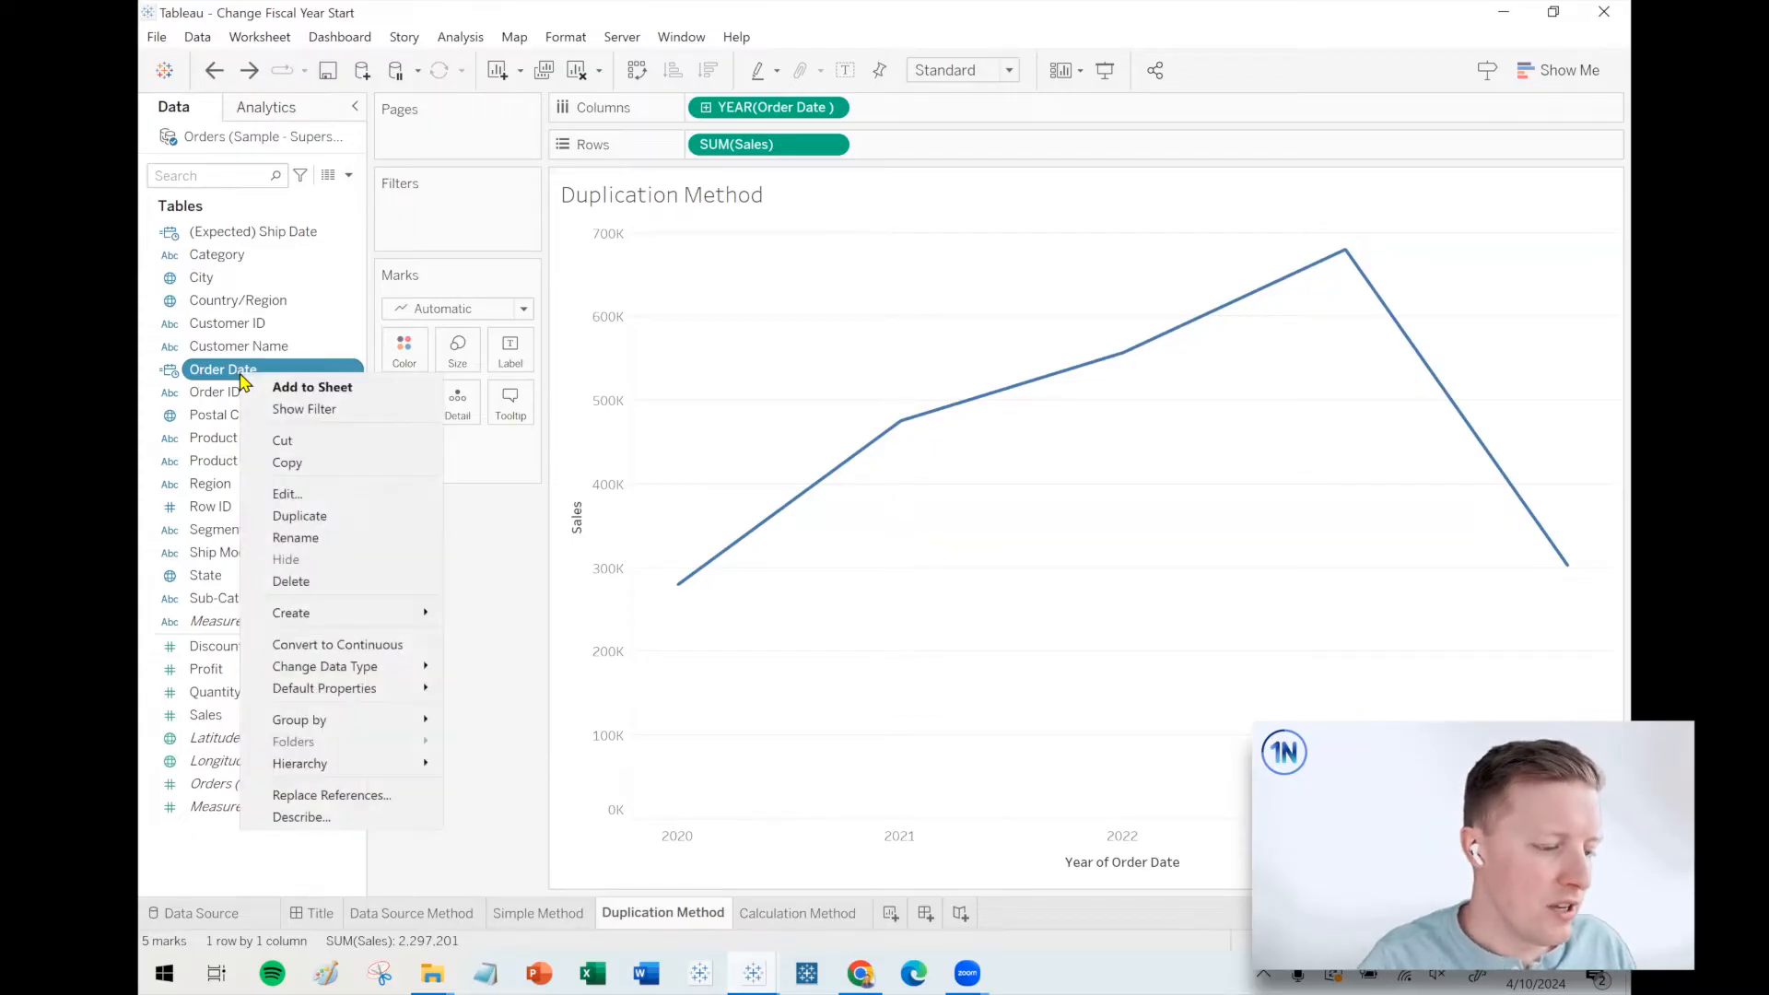
pyautogui.moveTo(286, 494)
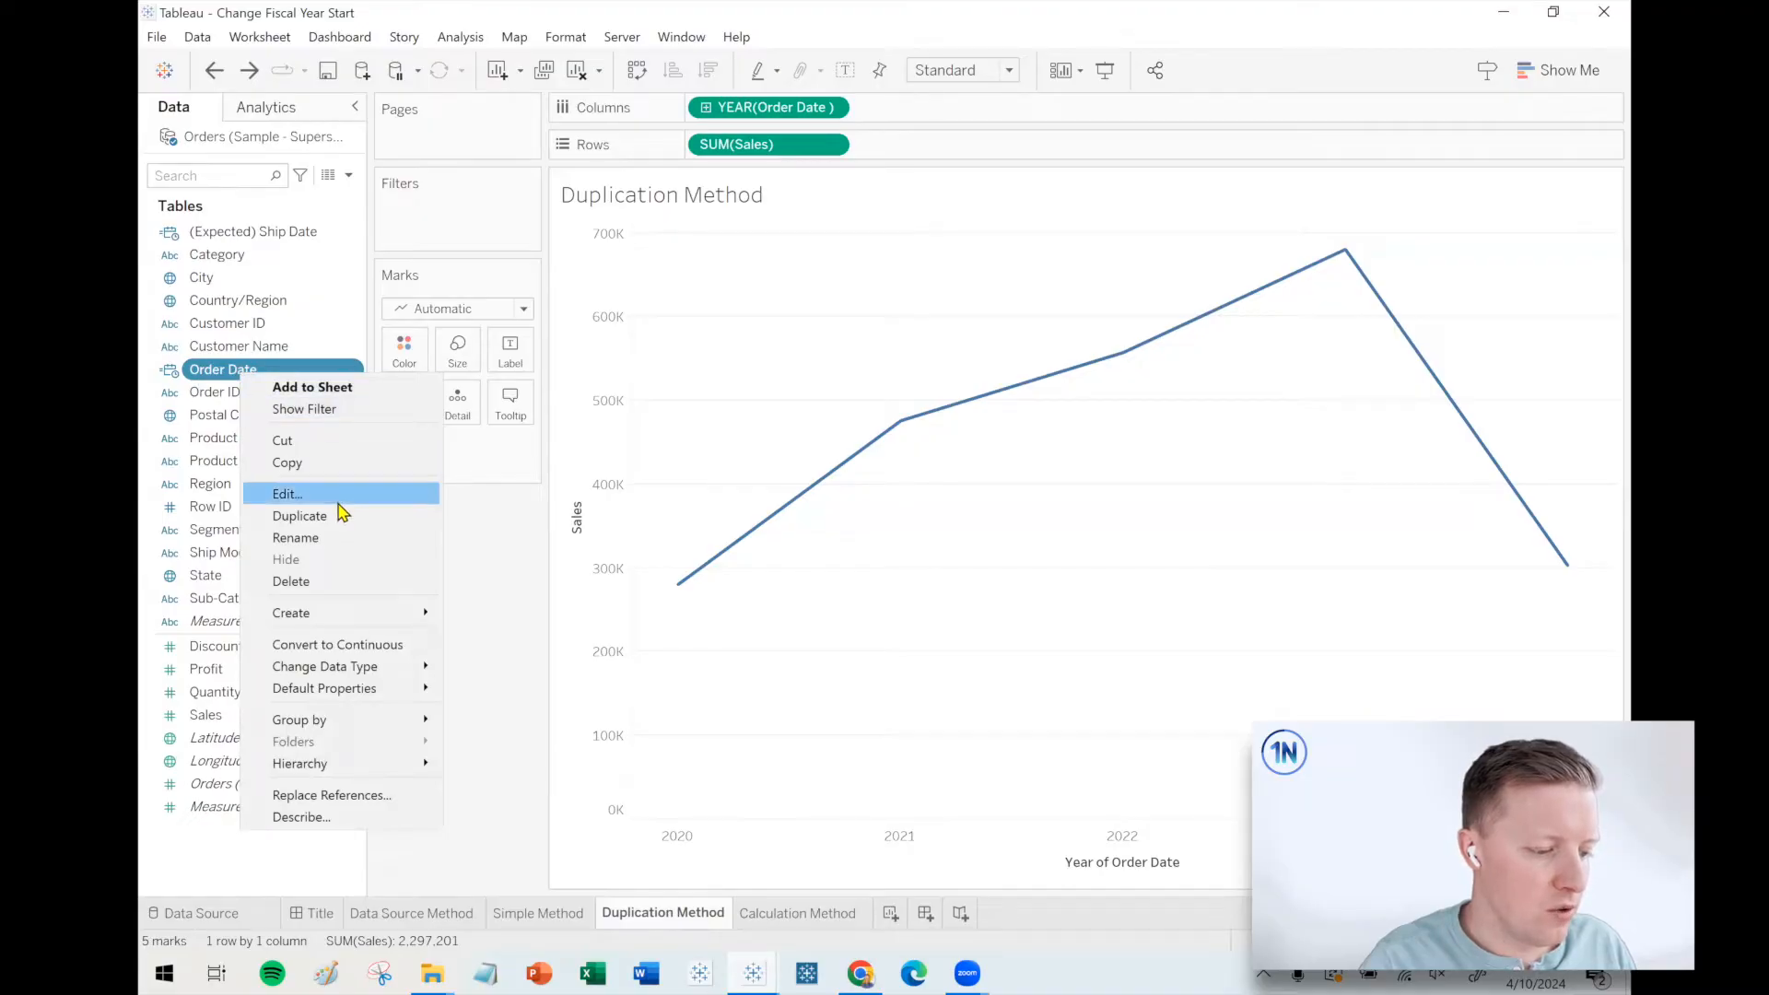
pyautogui.moveTo(298, 516)
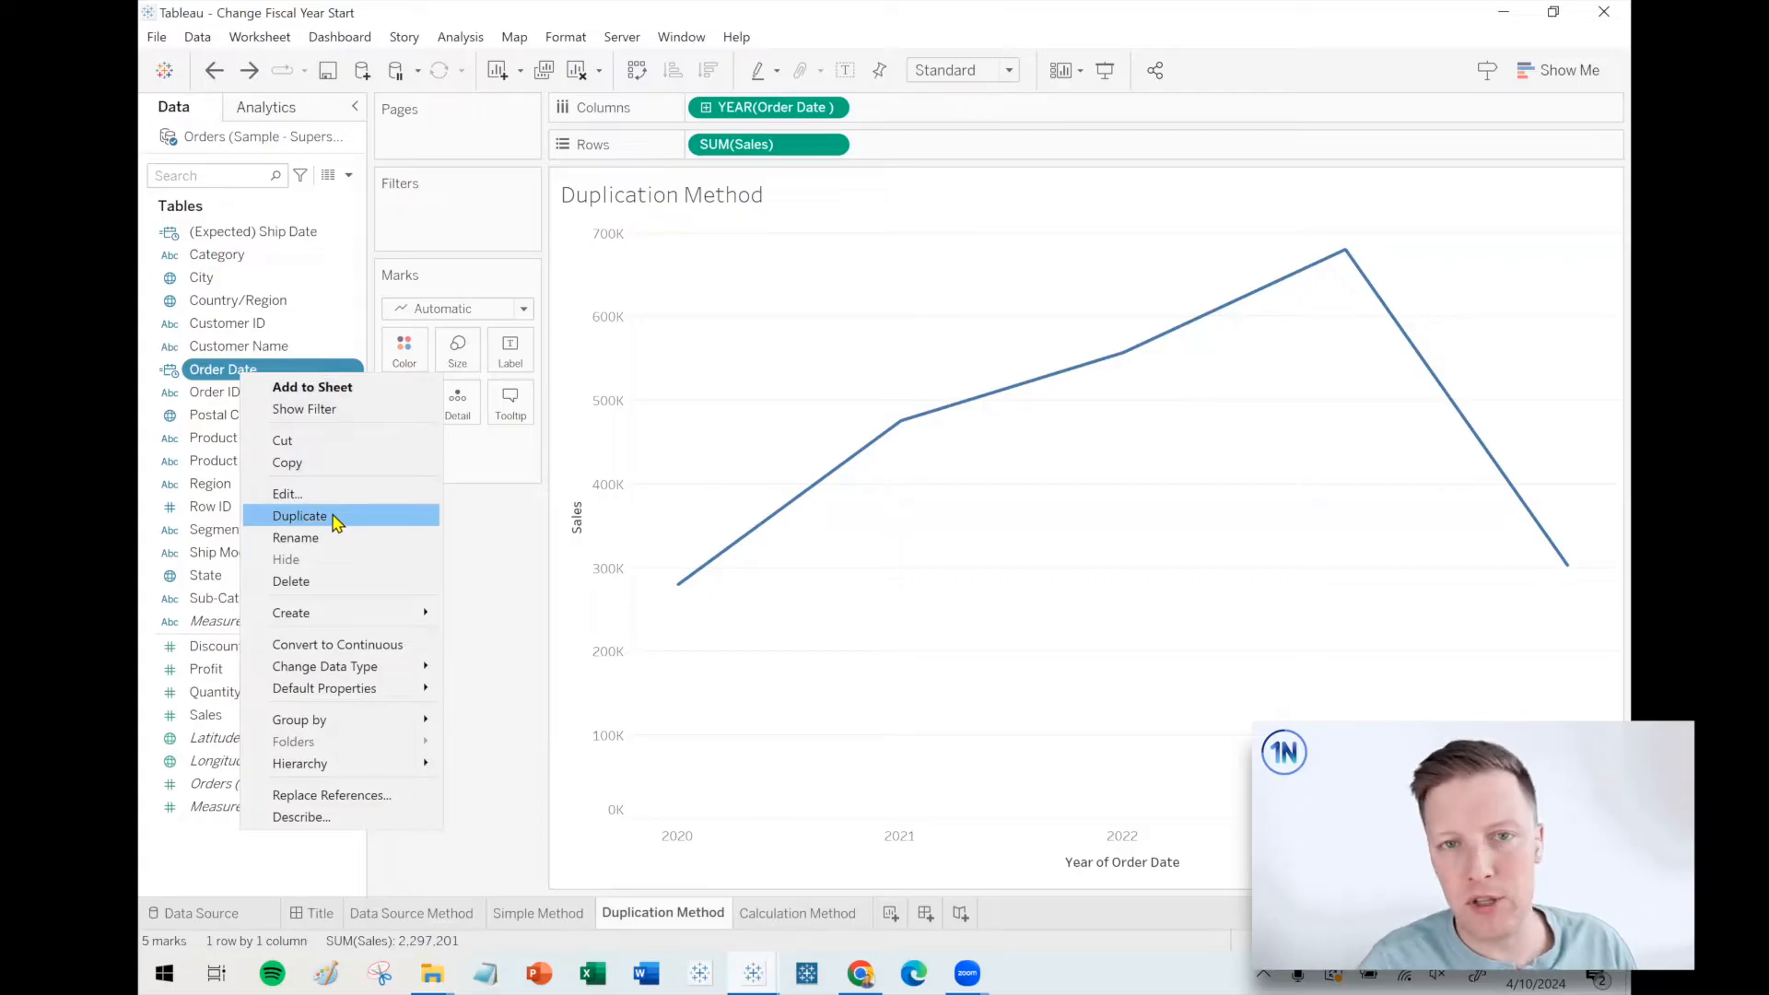
pyautogui.click(298, 516)
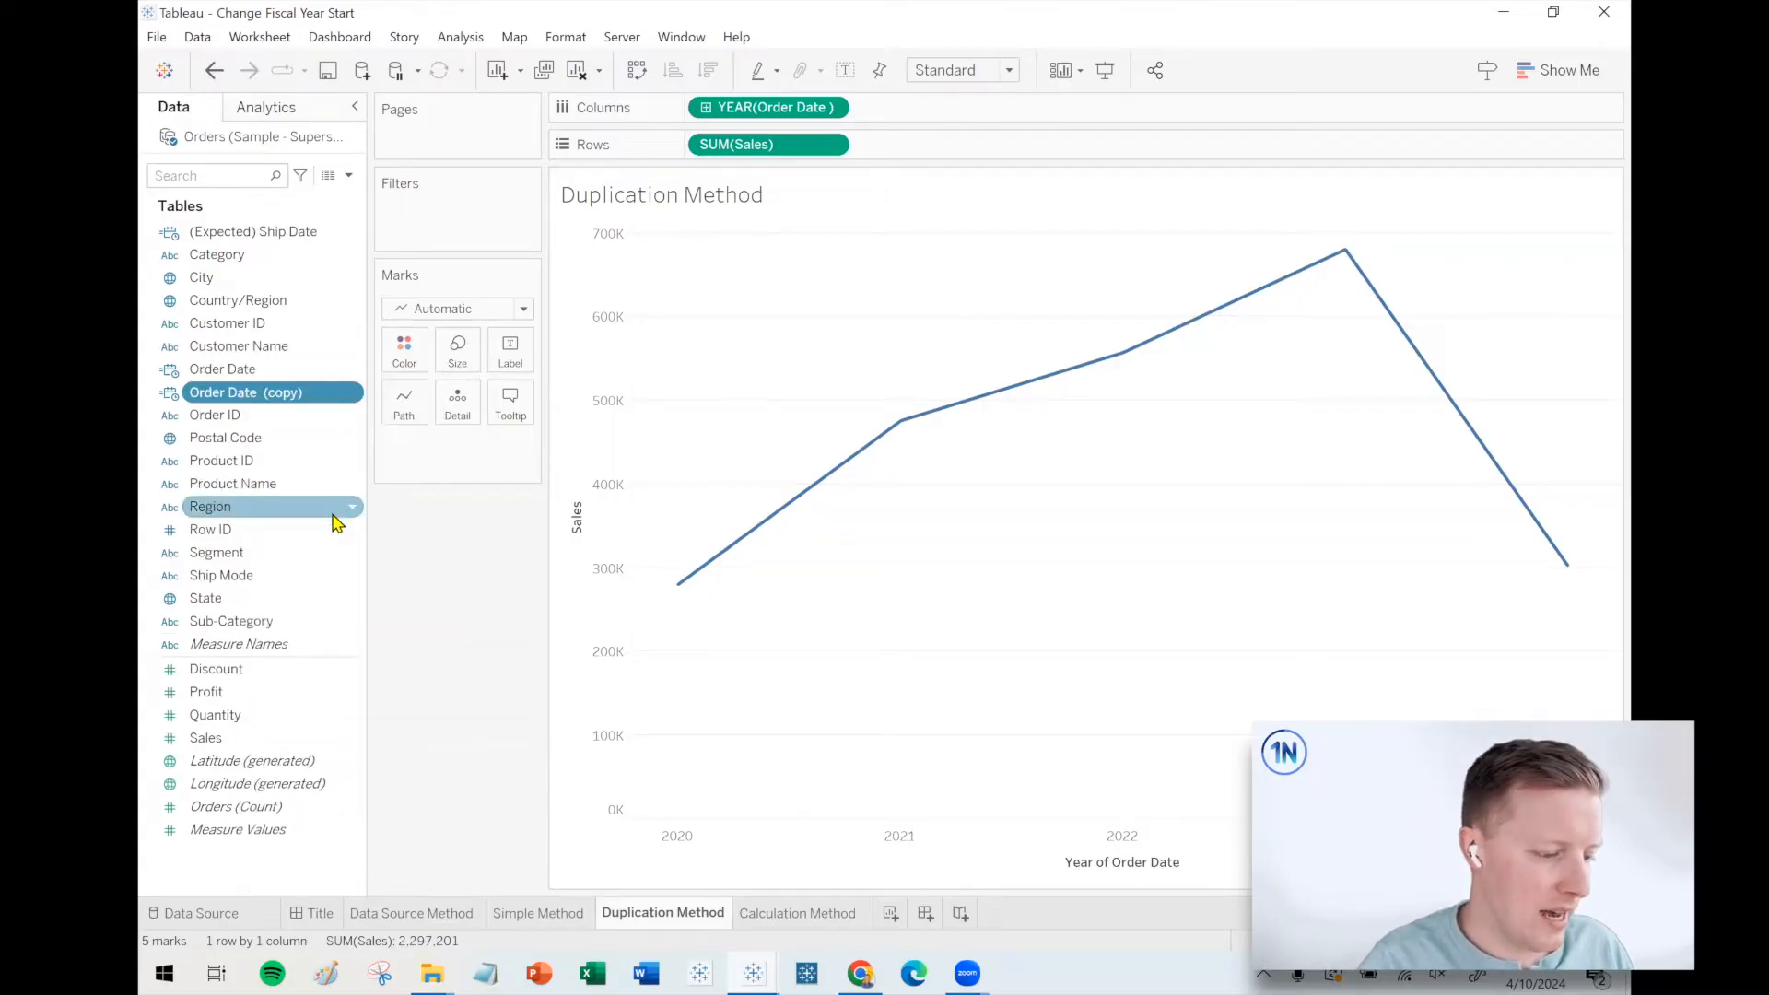
pyautogui.rightClick(246, 392)
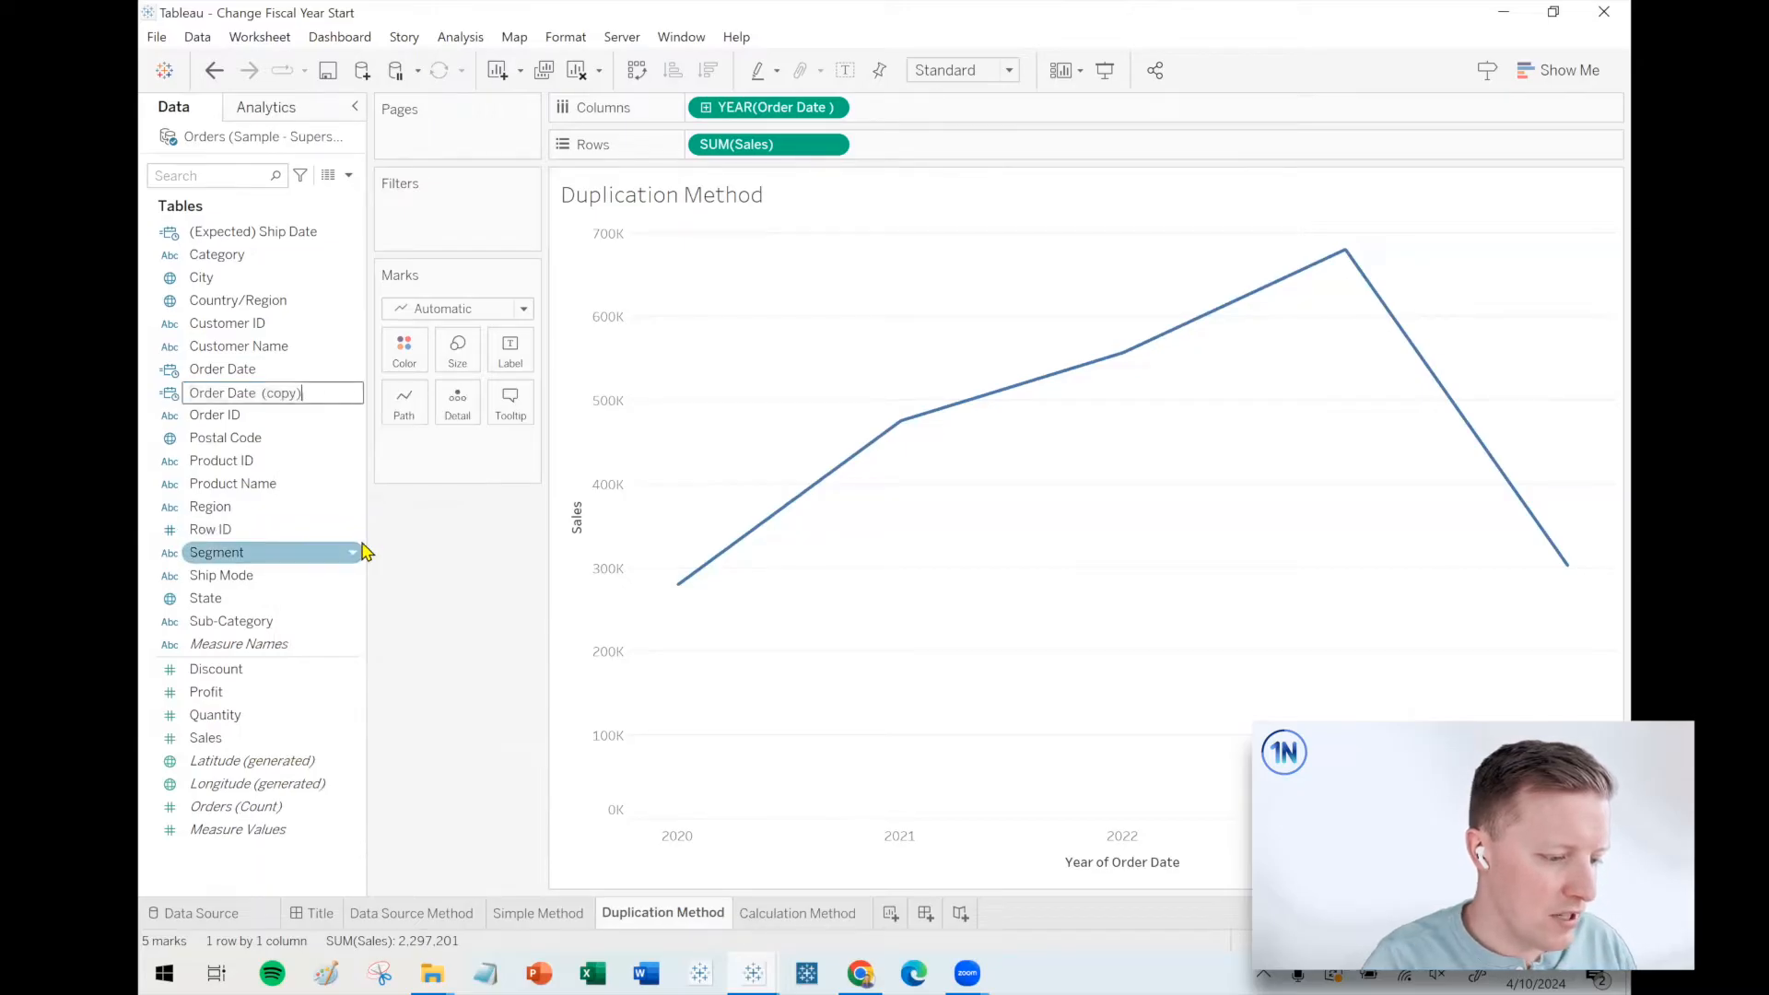
pyautogui.write('Order Date FY')
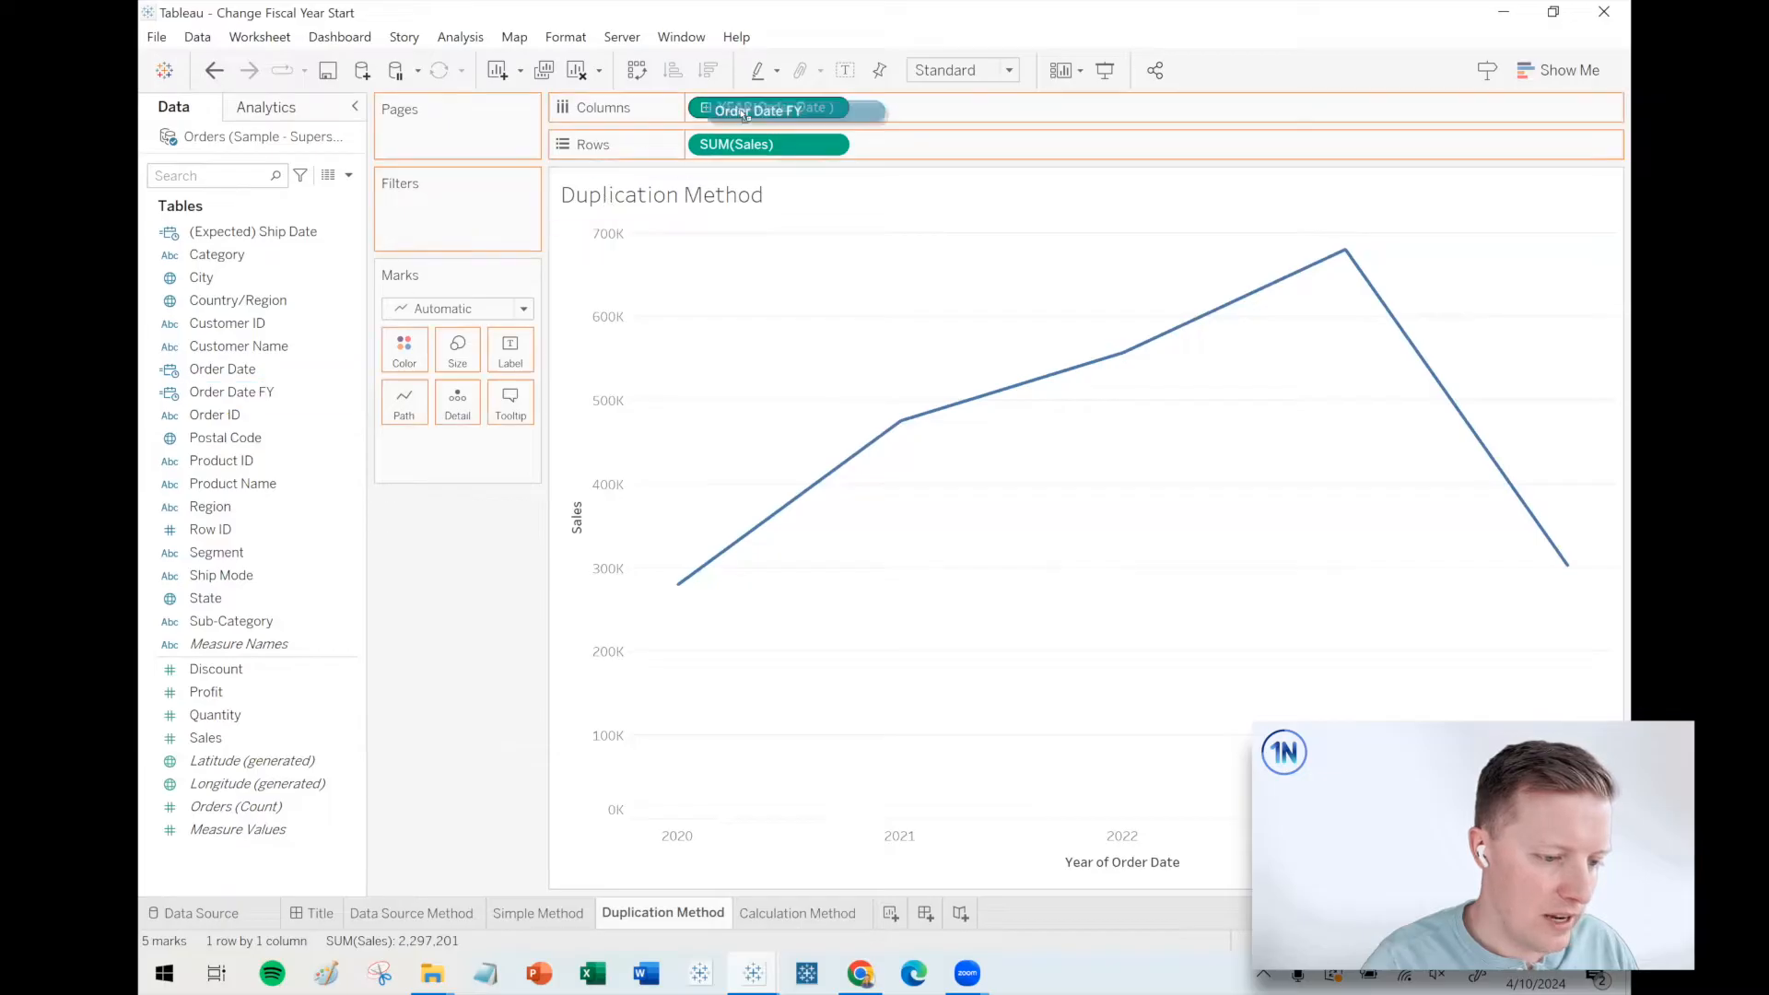
pyautogui.moveTo(755, 110); pyautogui.dragTo(768, 110)
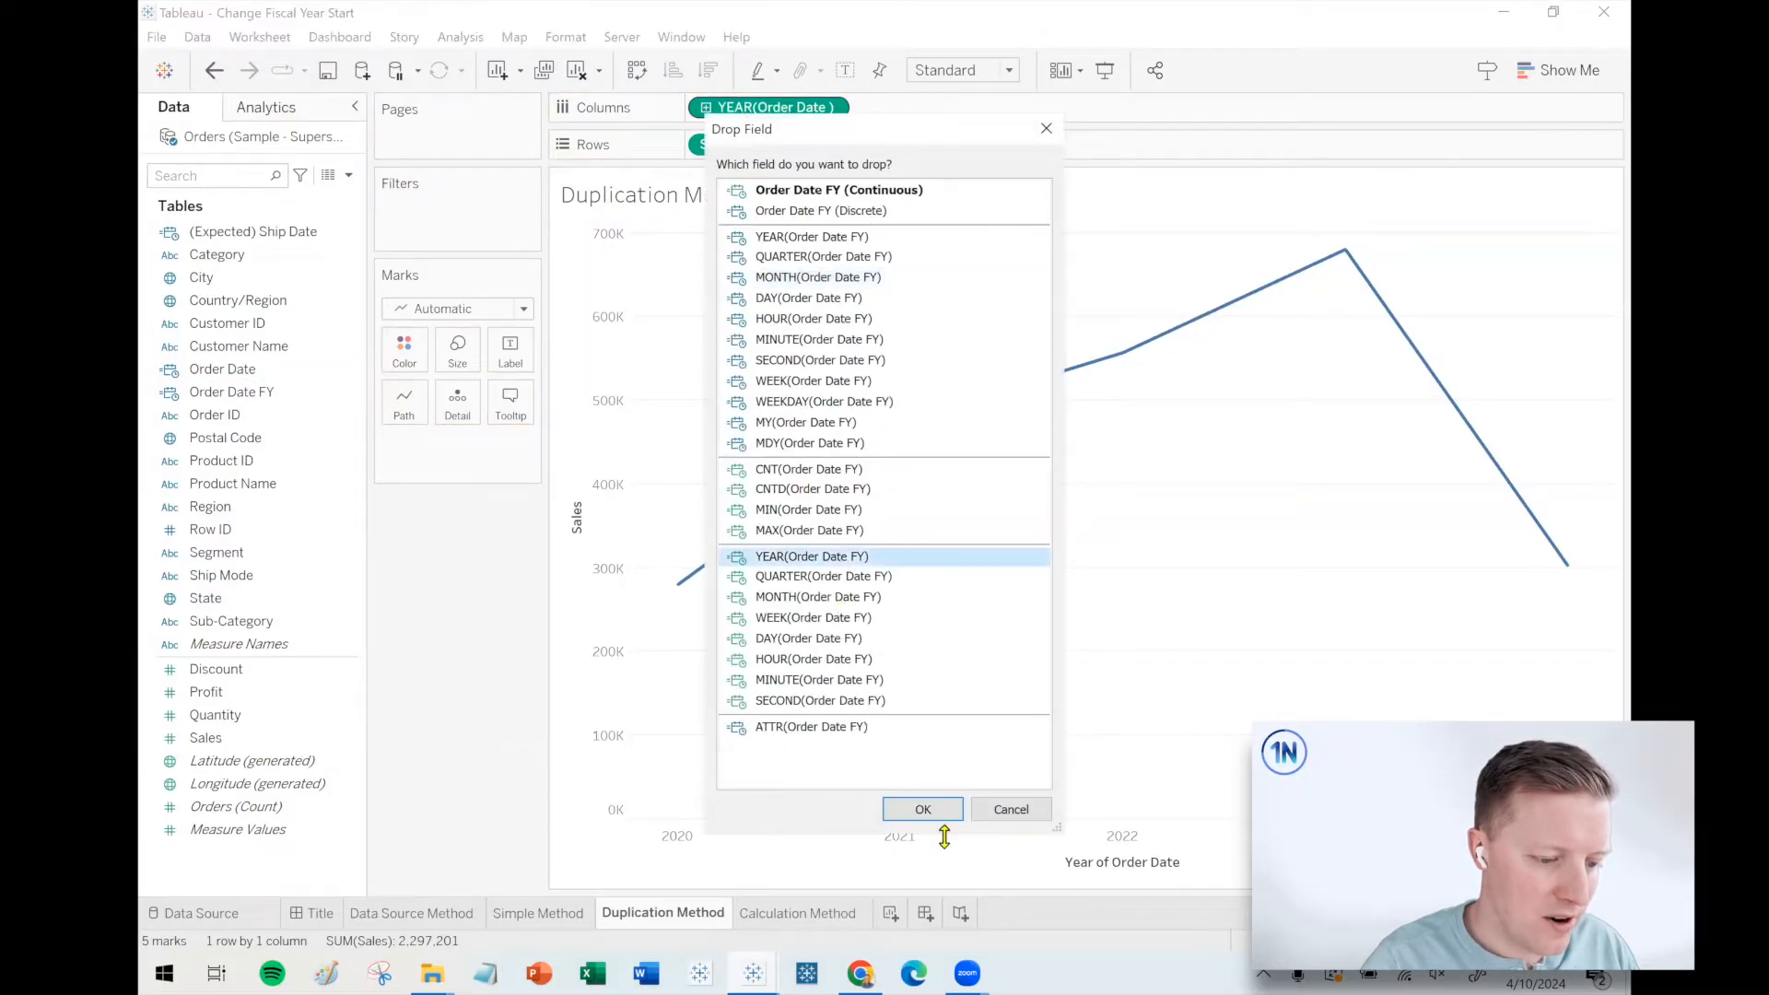
pyautogui.click(921, 809)
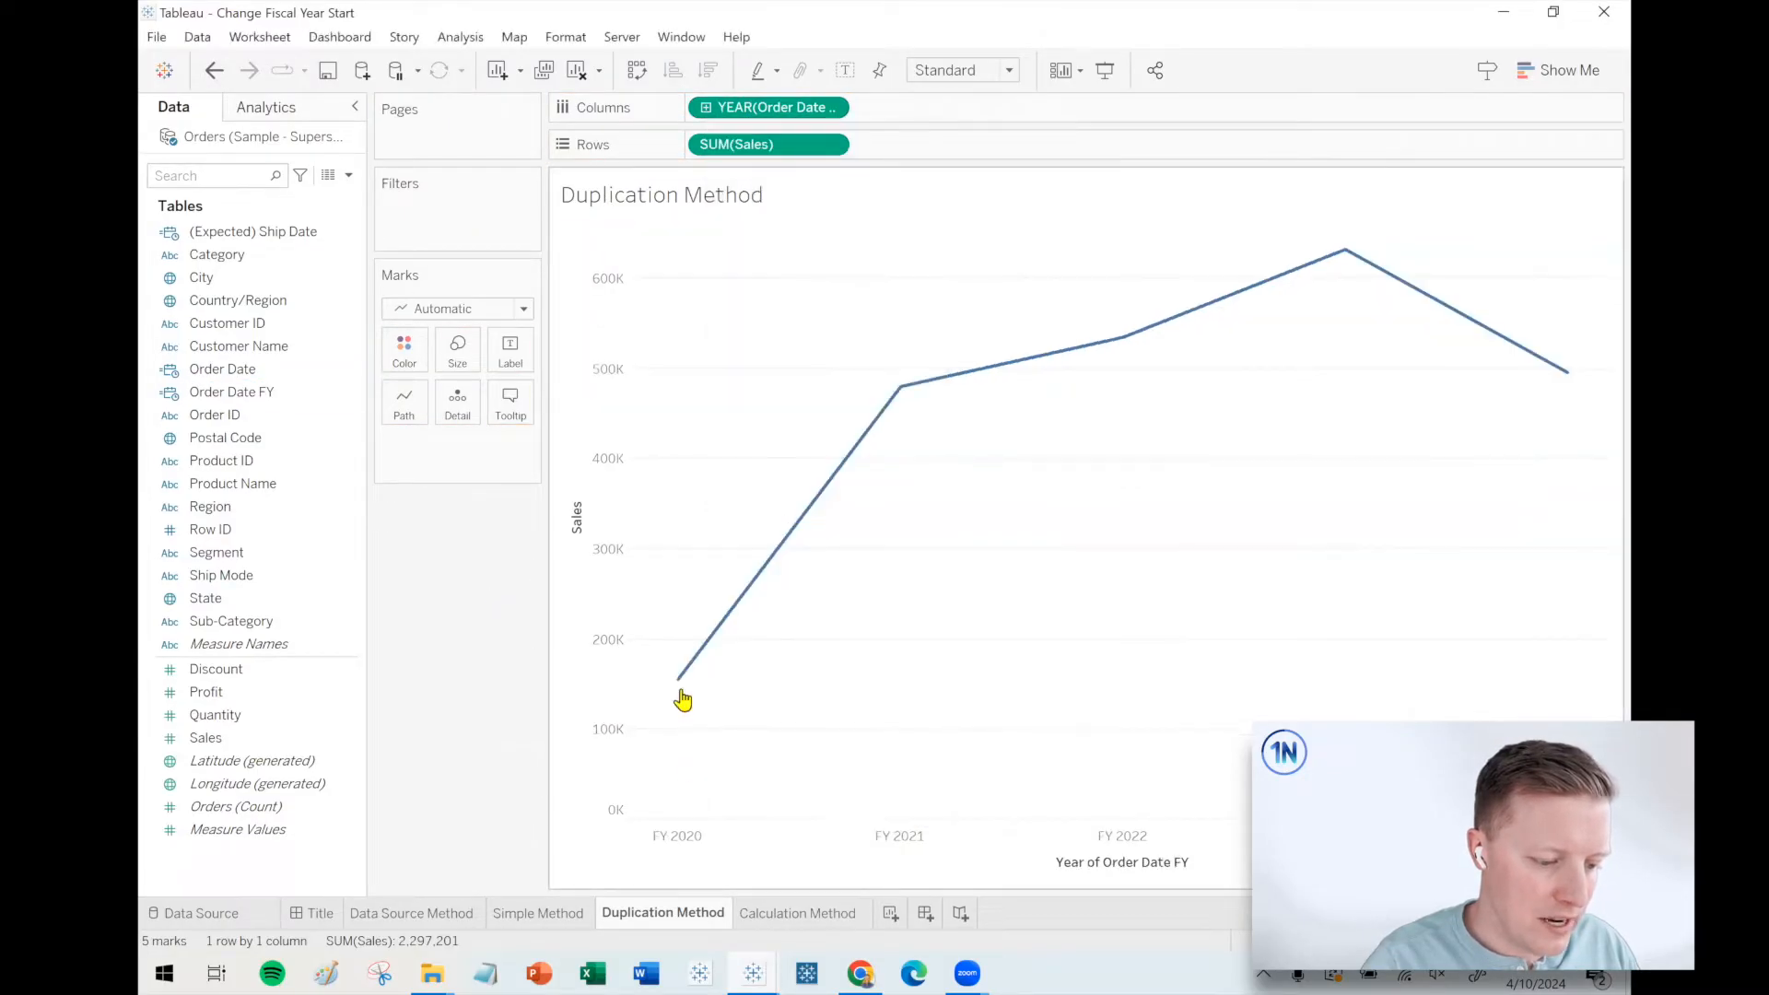
pyautogui.moveTo(678, 680)
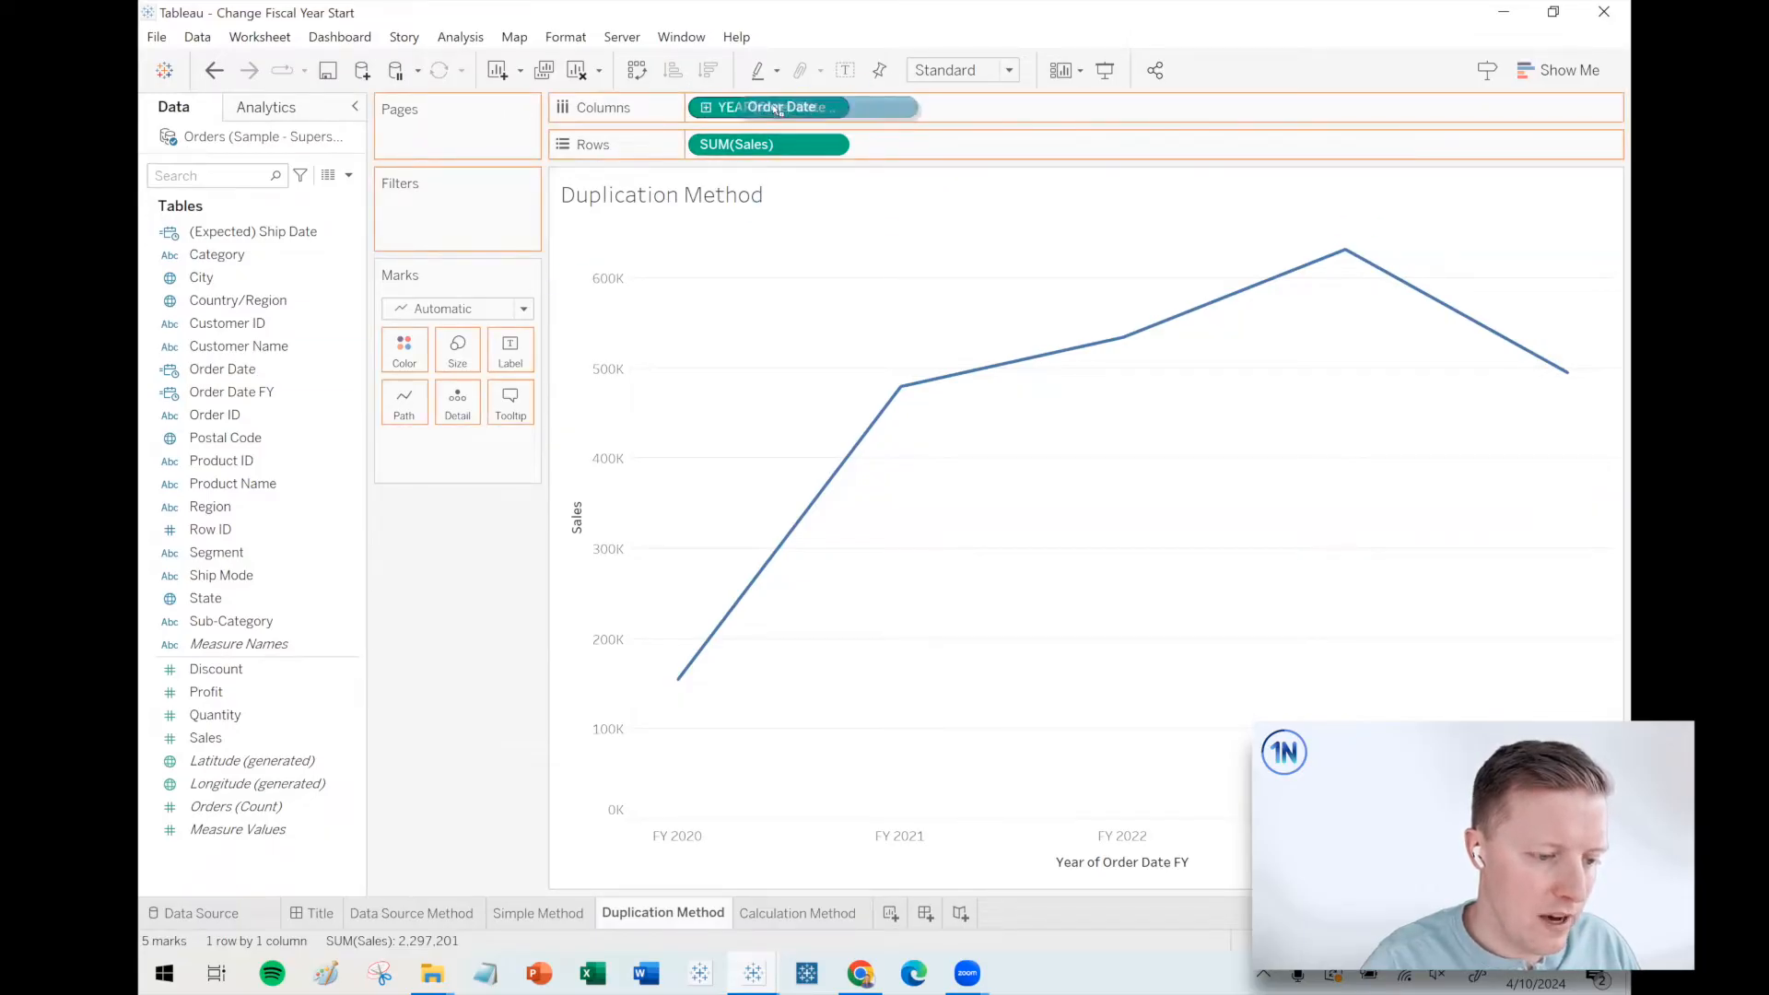
pyautogui.click(773, 105)
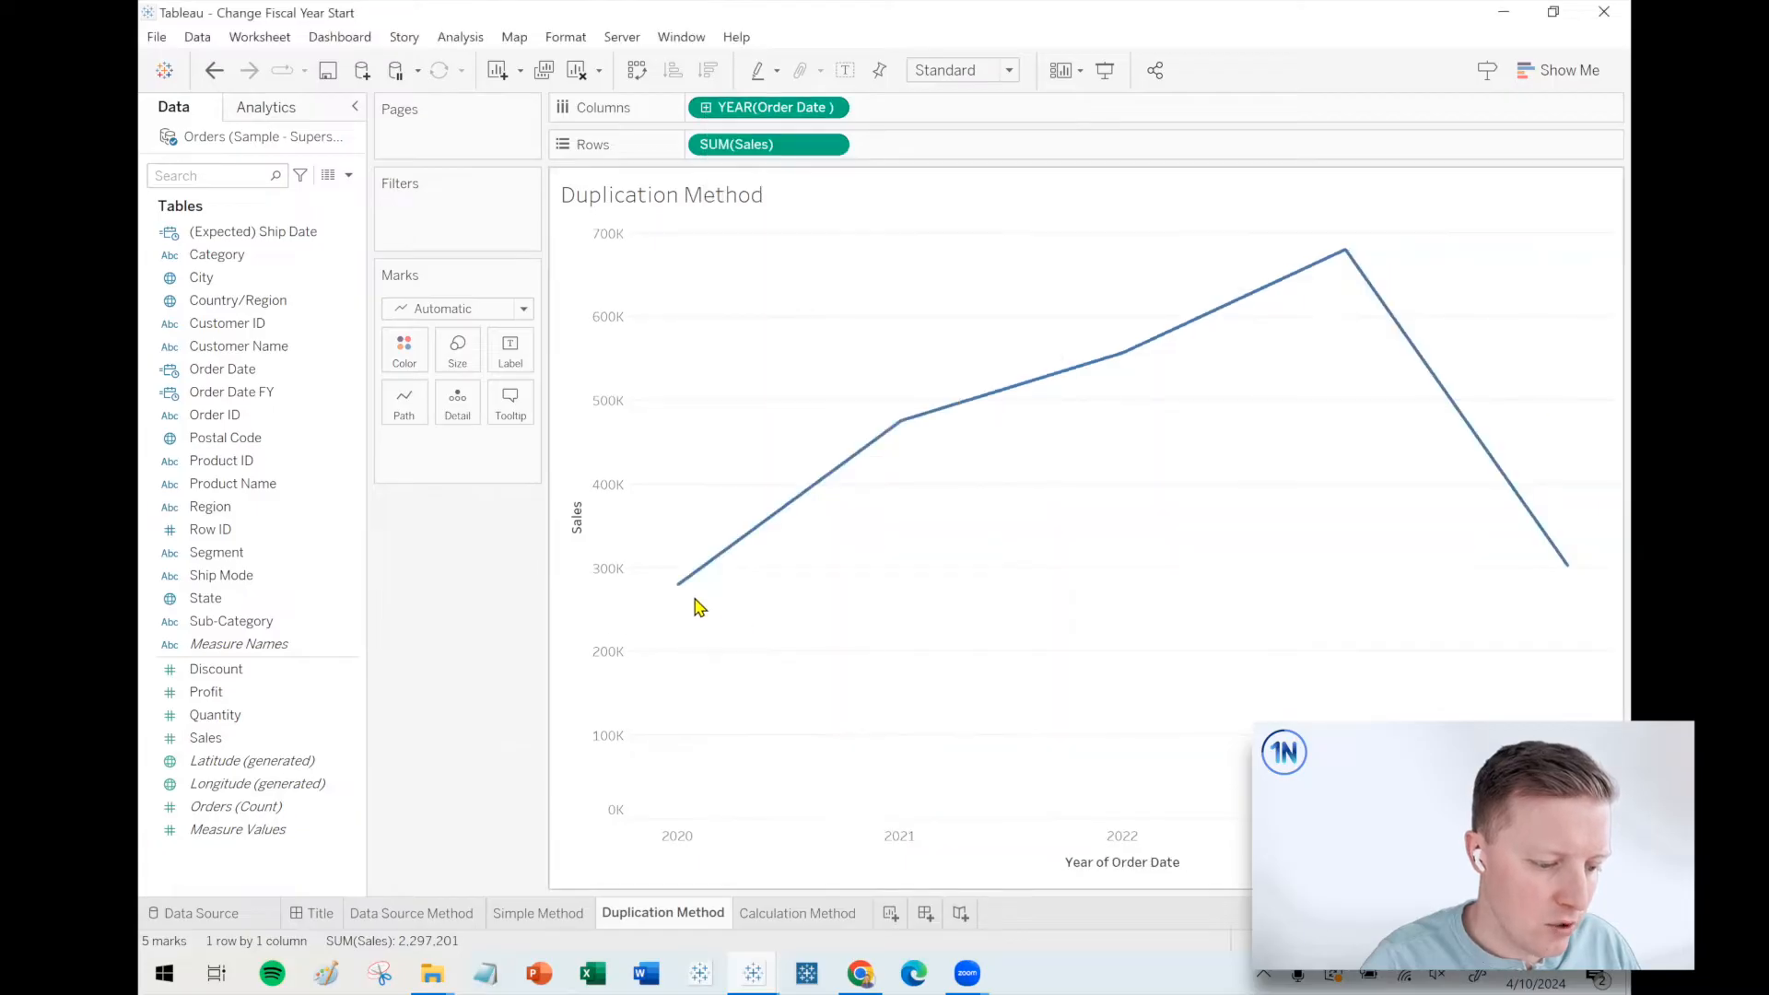
pyautogui.moveTo(678, 584)
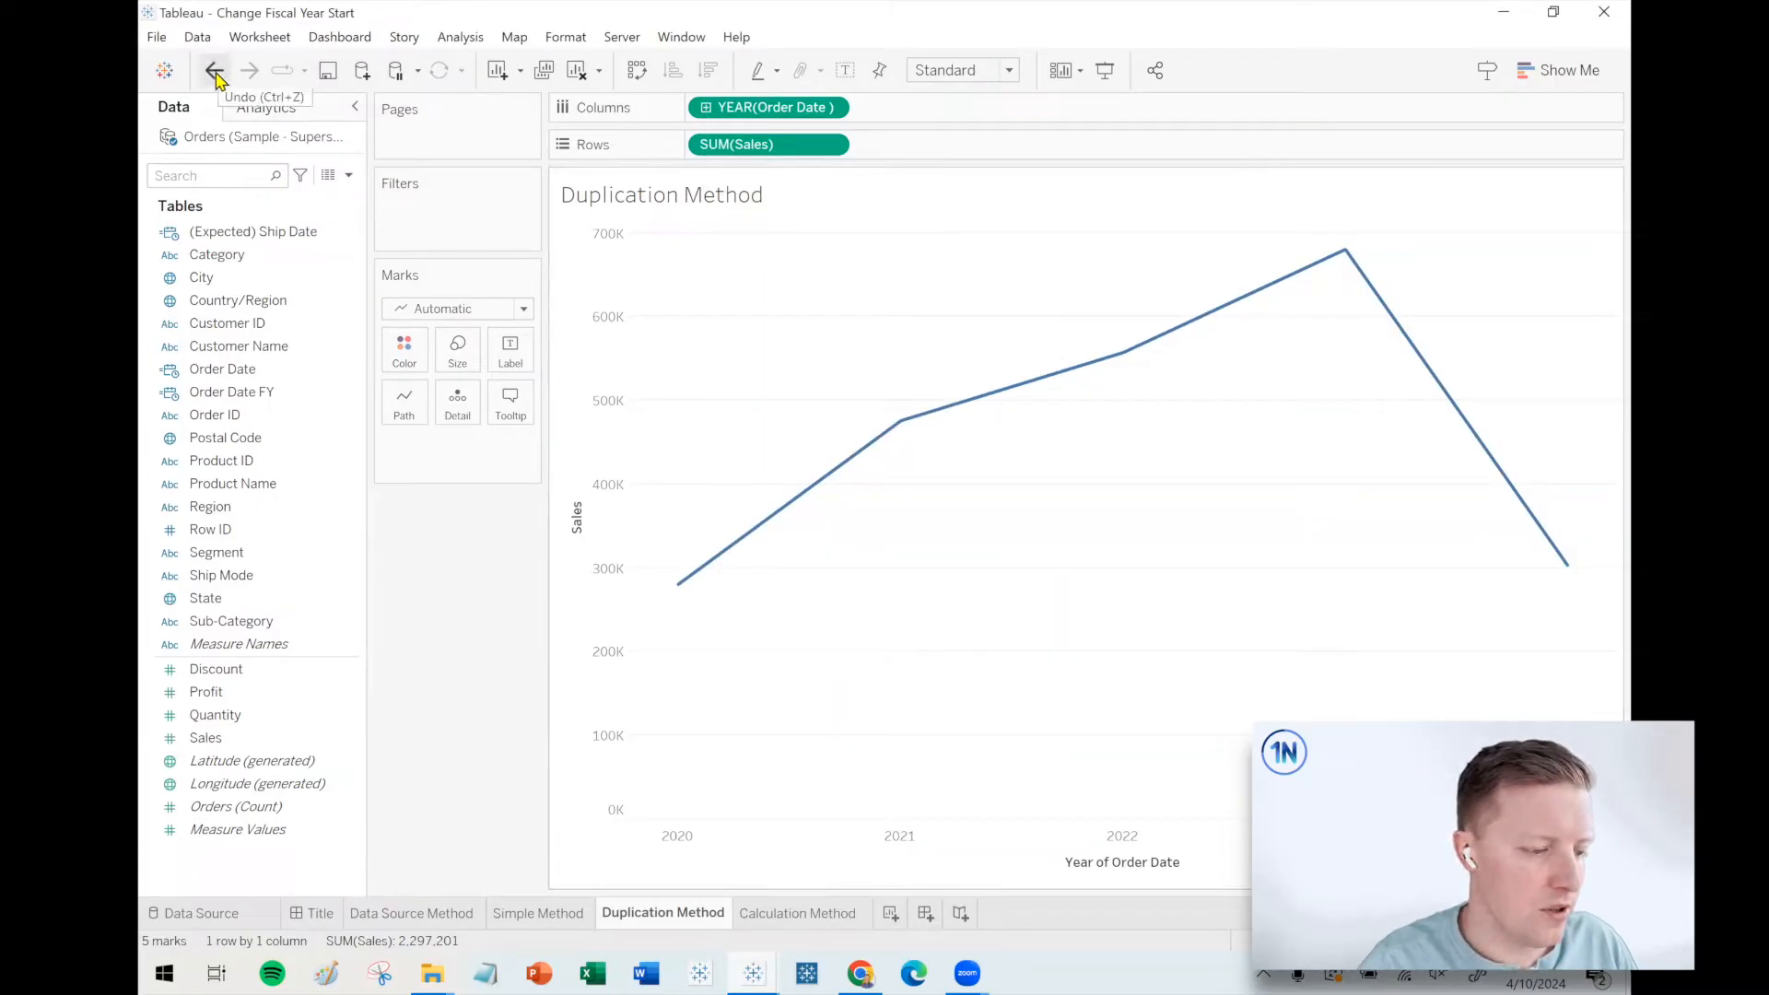
pyautogui.click(223, 368)
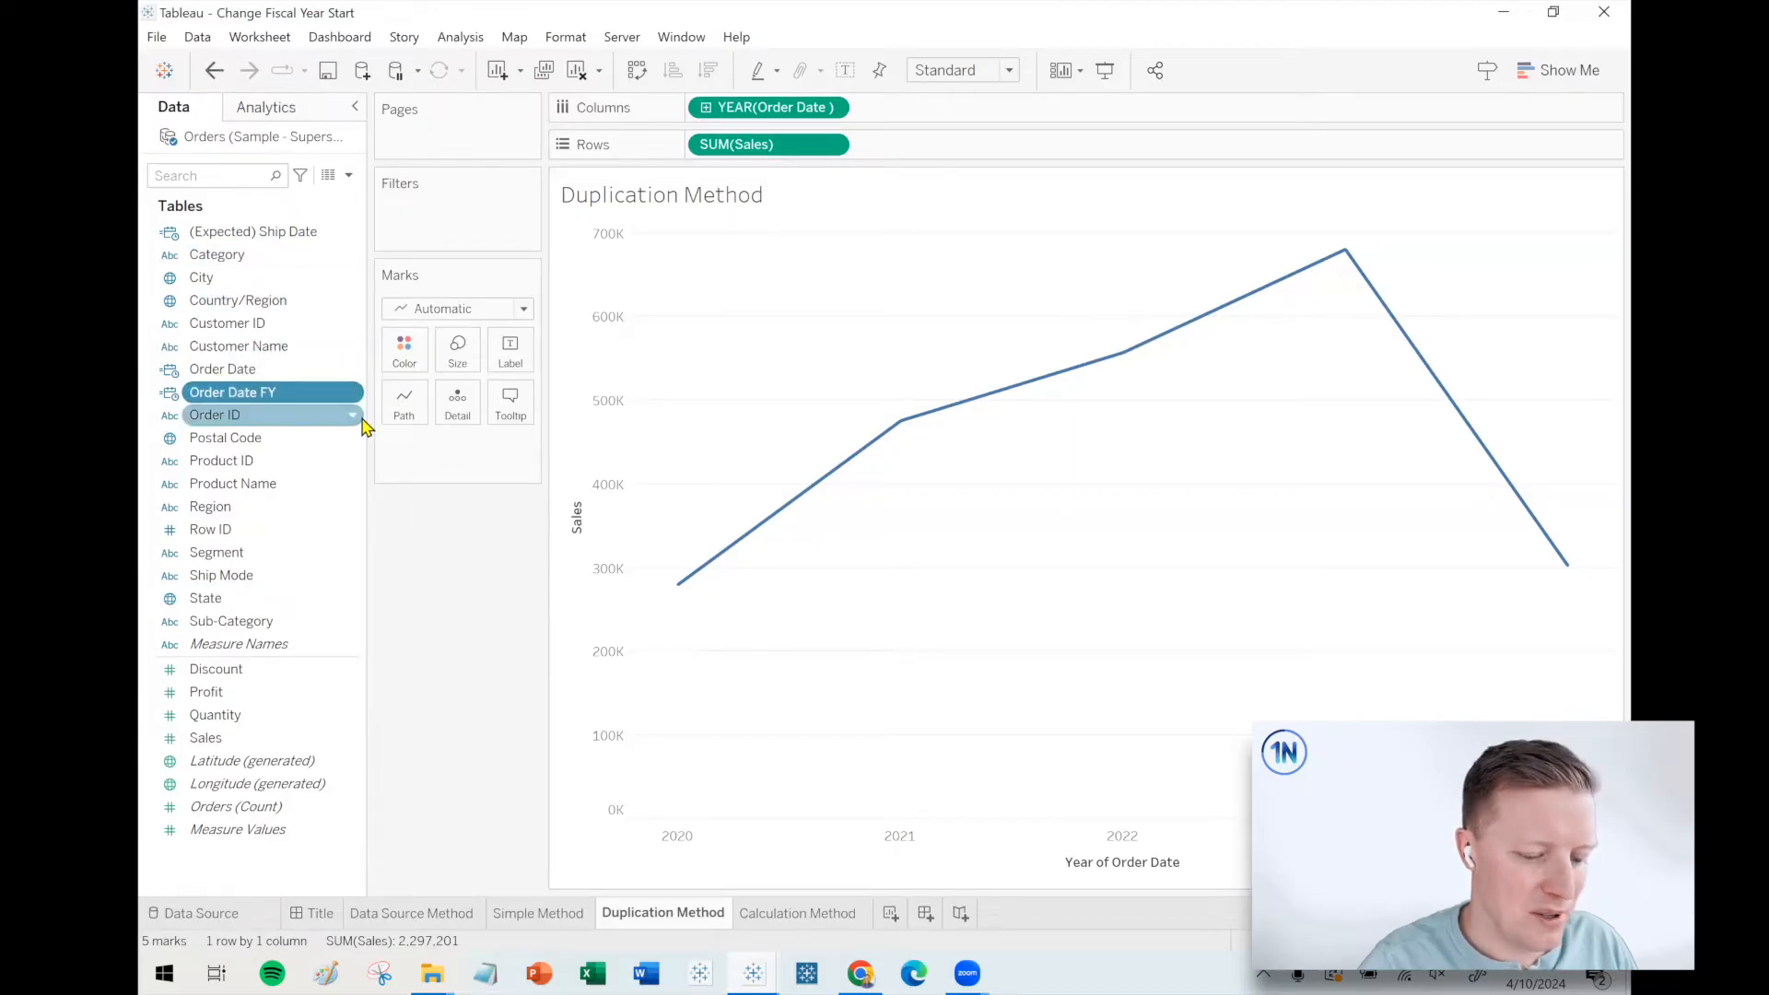
pyautogui.click(799, 913)
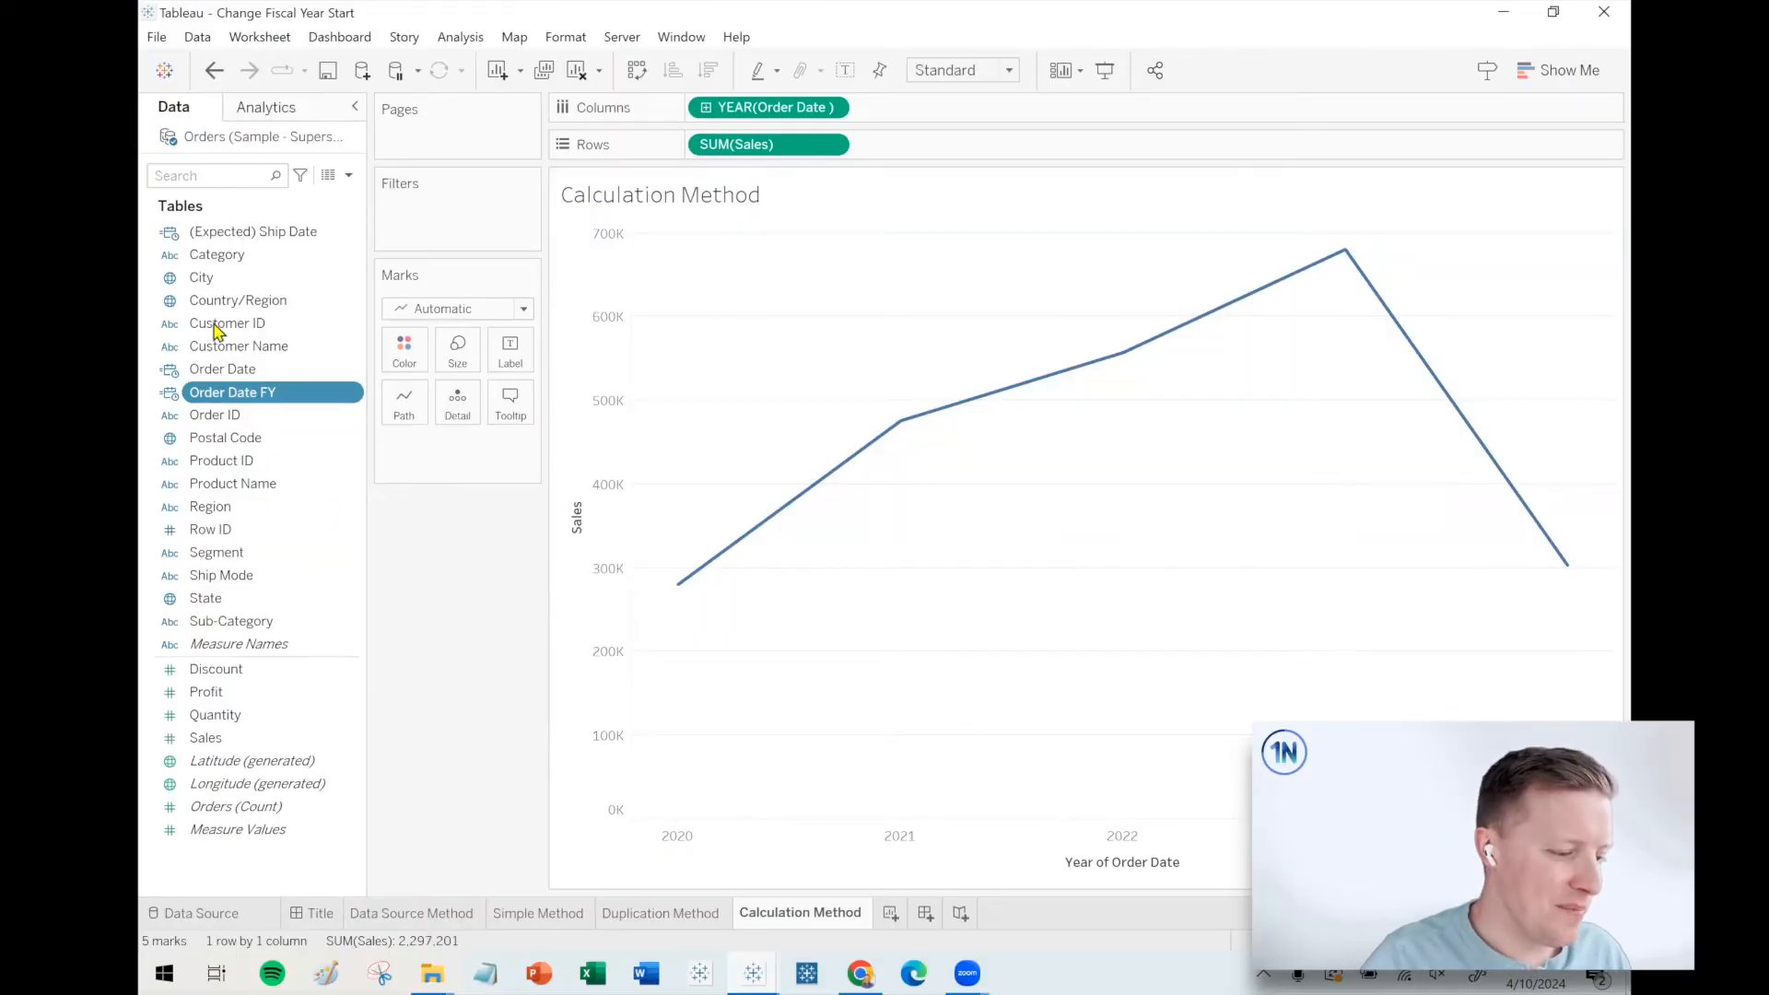
# Step: Create 'Order Date (FY Oct Start)' as DATEADD('month',3,[Order Date]); plot YEAR of Order Date FY
pyautogui.click(222, 369)
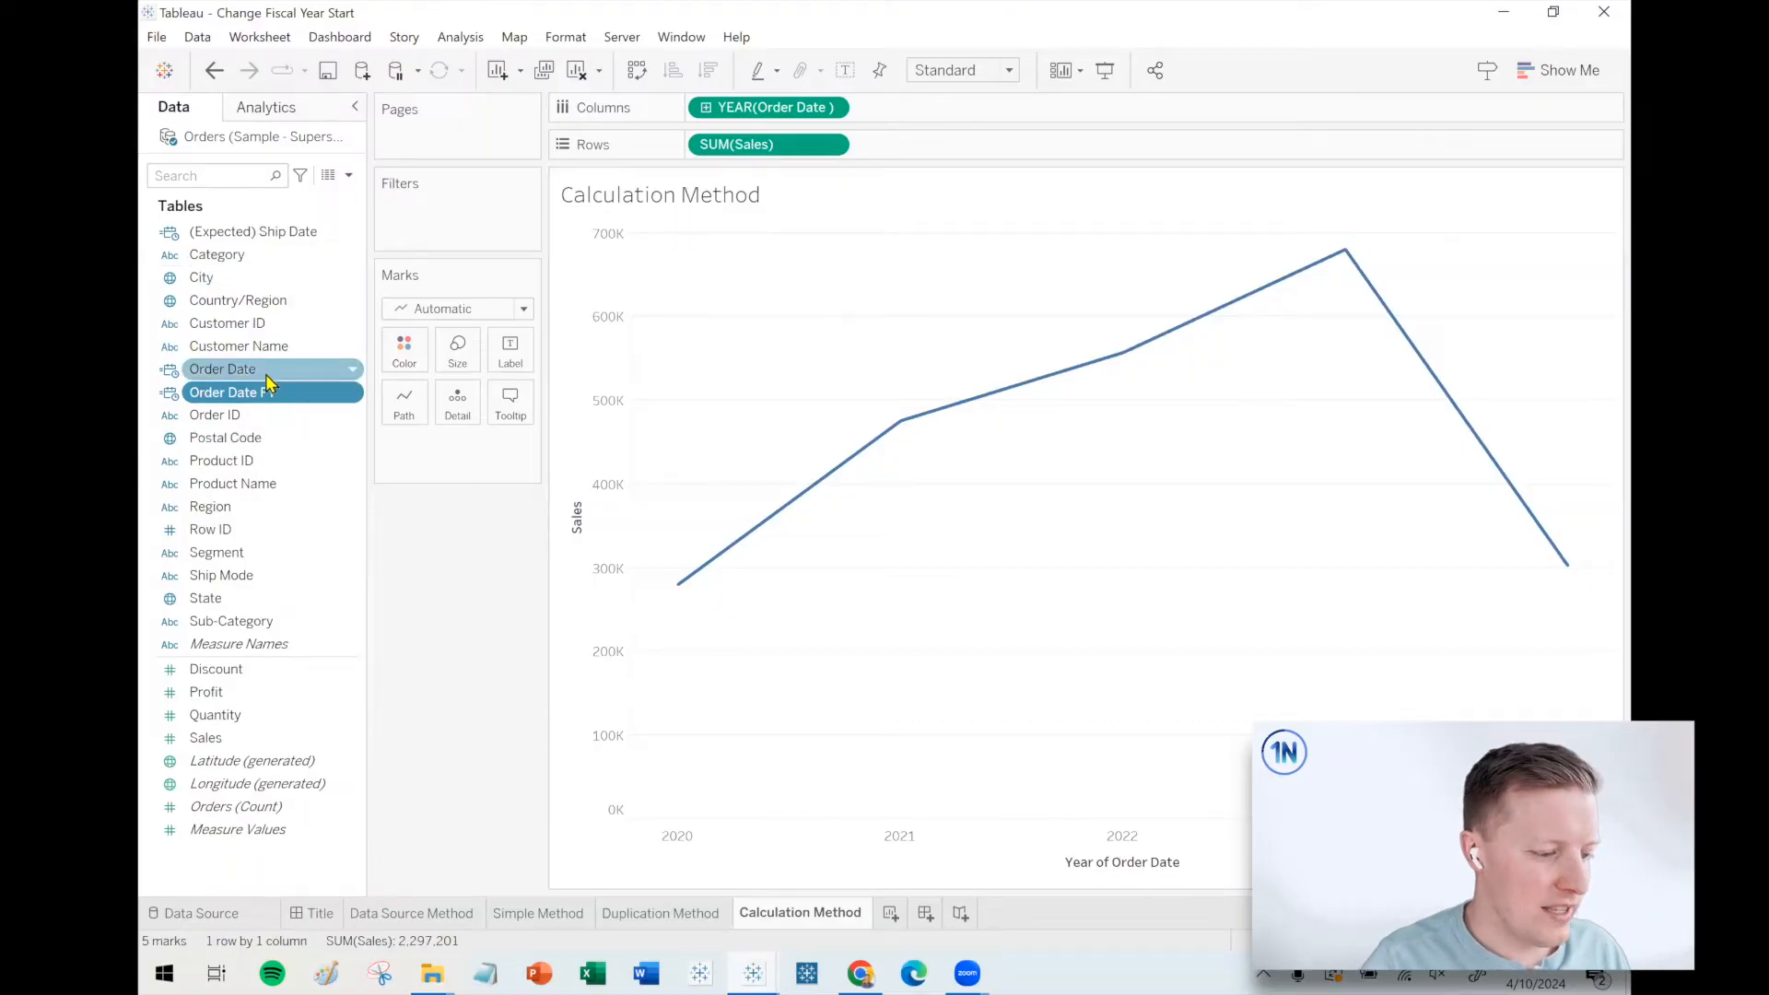
pyautogui.rightClick(222, 368)
pyautogui.write('Order')
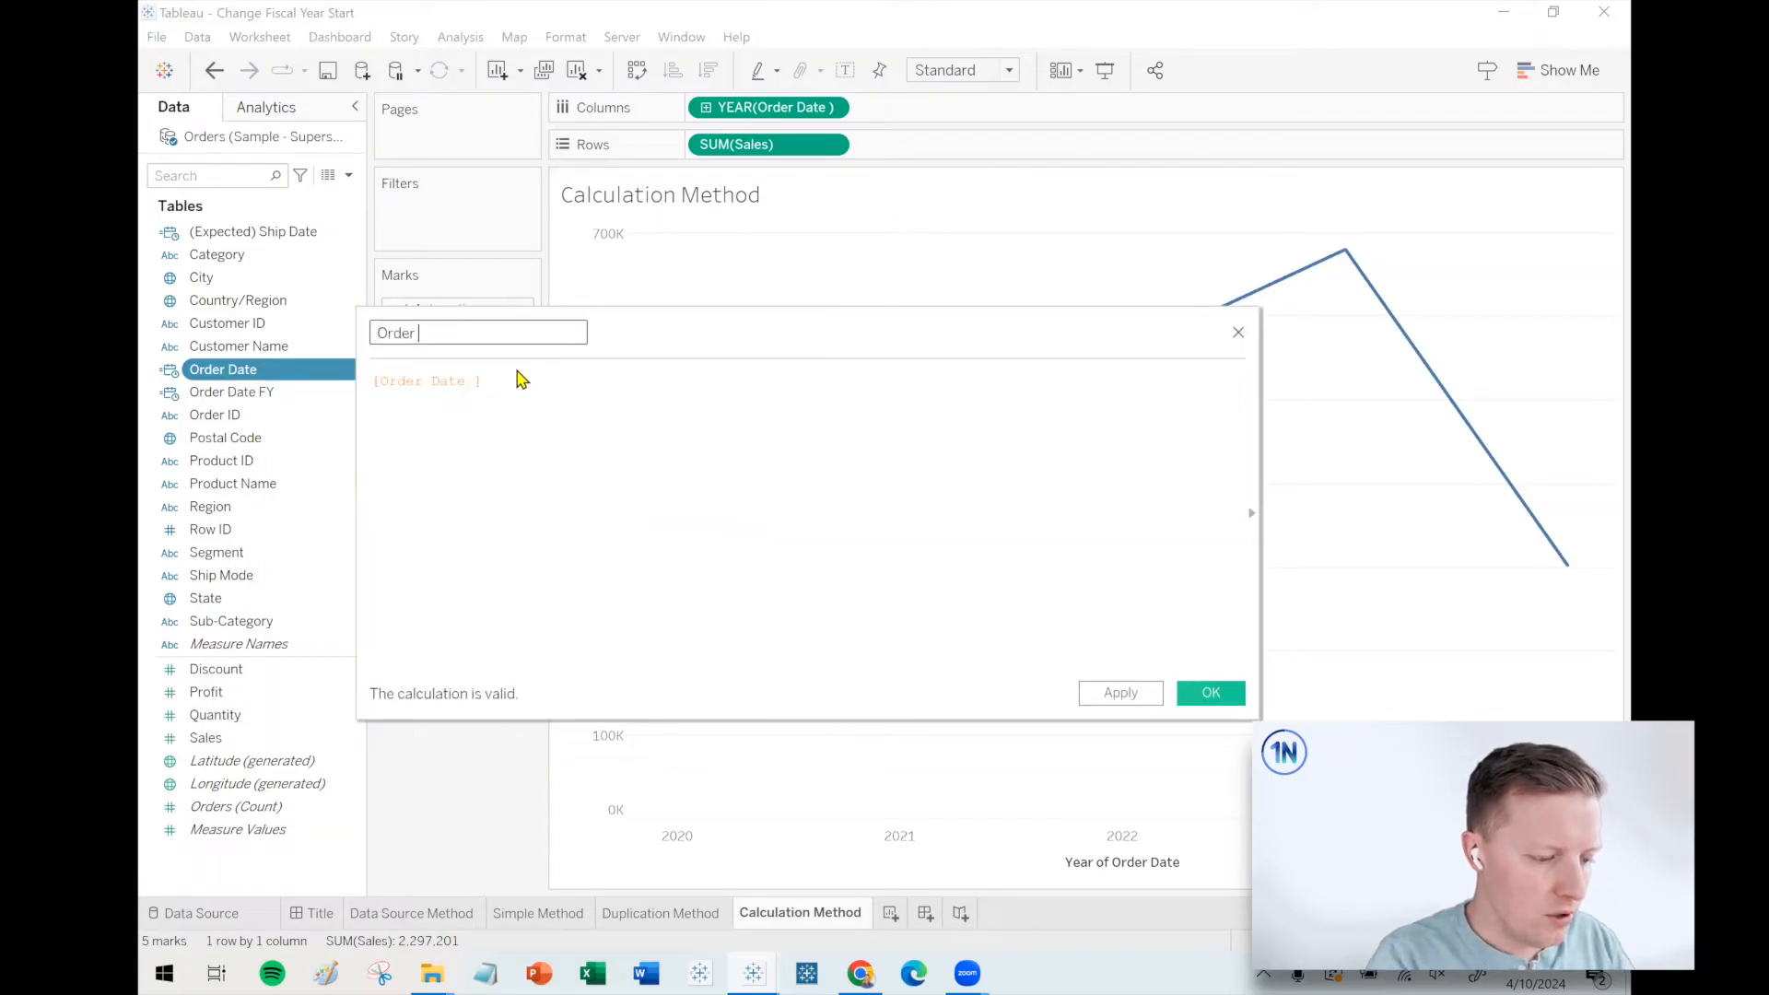
pyautogui.write('Date (')
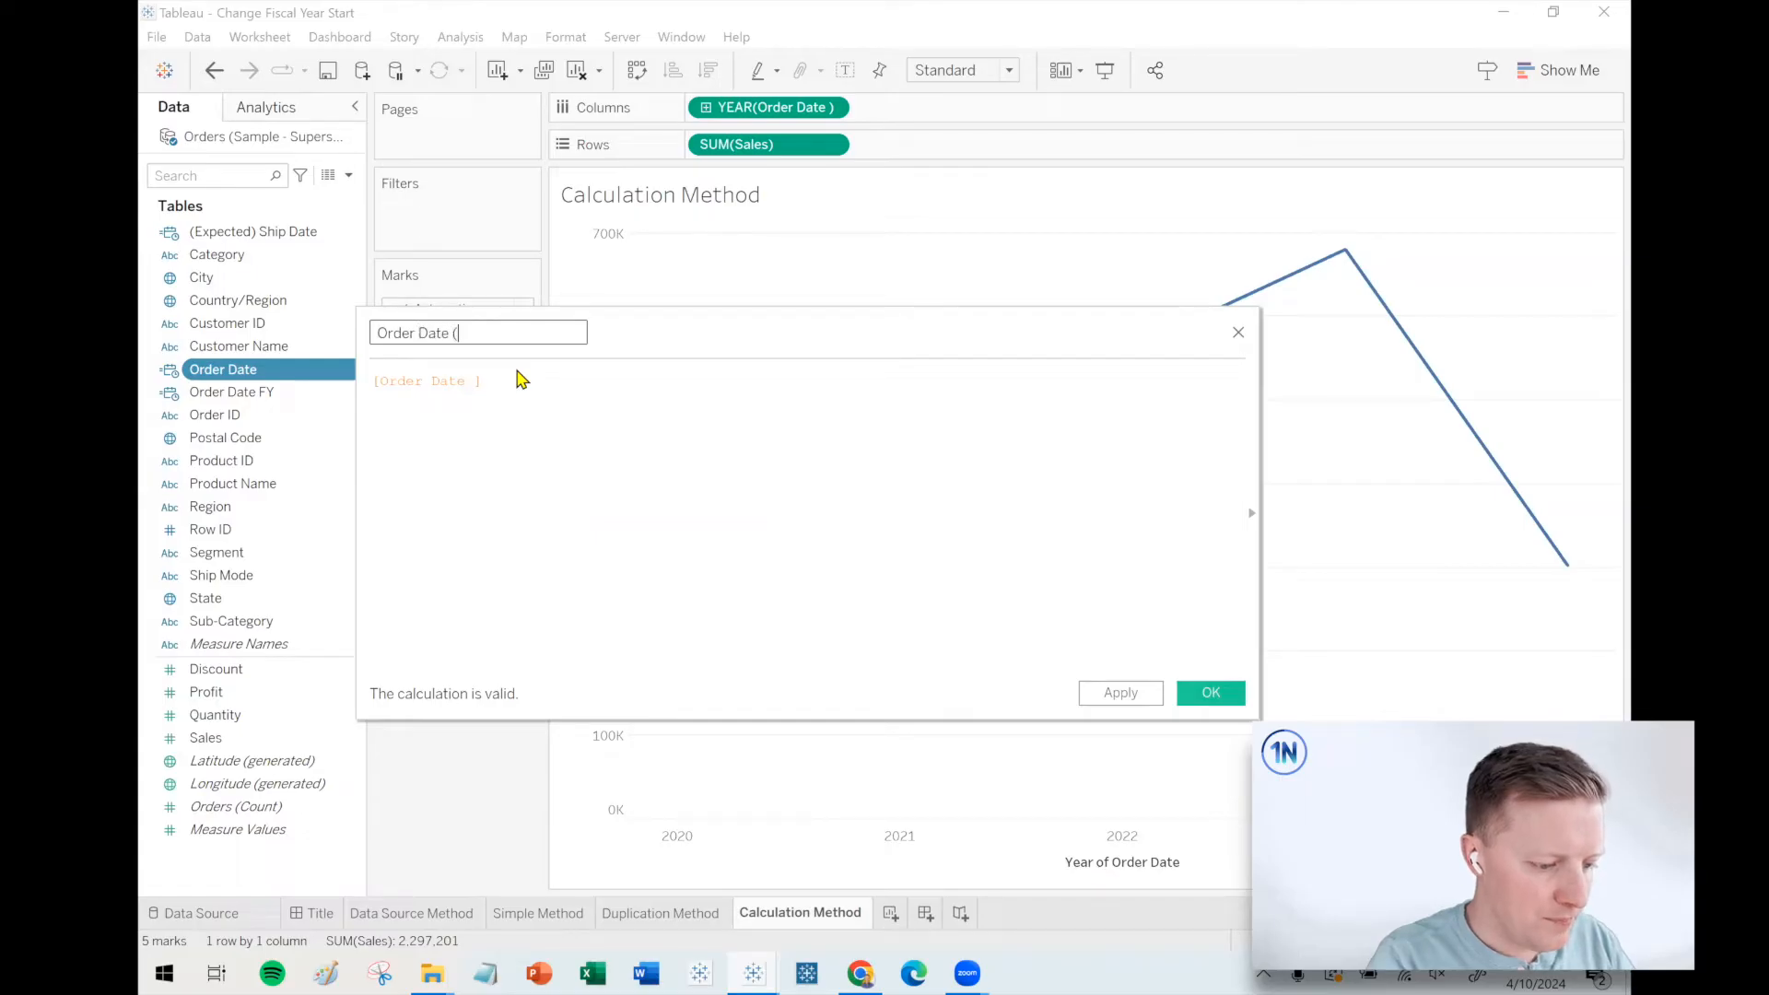
pyautogui.write('FY Oct Start')
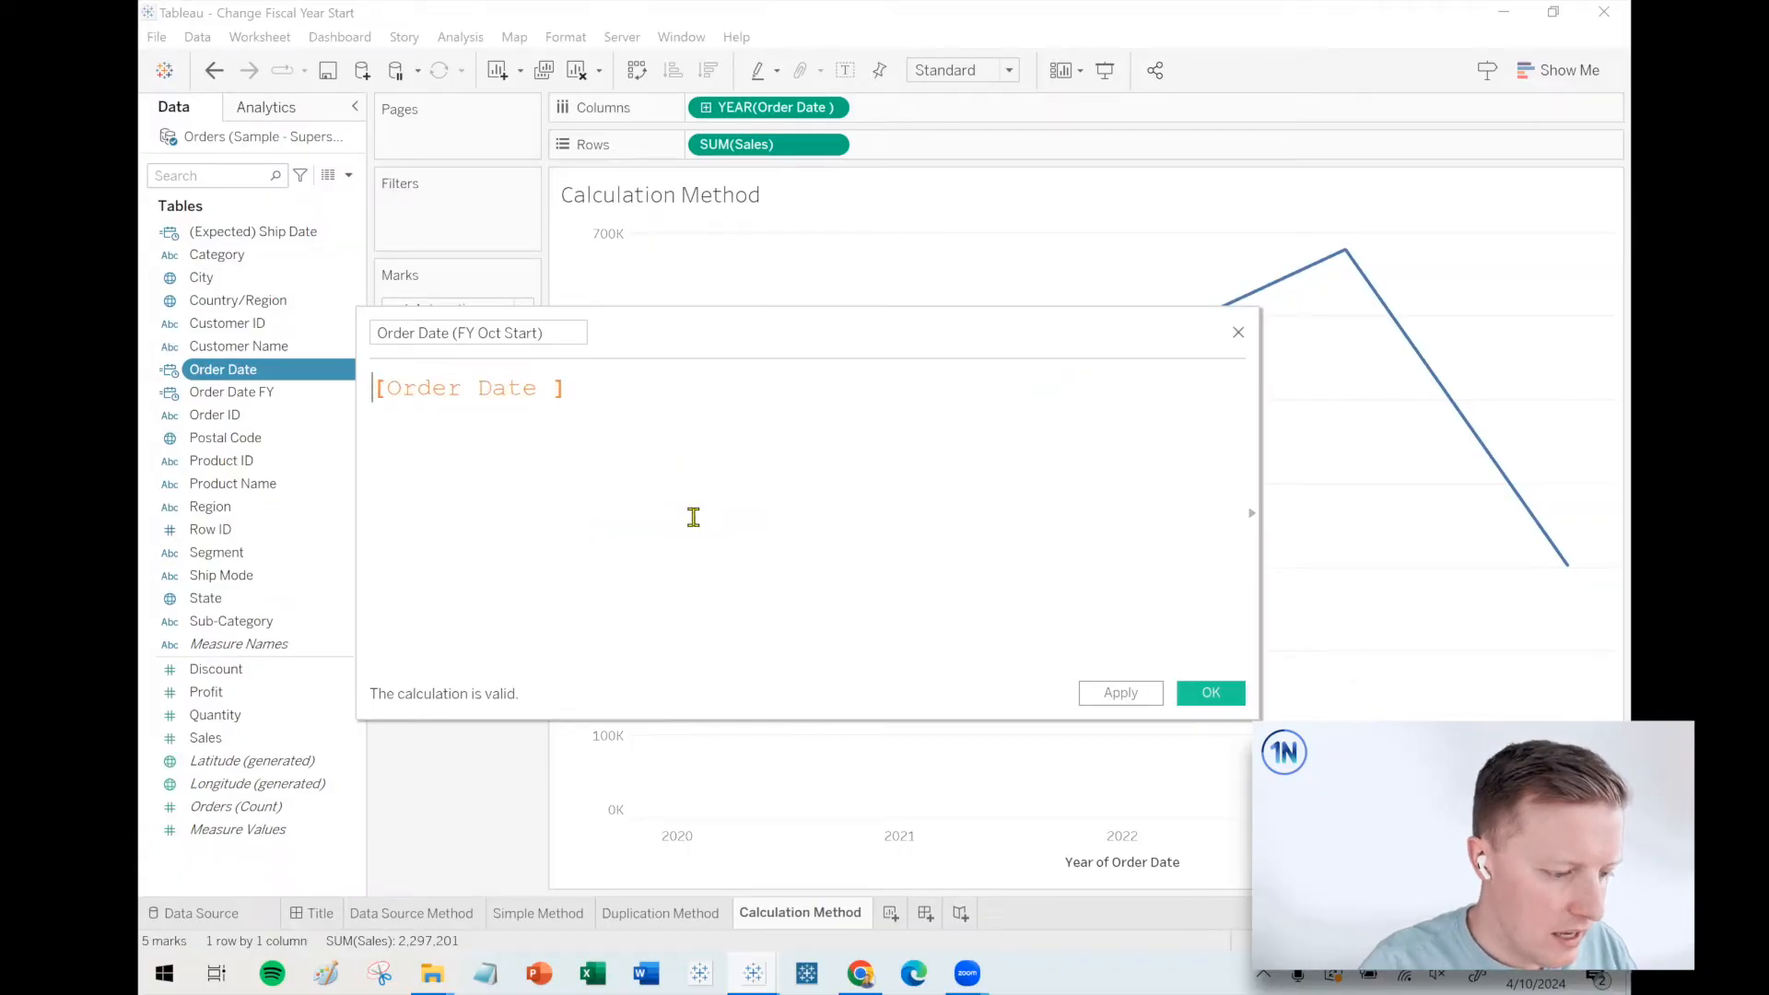
pyautogui.write('DATEADD("')
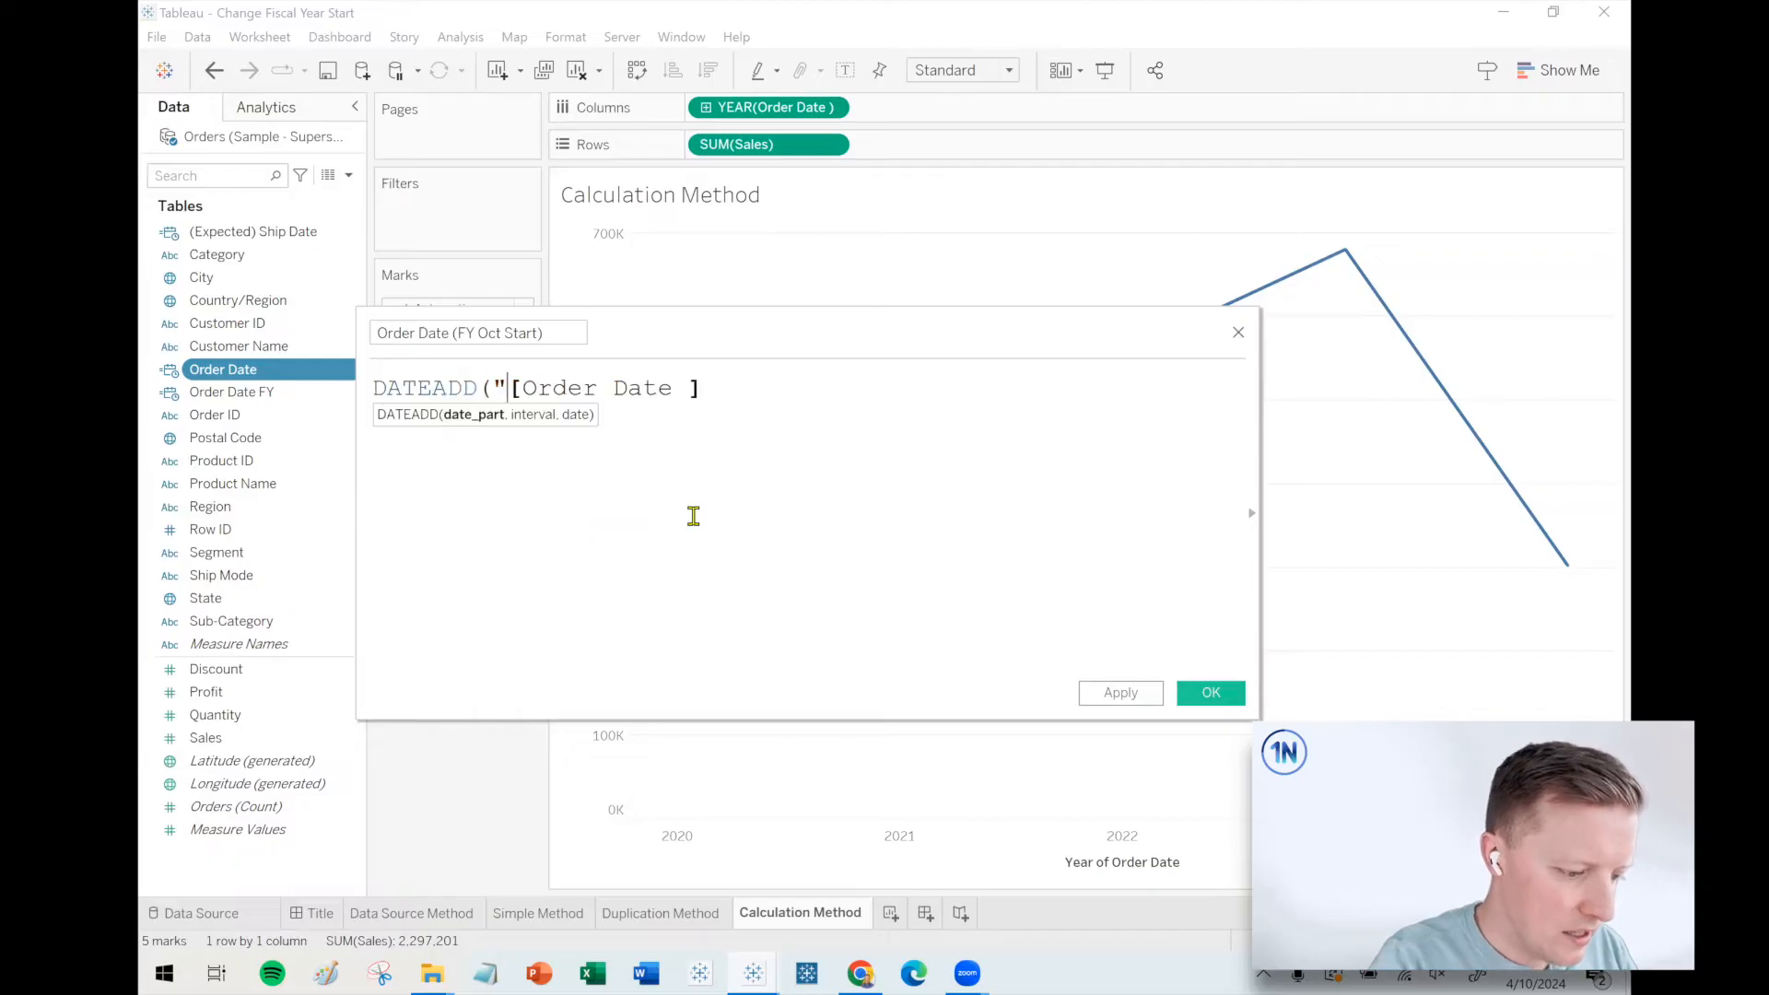
pyautogui.write("month',")
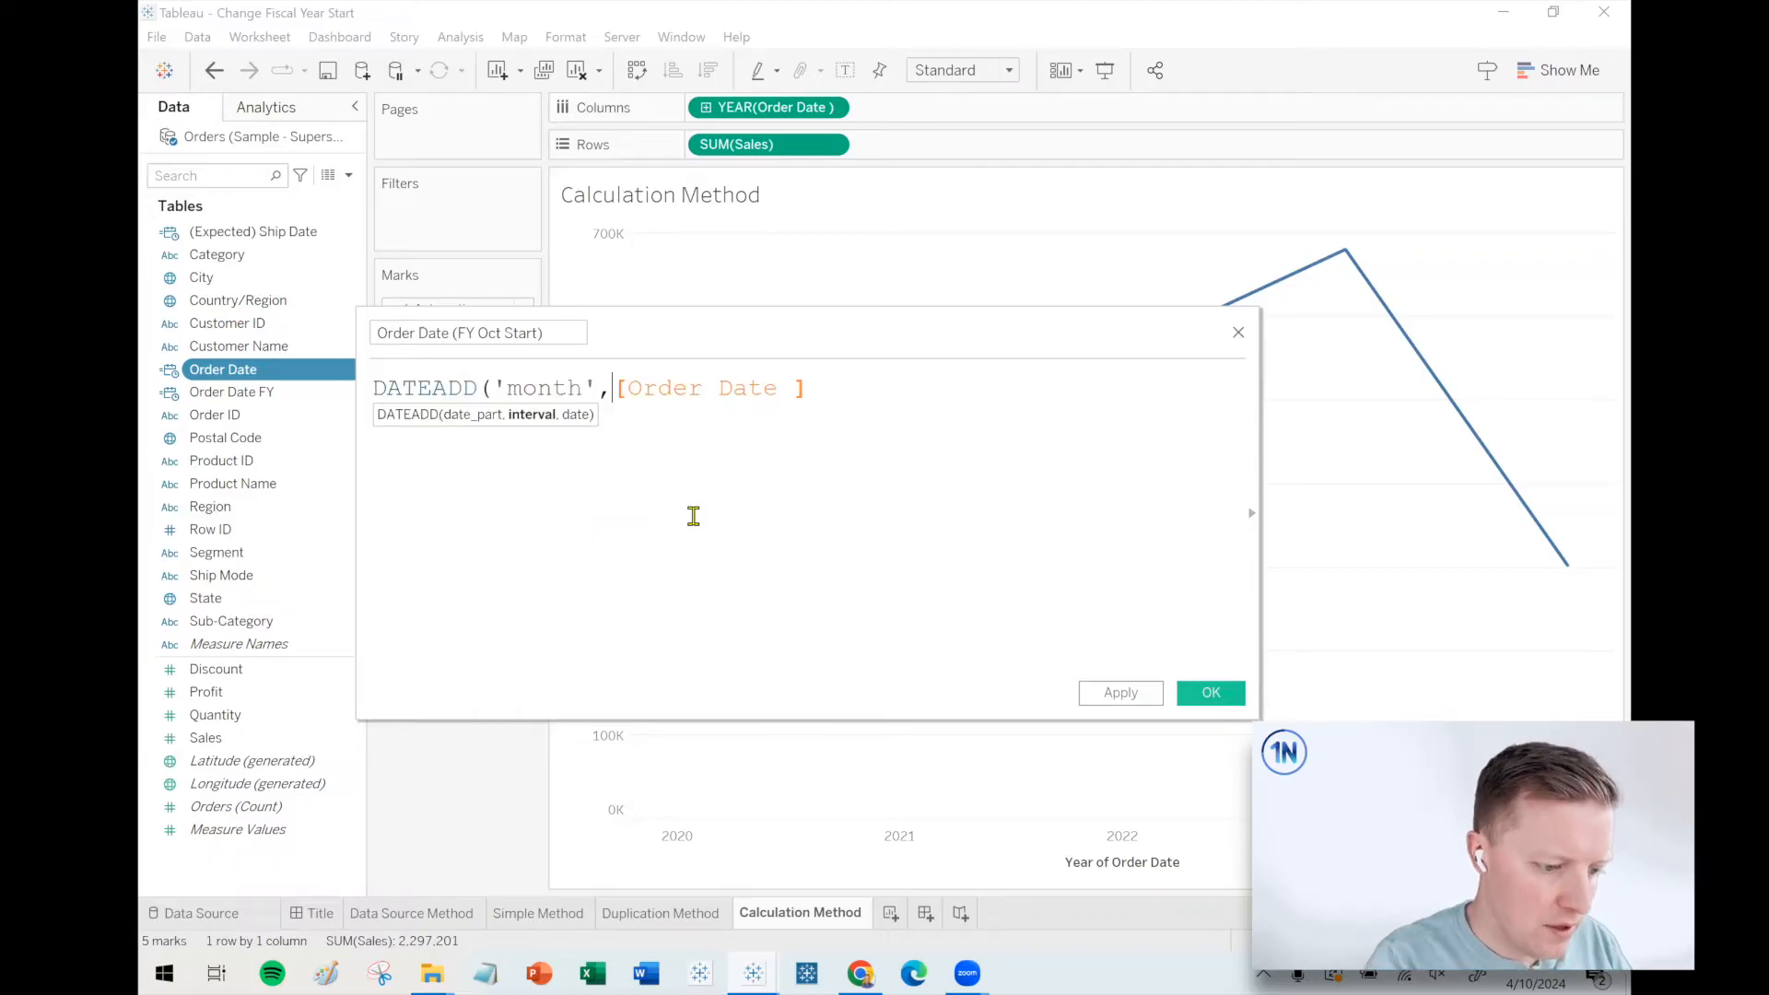
pyautogui.write('3,')
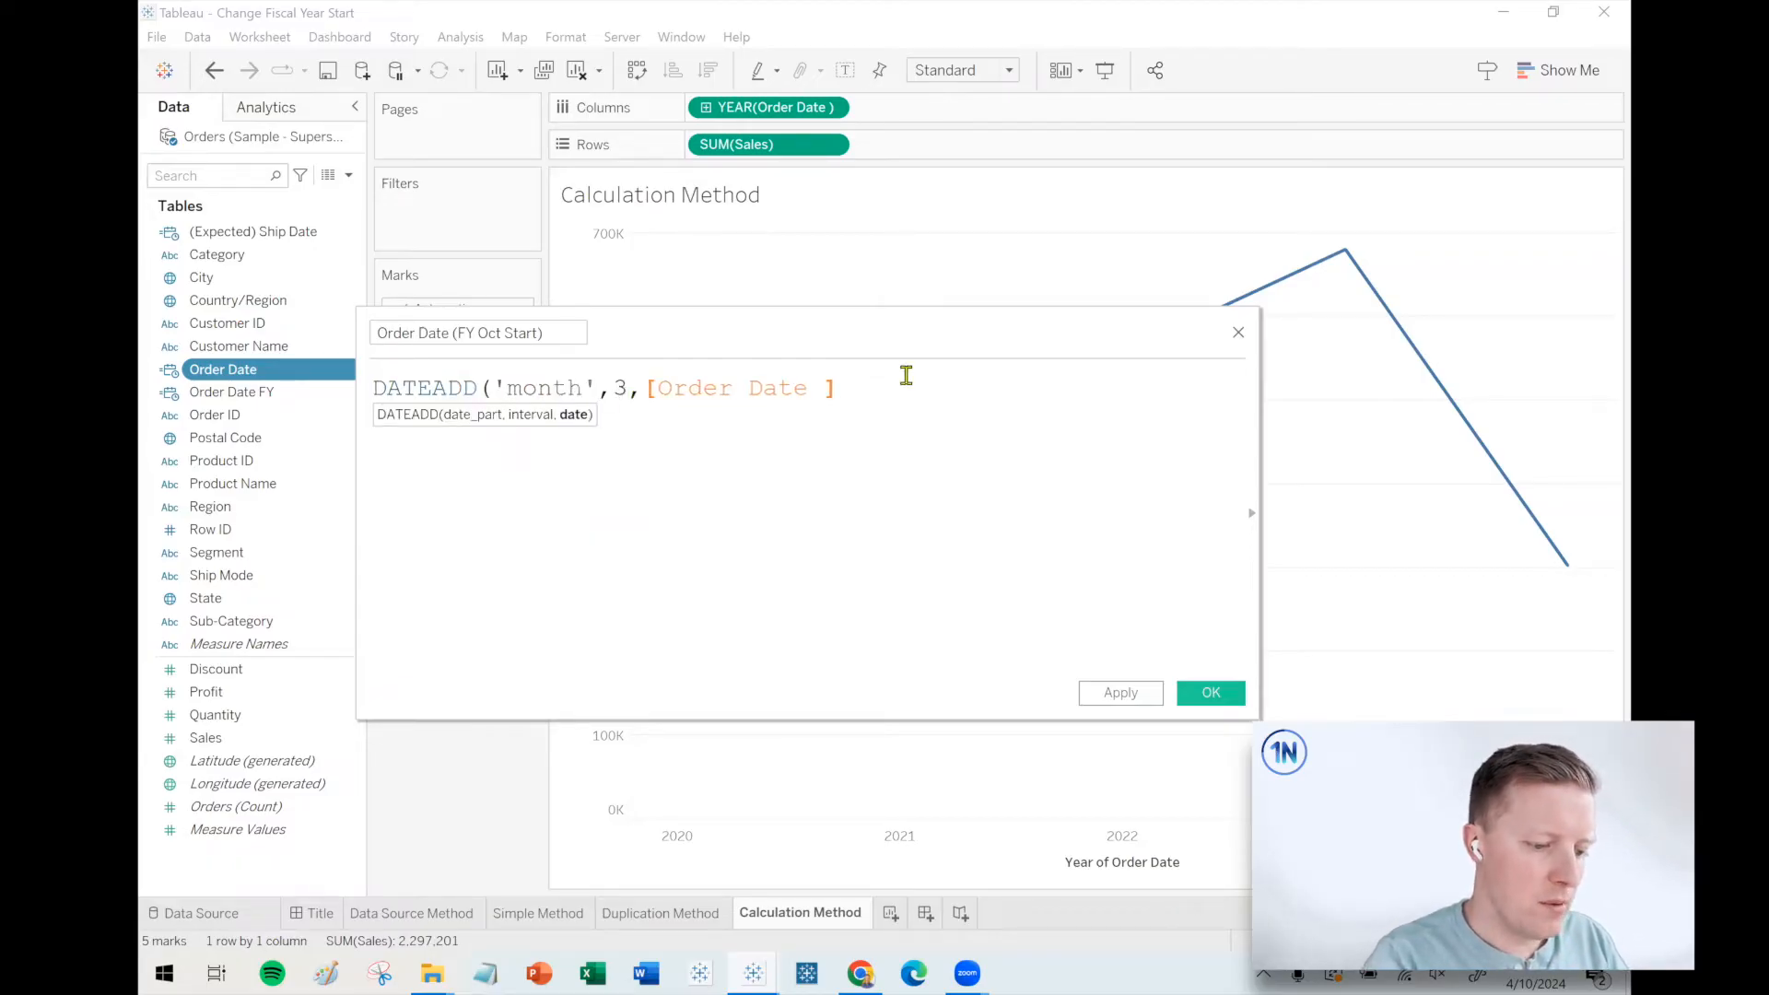
pyautogui.write(')')
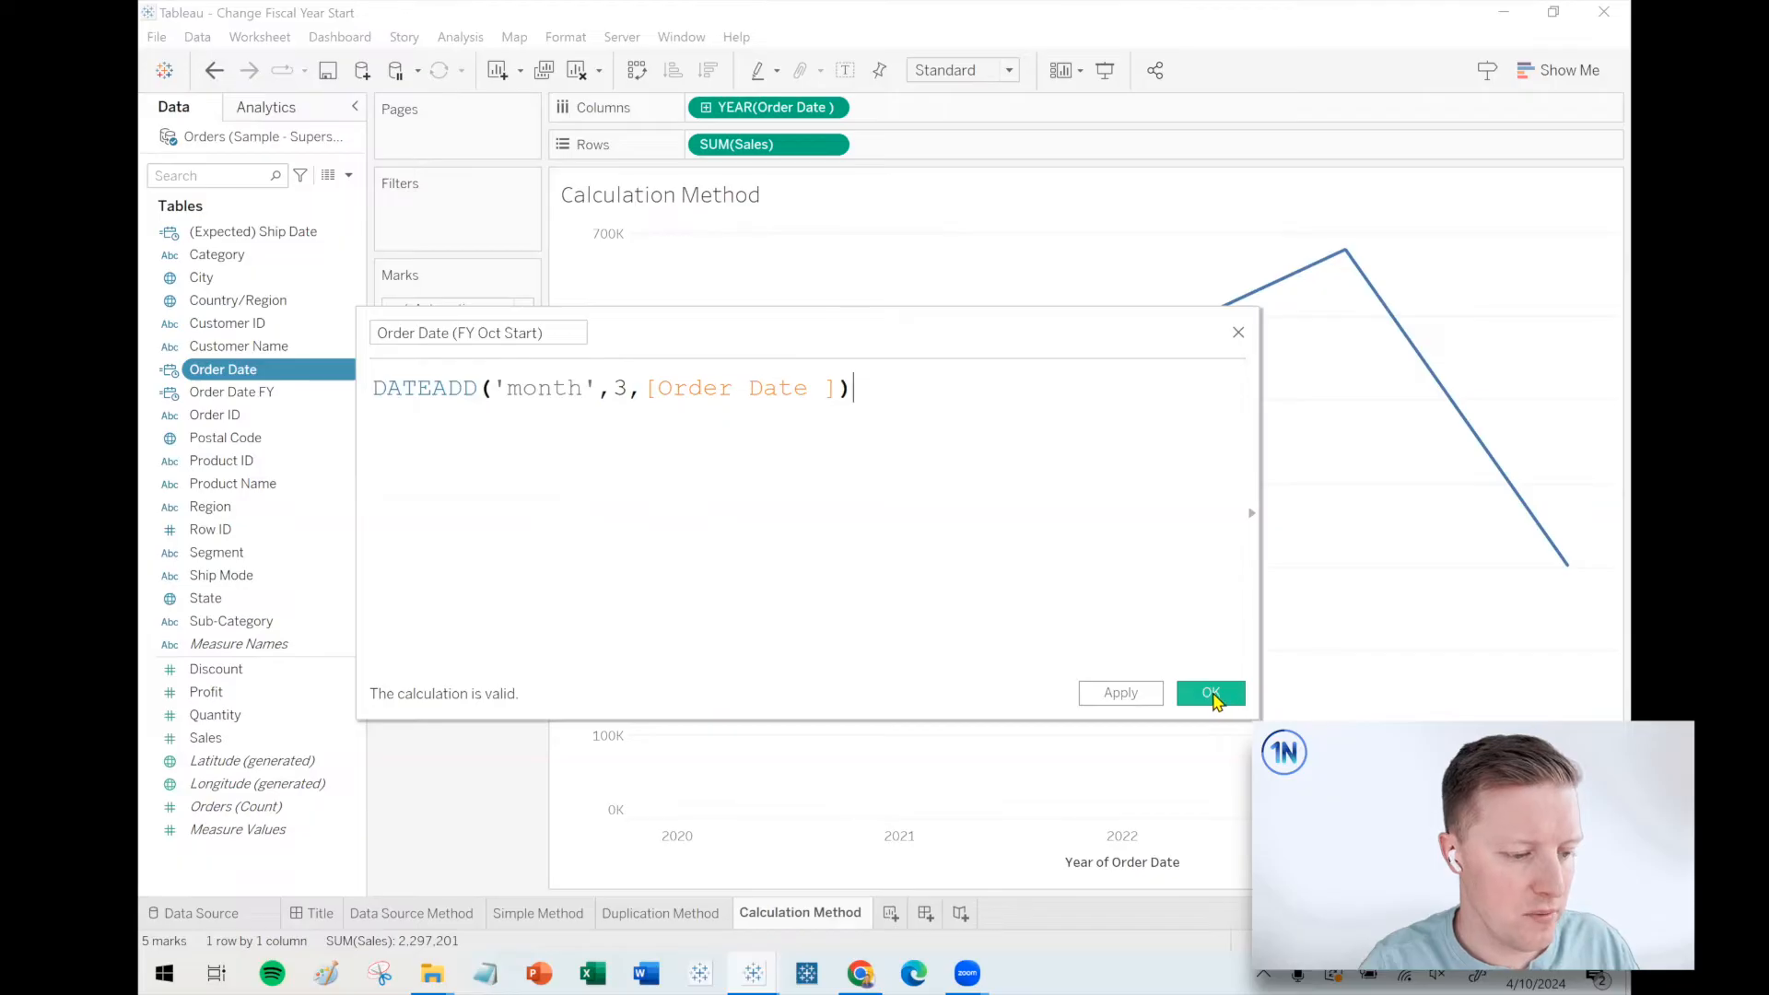
pyautogui.click(1209, 693)
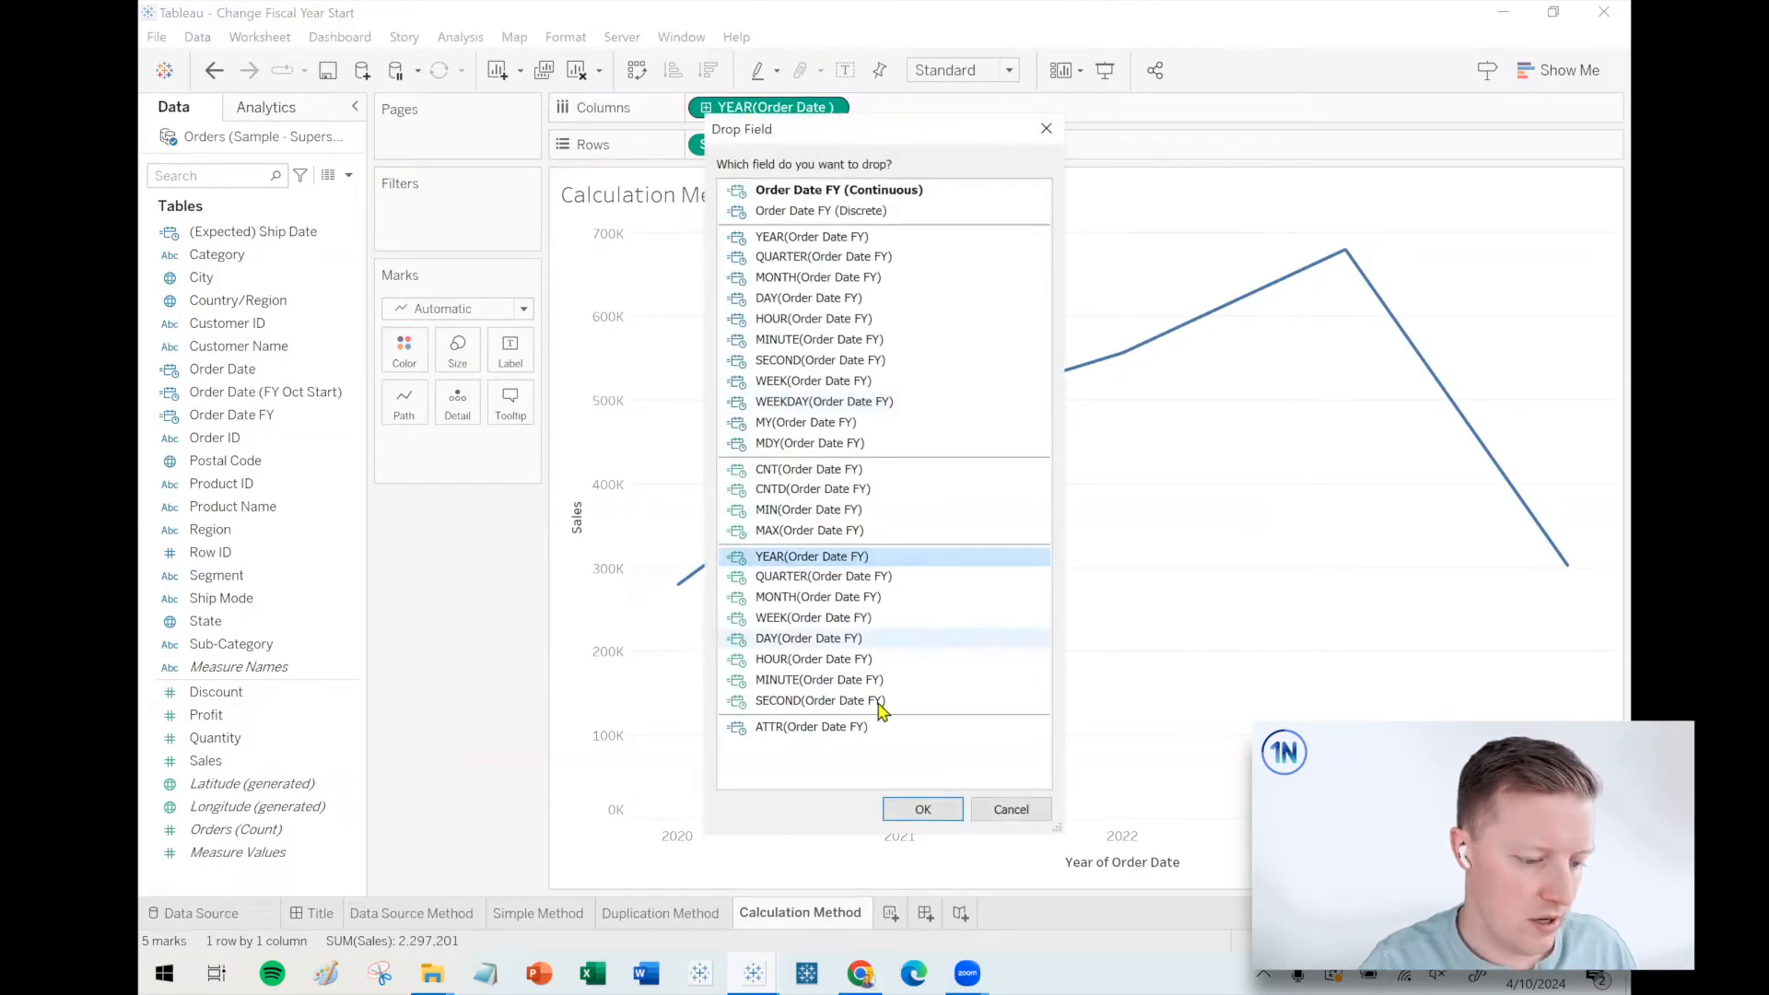
pyautogui.click(921, 809)
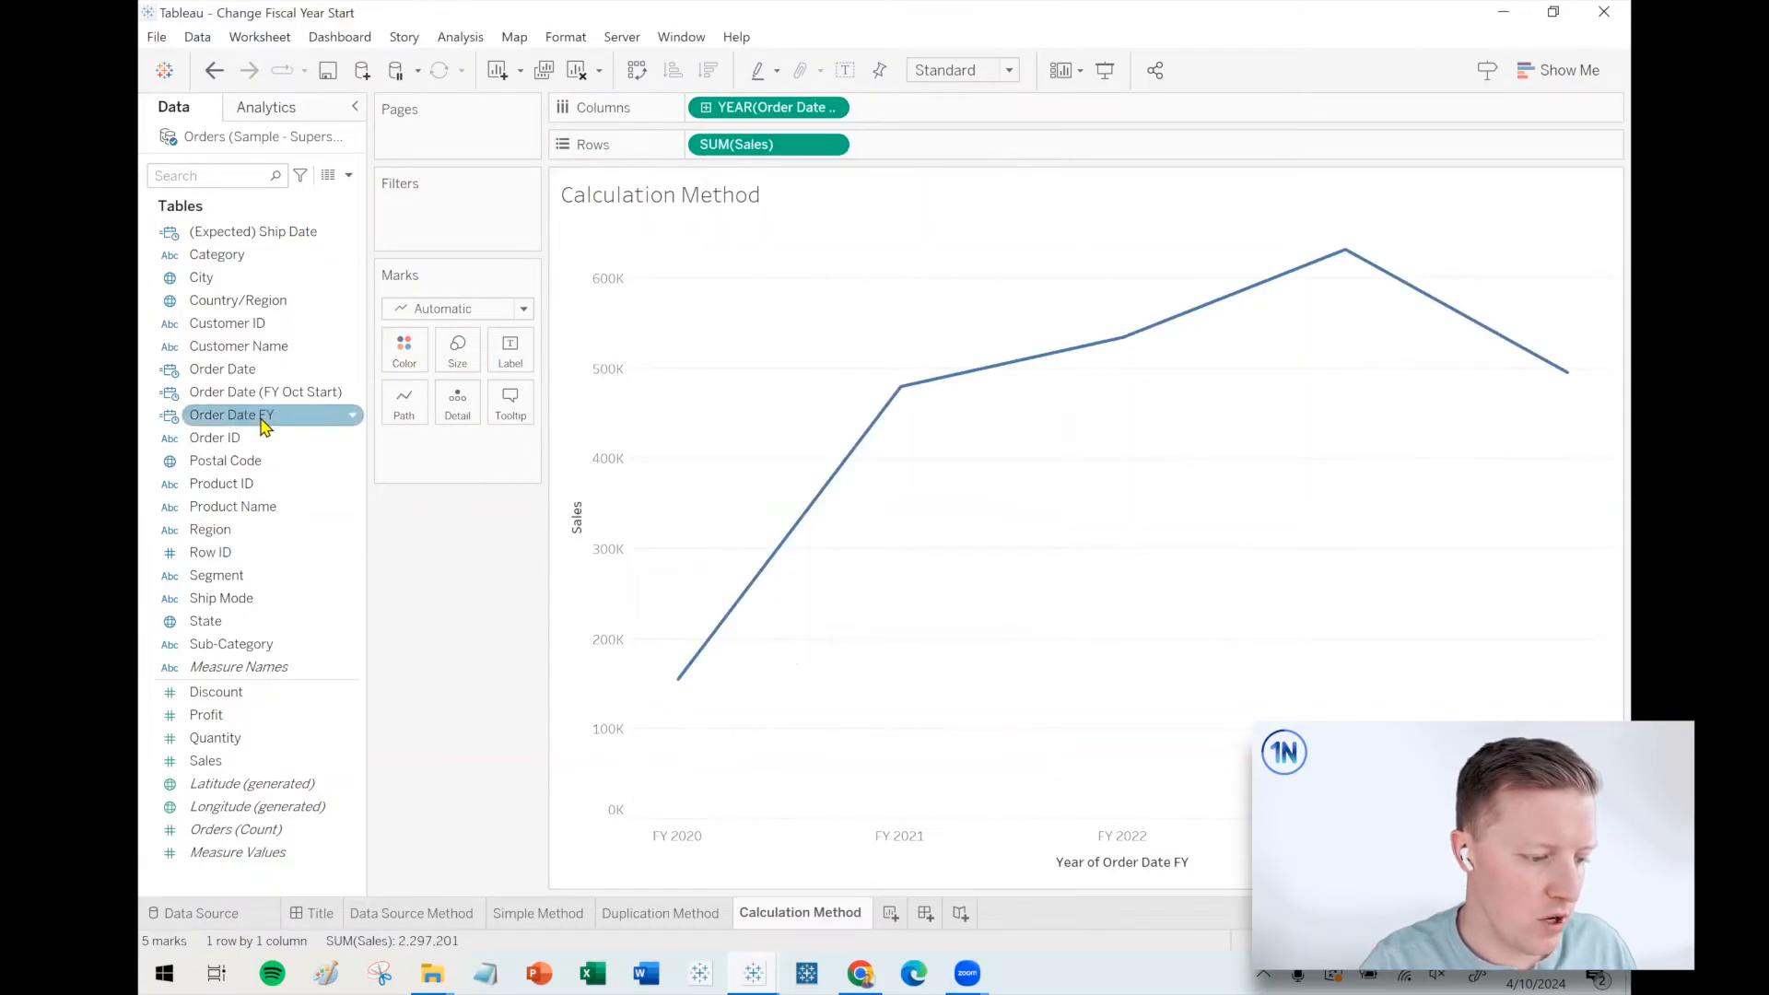
# Step: Create calculated field 'FY 2021 Calc T/F' as YEAR([Order Date FY]) = 2021
pyautogui.rightClick(232, 414)
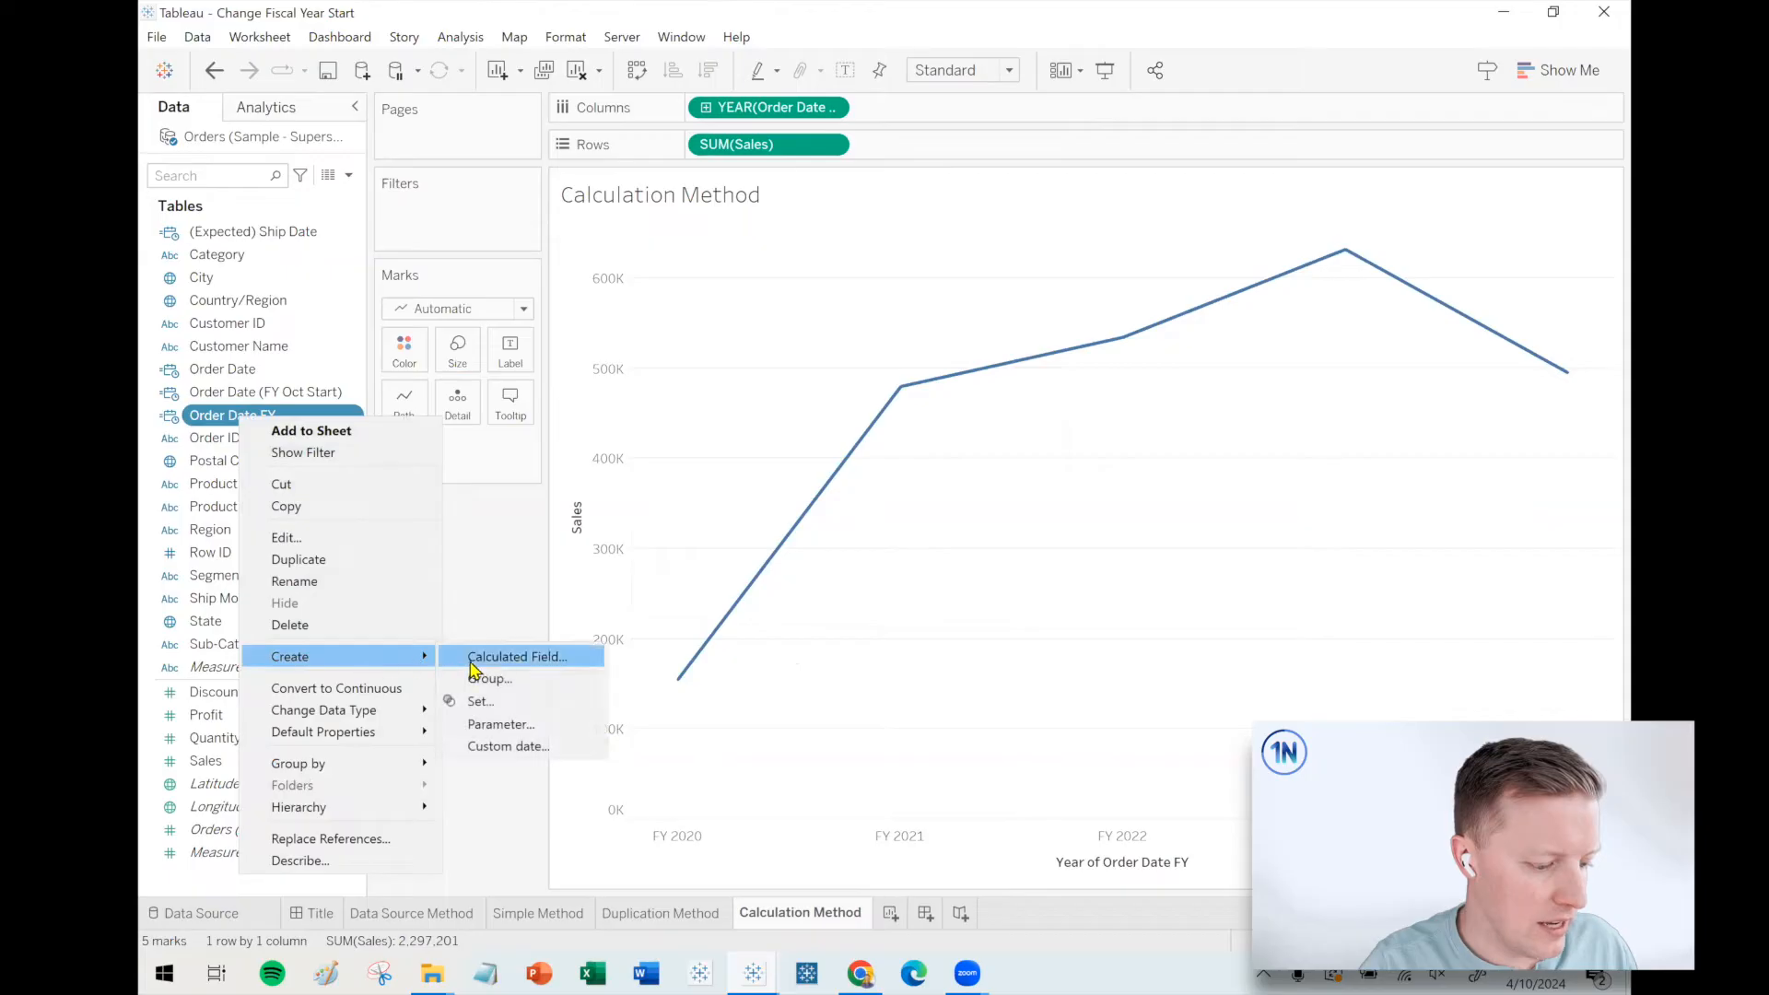
pyautogui.click(517, 655)
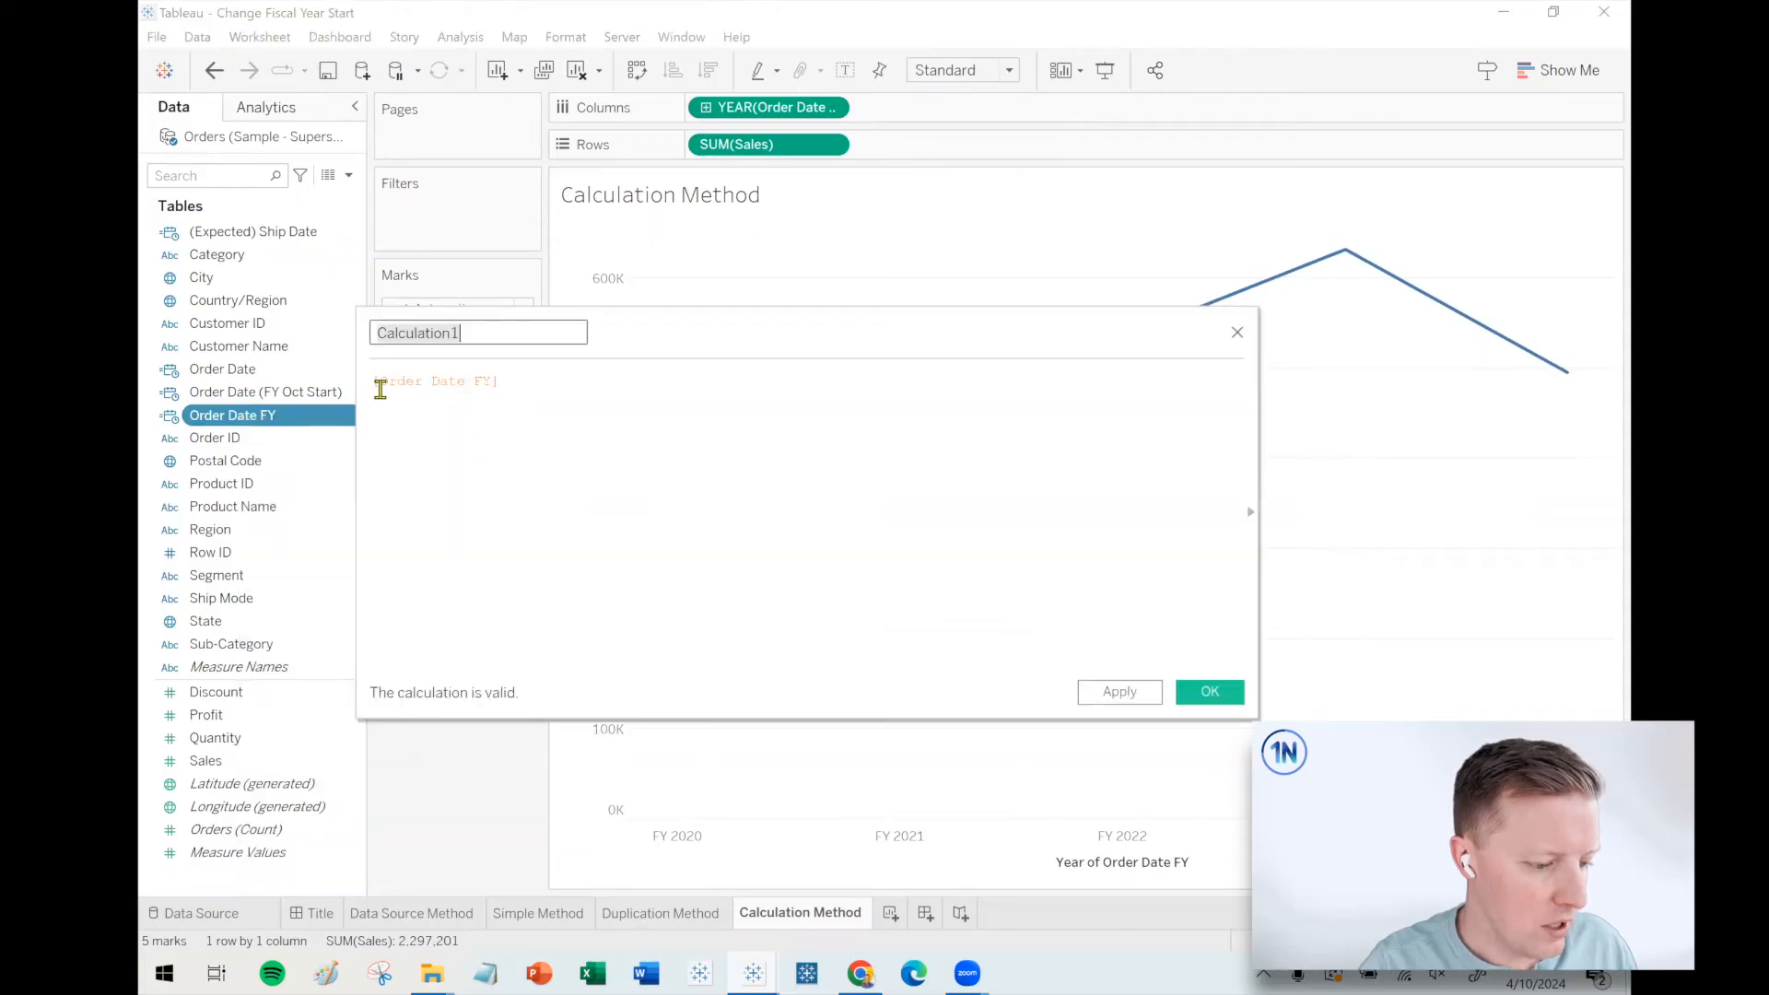
pyautogui.write('YEAR(')
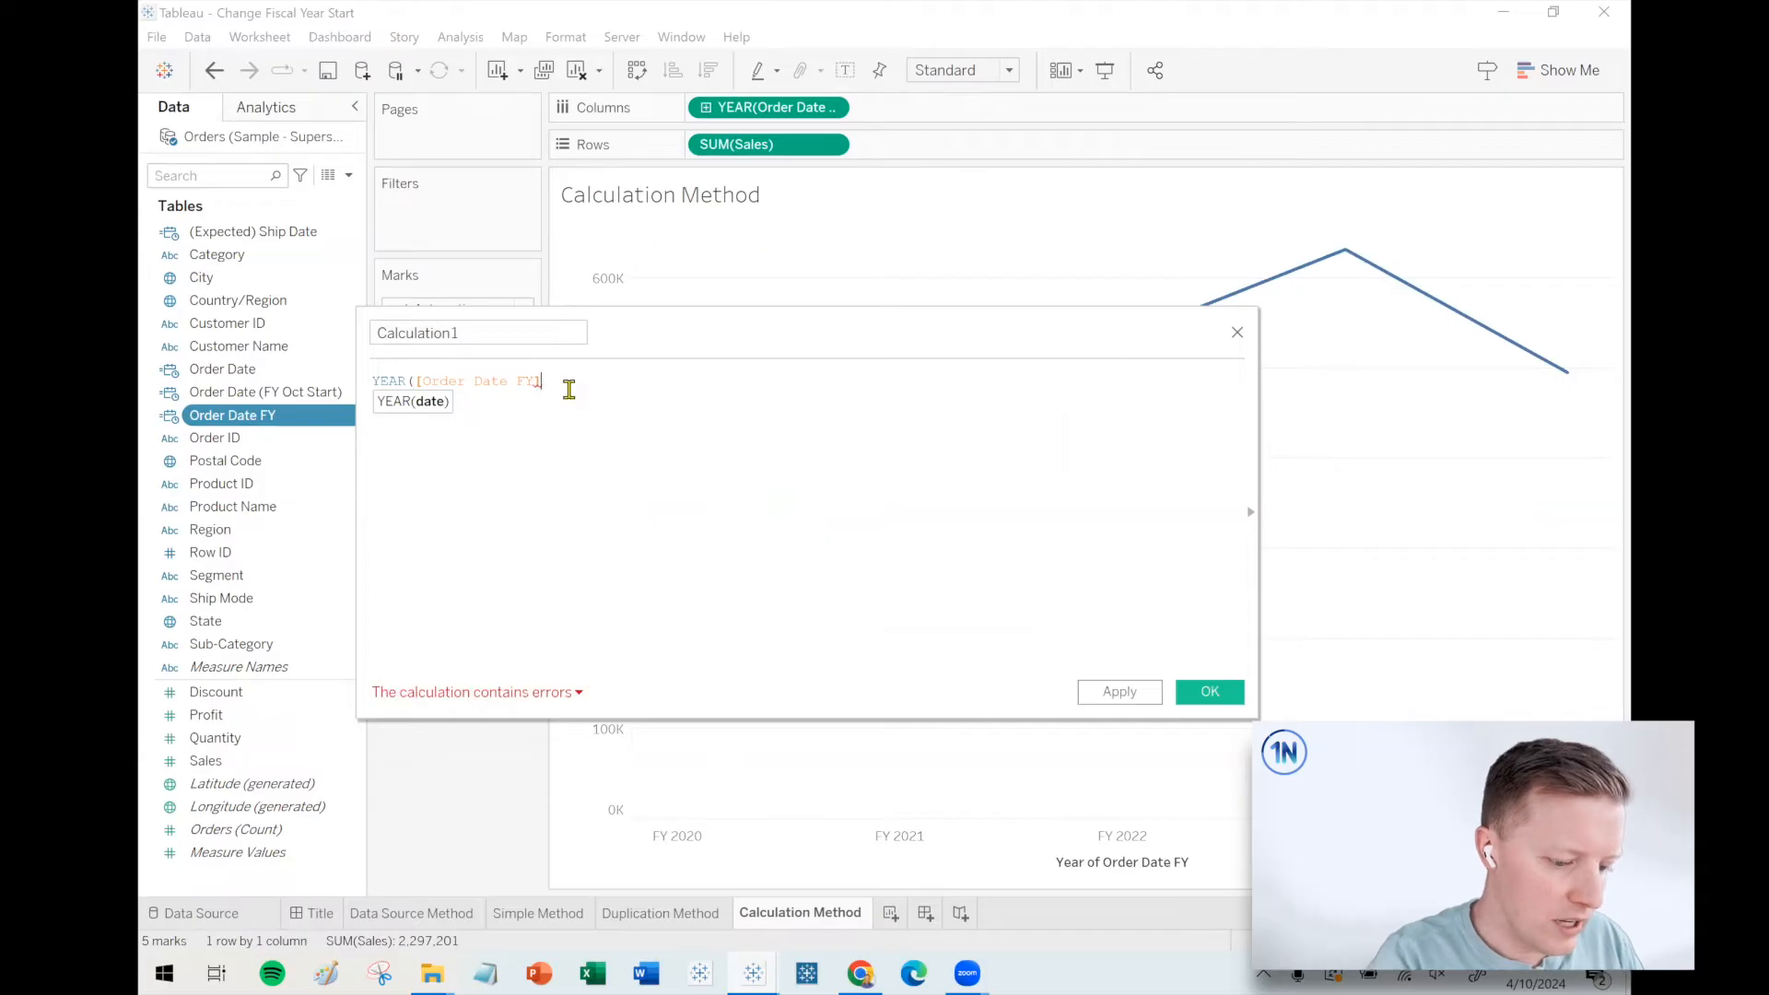
pyautogui.write(') -')
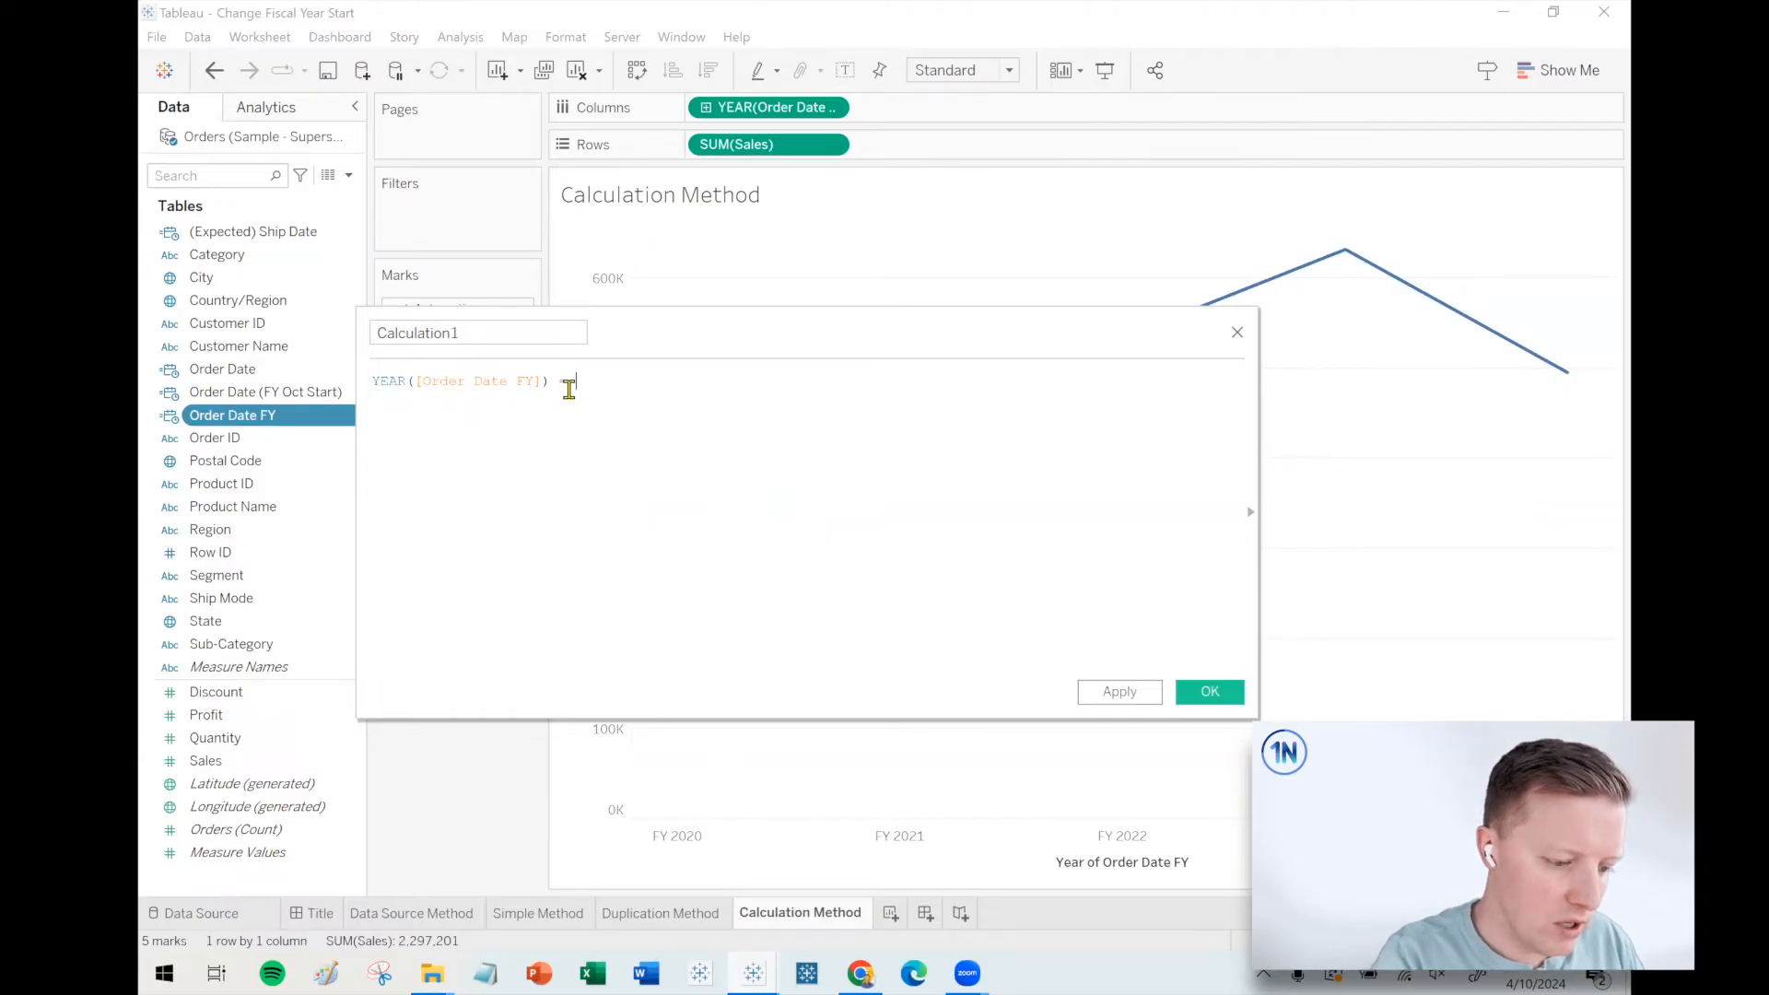
pyautogui.write('= 2021')
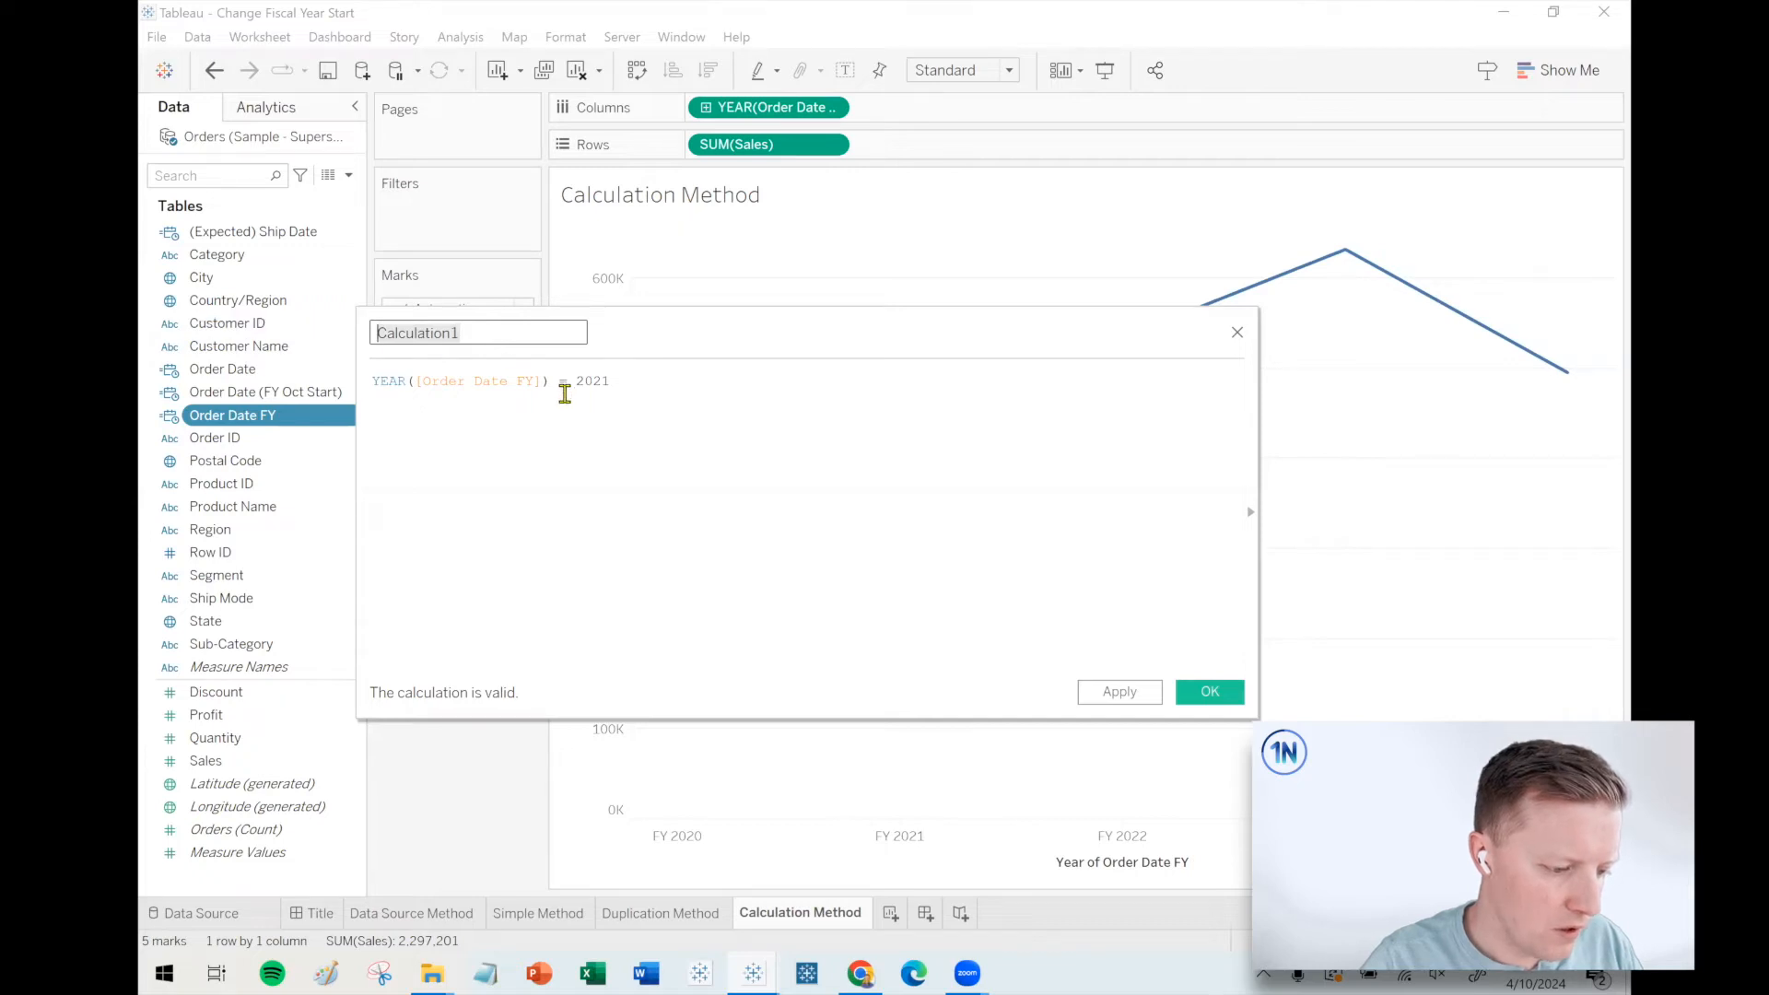
pyautogui.write('FY 2021 Calc T/f')
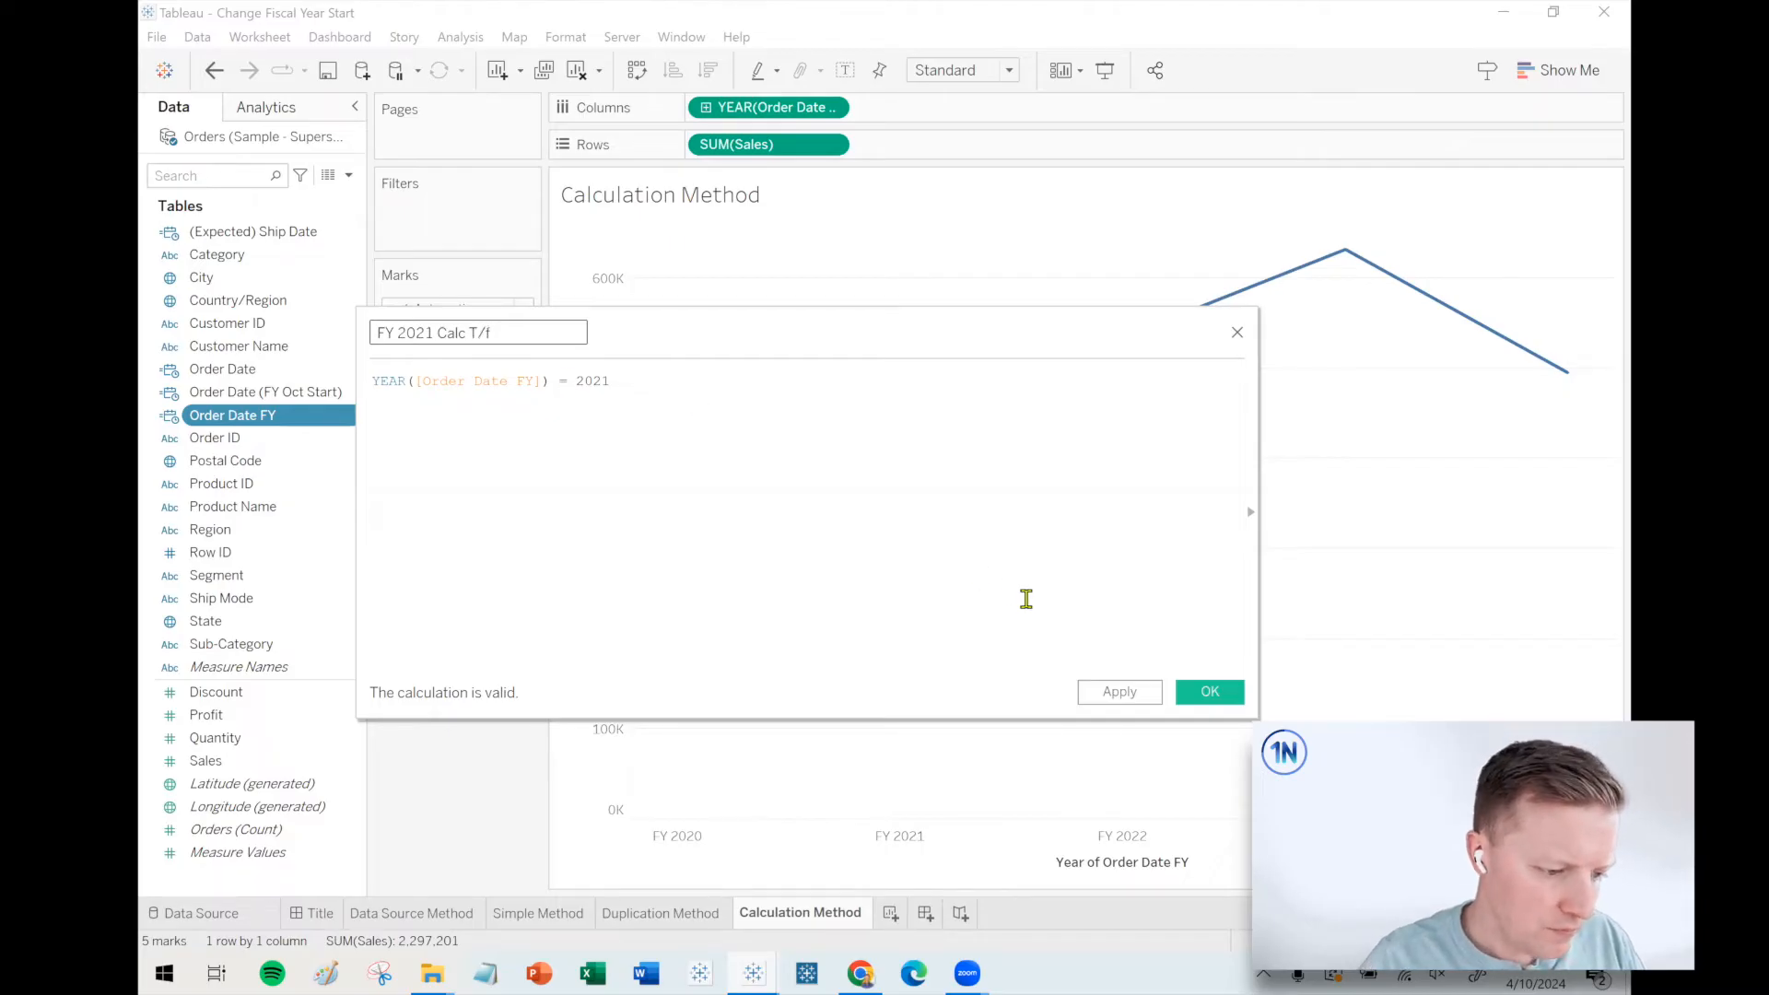
pyautogui.click(1208, 692)
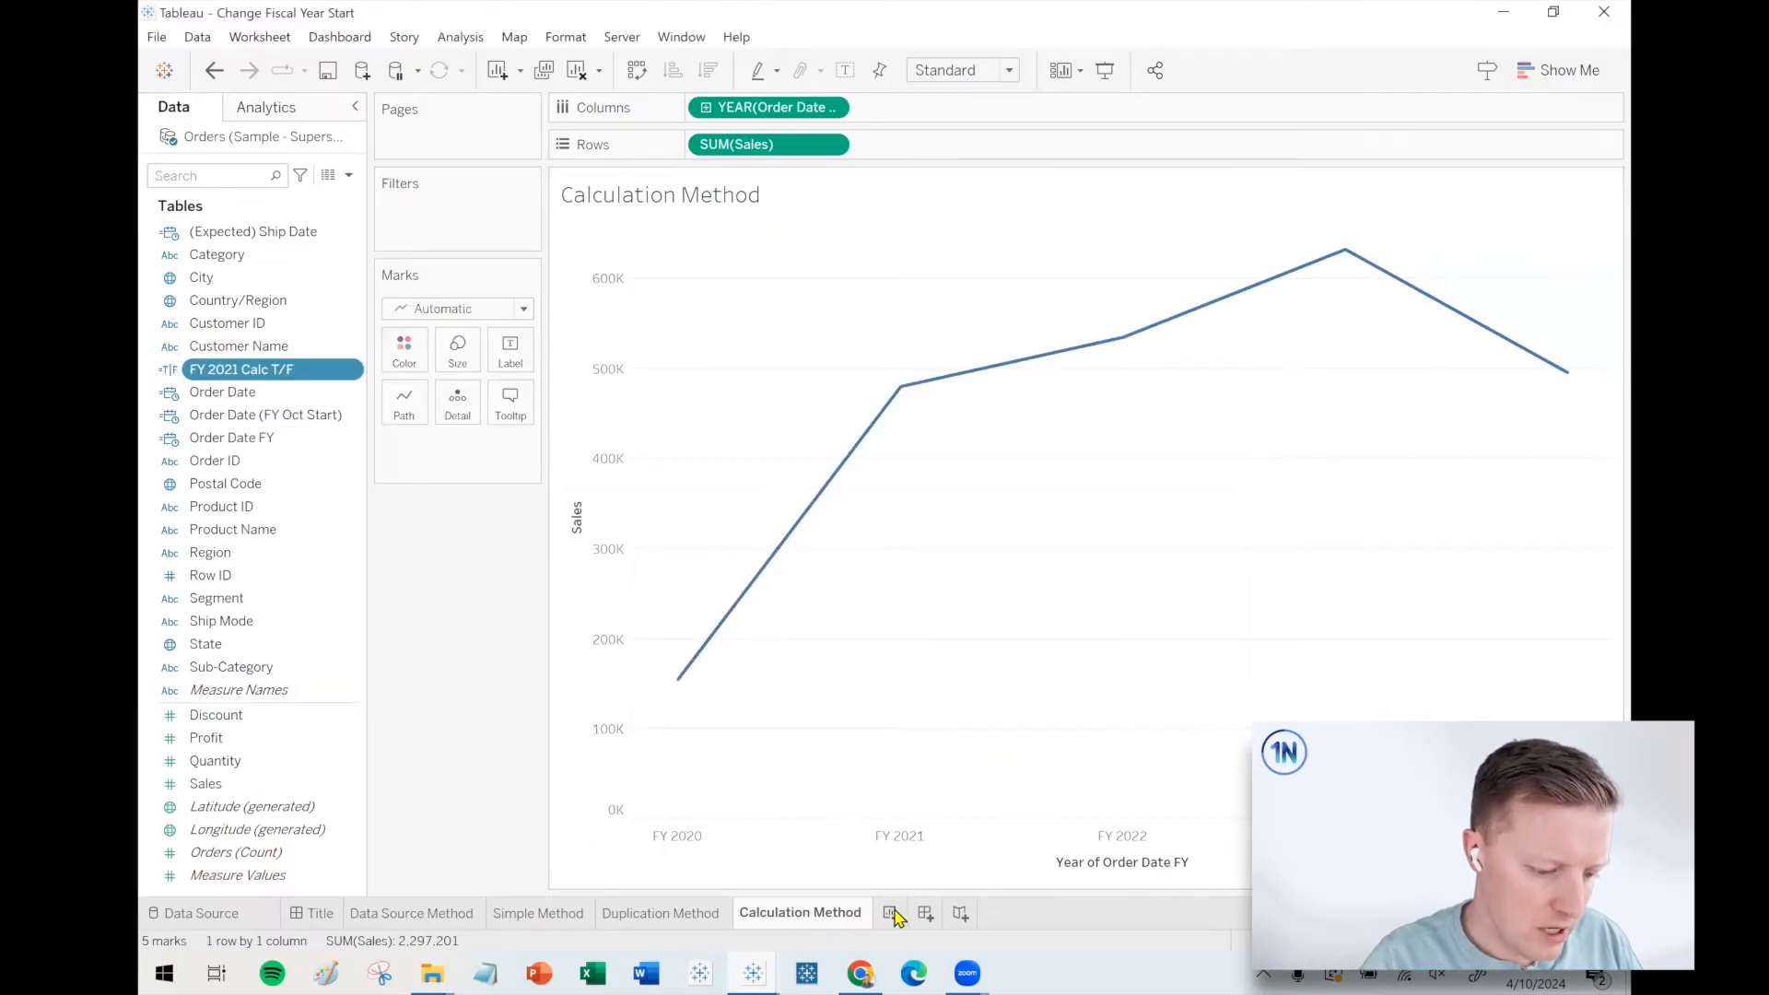
# Step: On new Sheet 5, list FY 2021 Calc T/F rows against month-year of Order Date FY
pyautogui.click(951, 913)
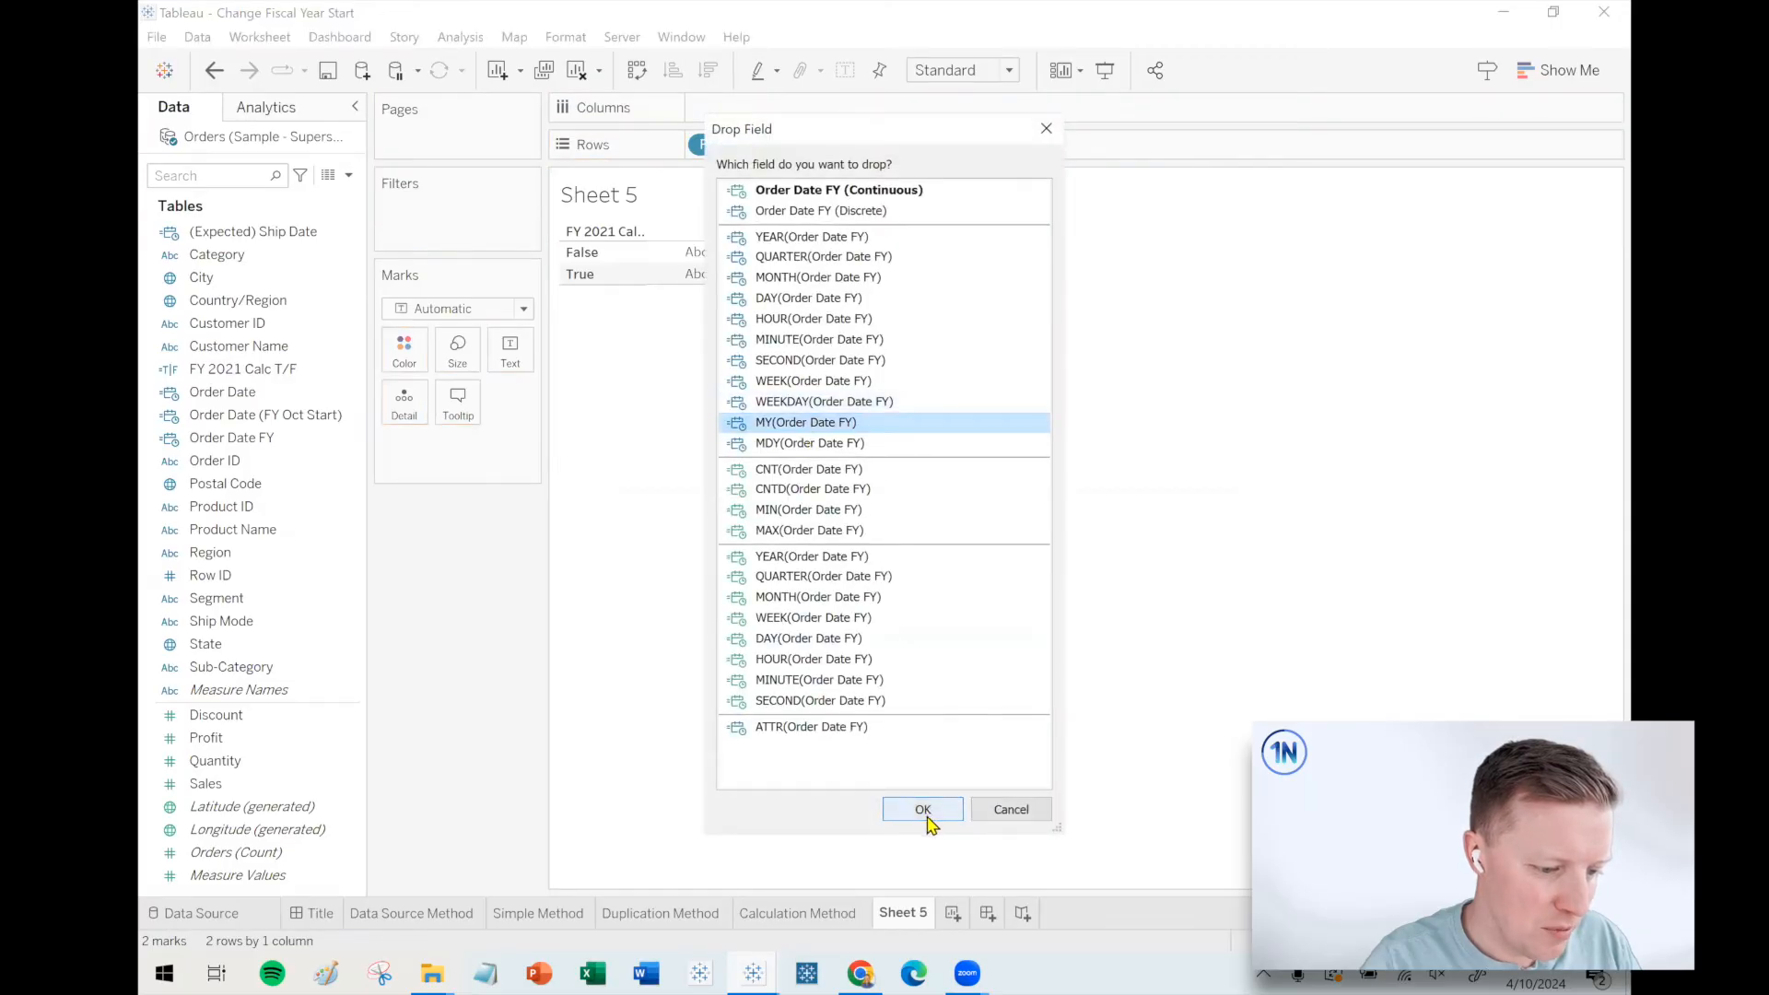
pyautogui.click(921, 809)
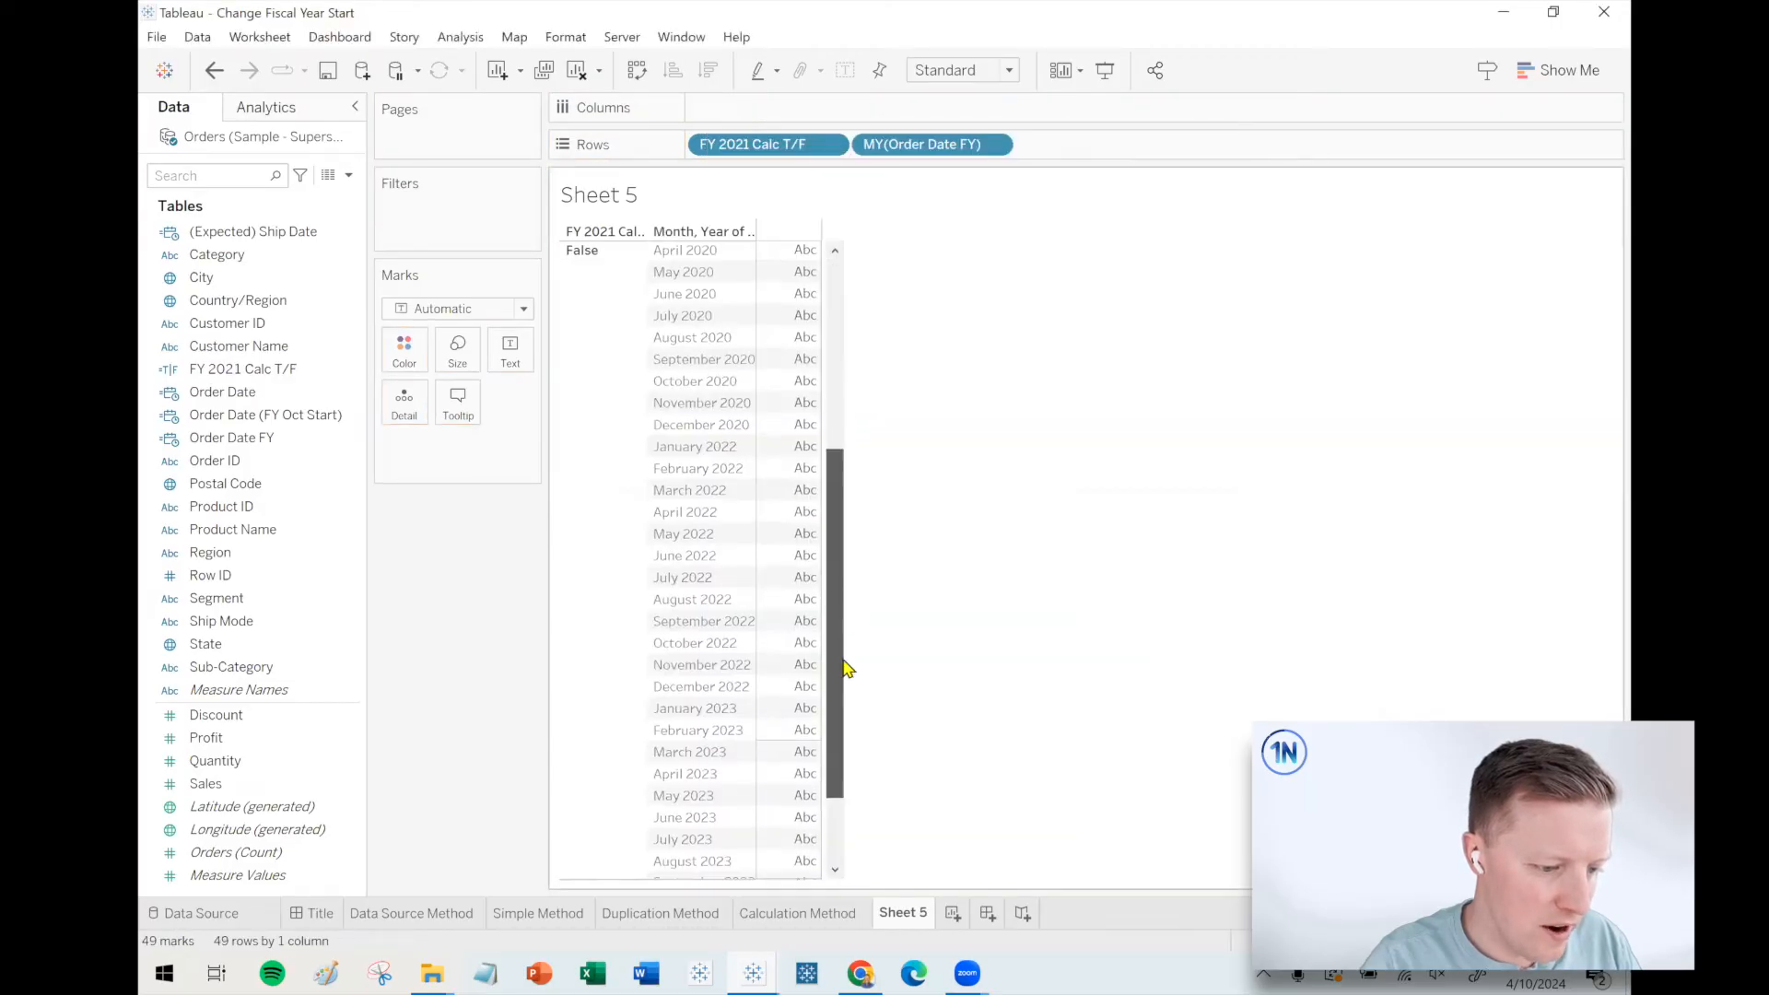
pyautogui.click(578, 628)
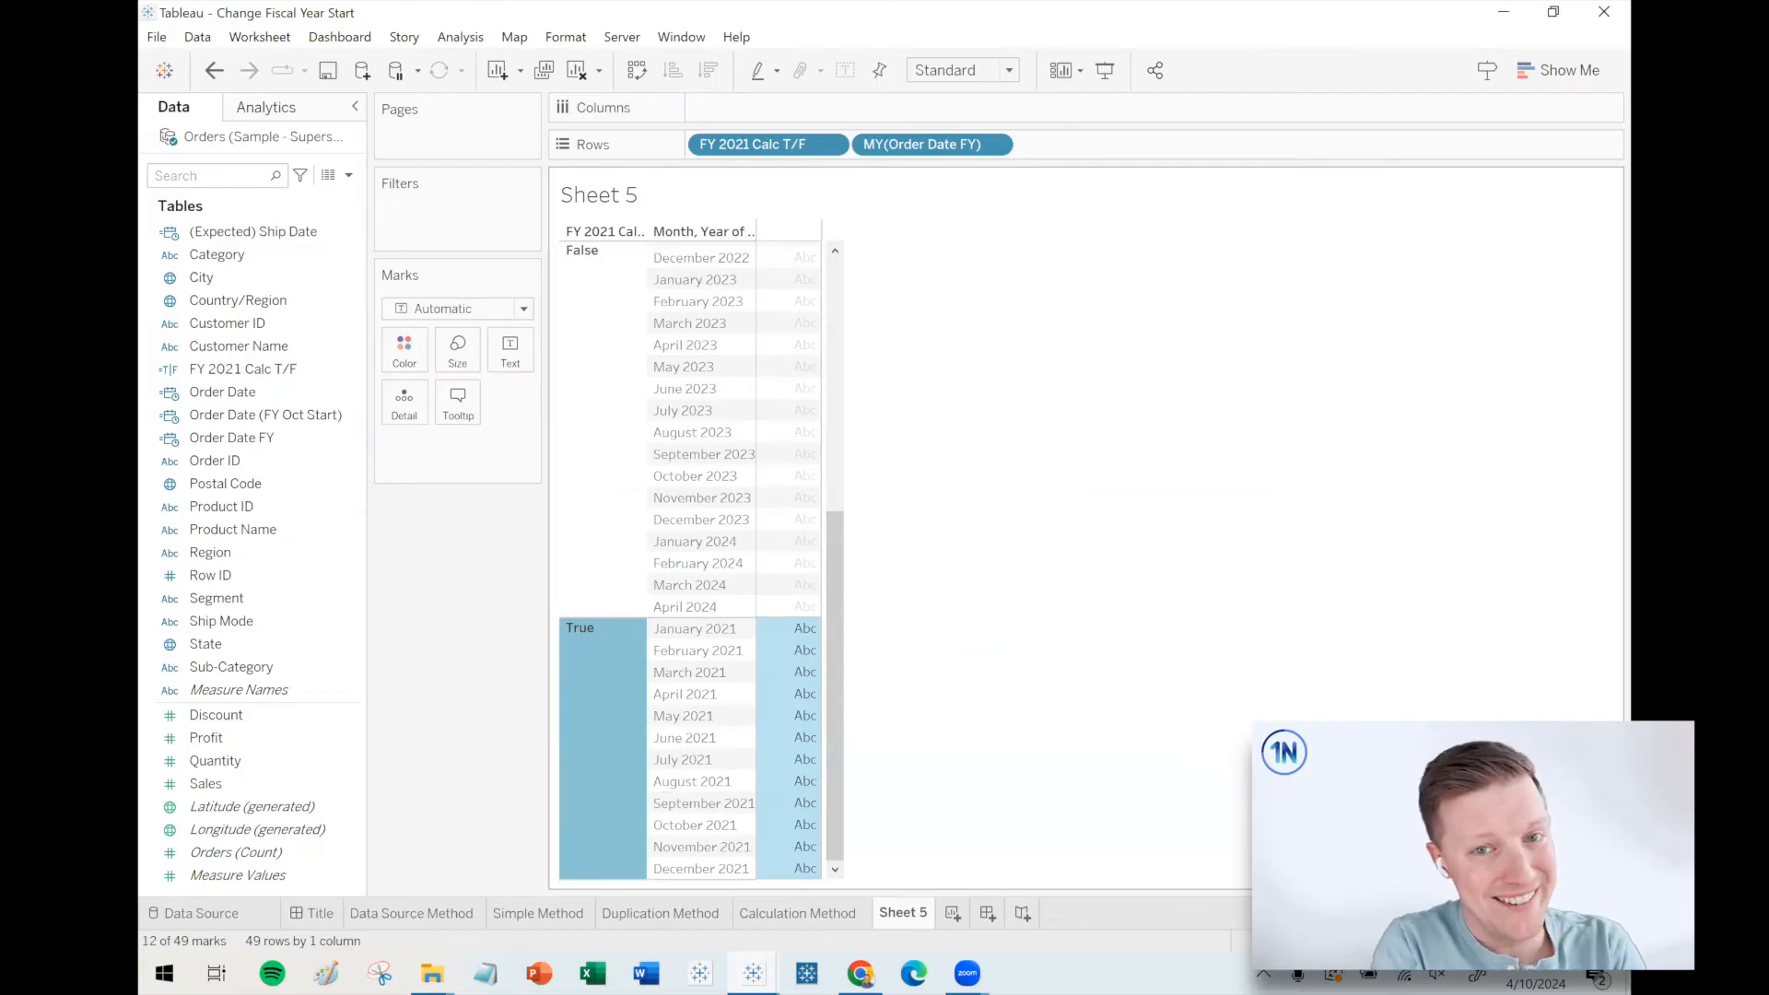
pyautogui.click(231, 438)
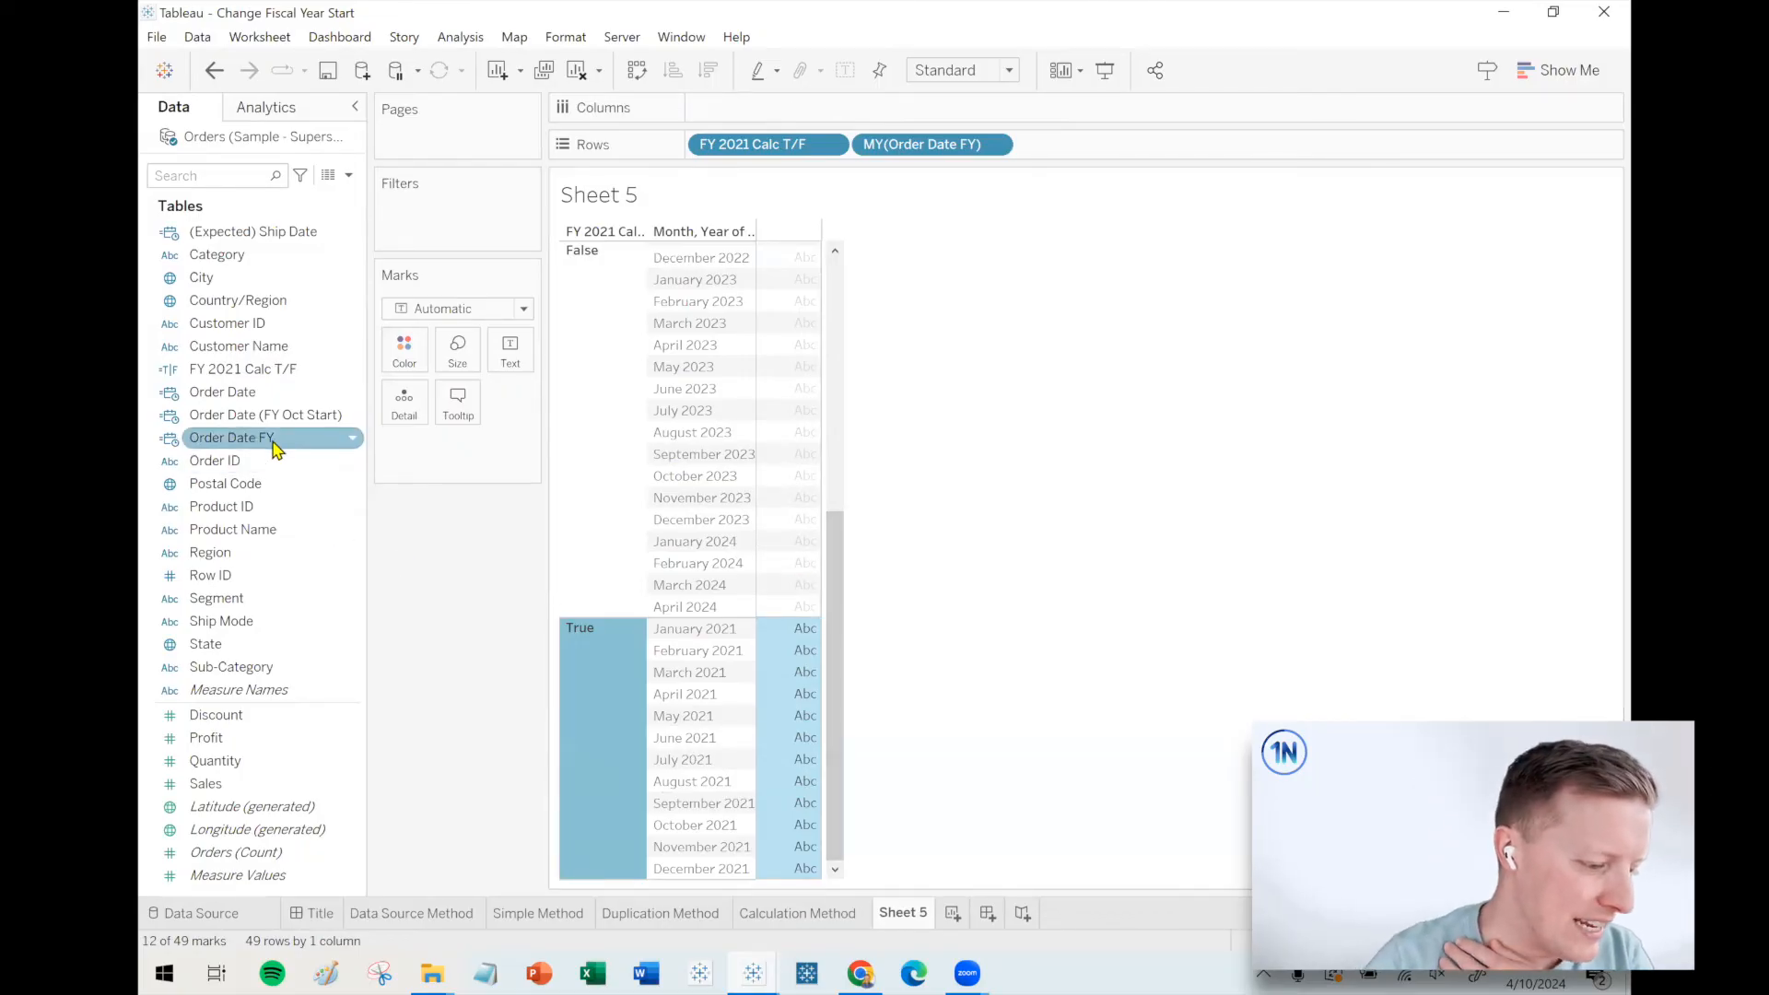
# Step: Edit FY 2021 Calc T/F to reference Order Date (FY Oct Start) instead of Order Date FY
pyautogui.rightClick(241, 368)
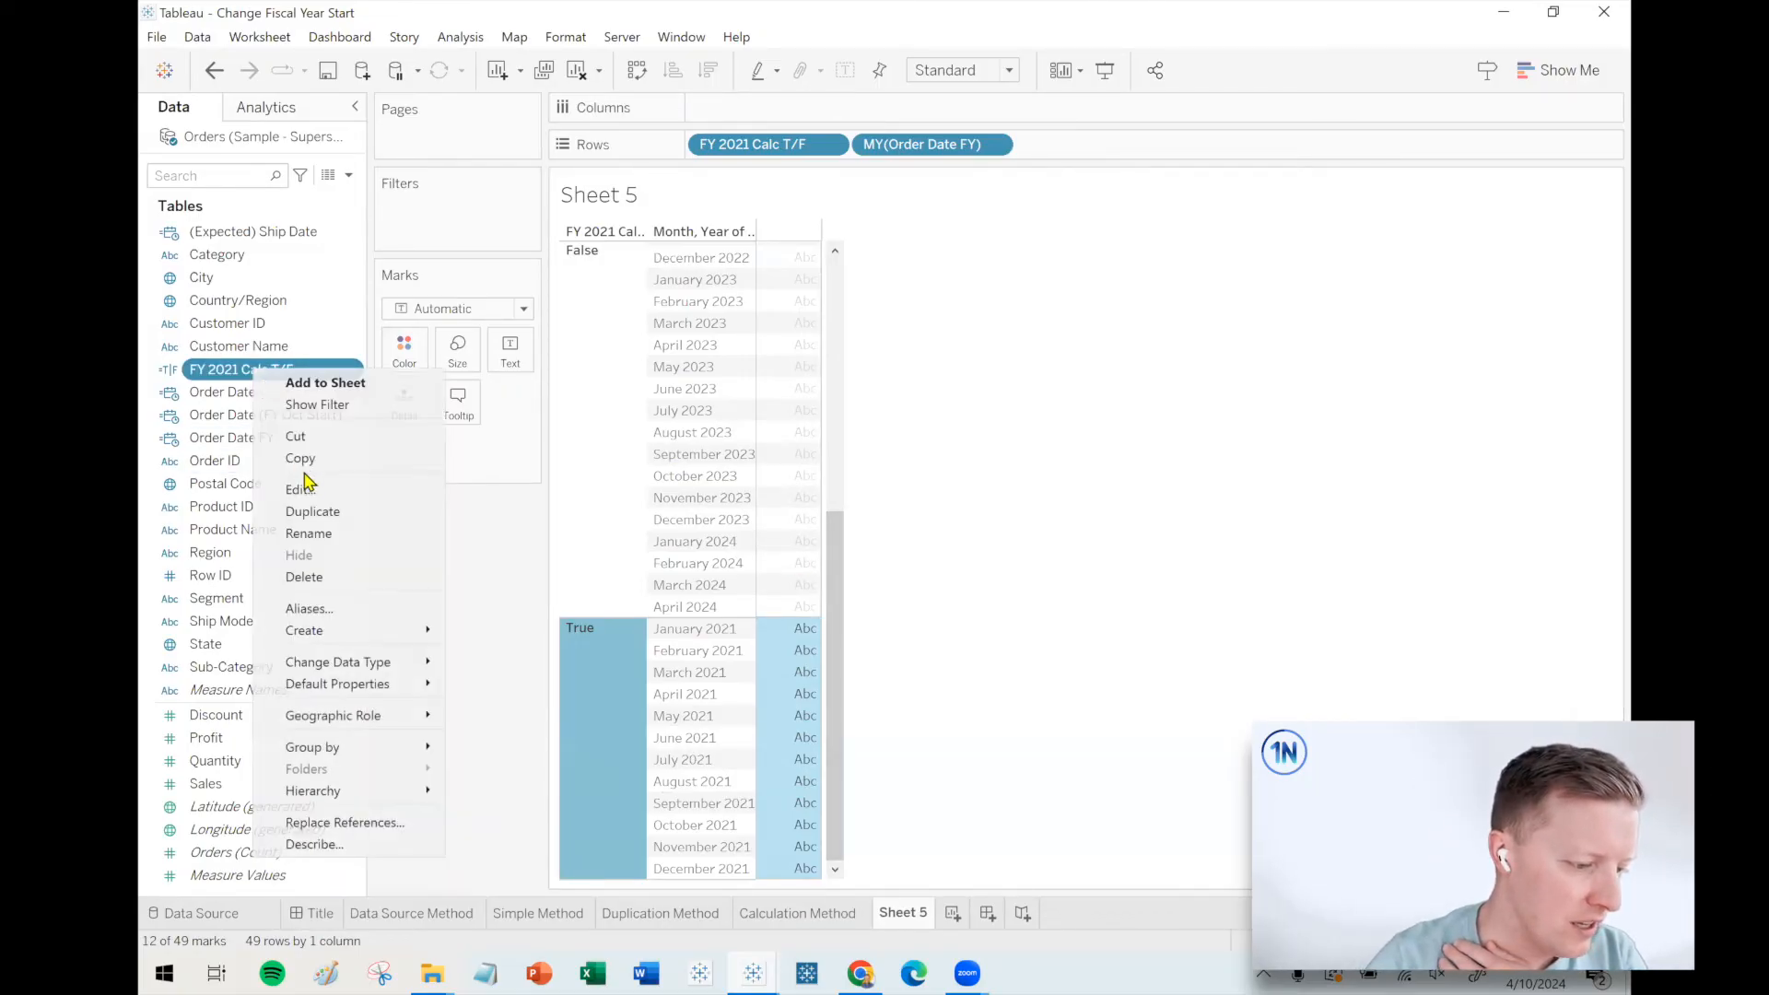
pyautogui.click(300, 489)
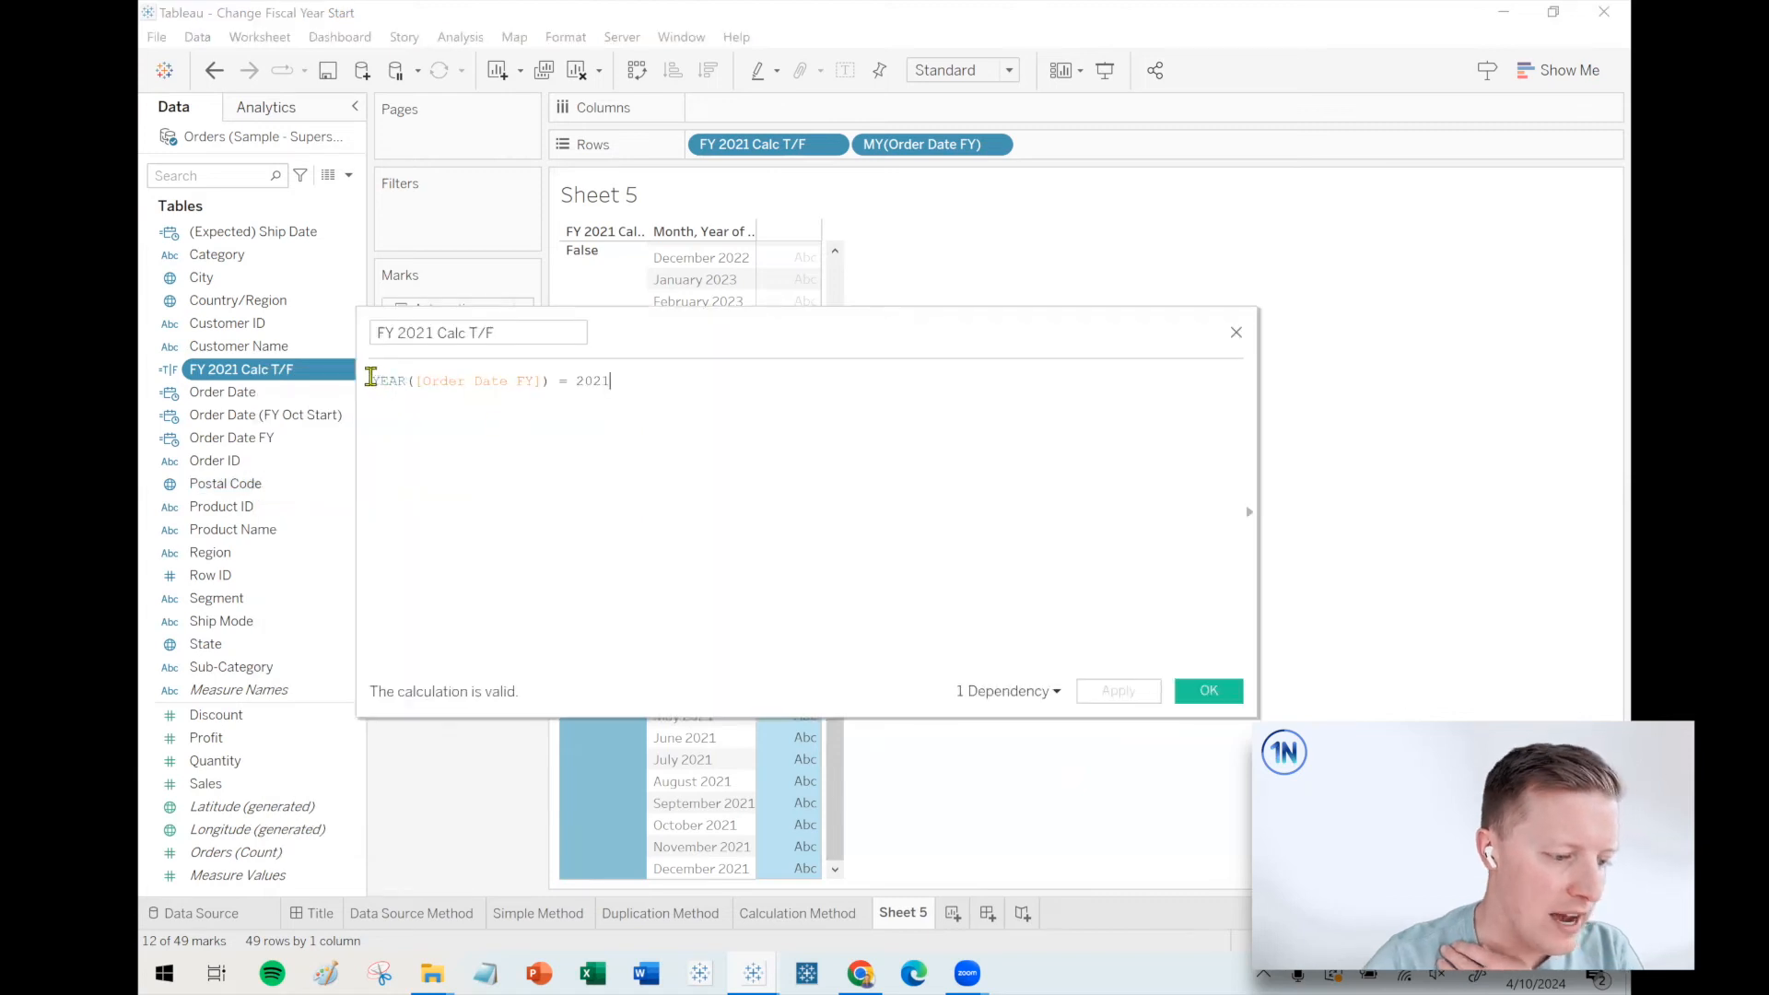
pyautogui.doubleClick(388, 381)
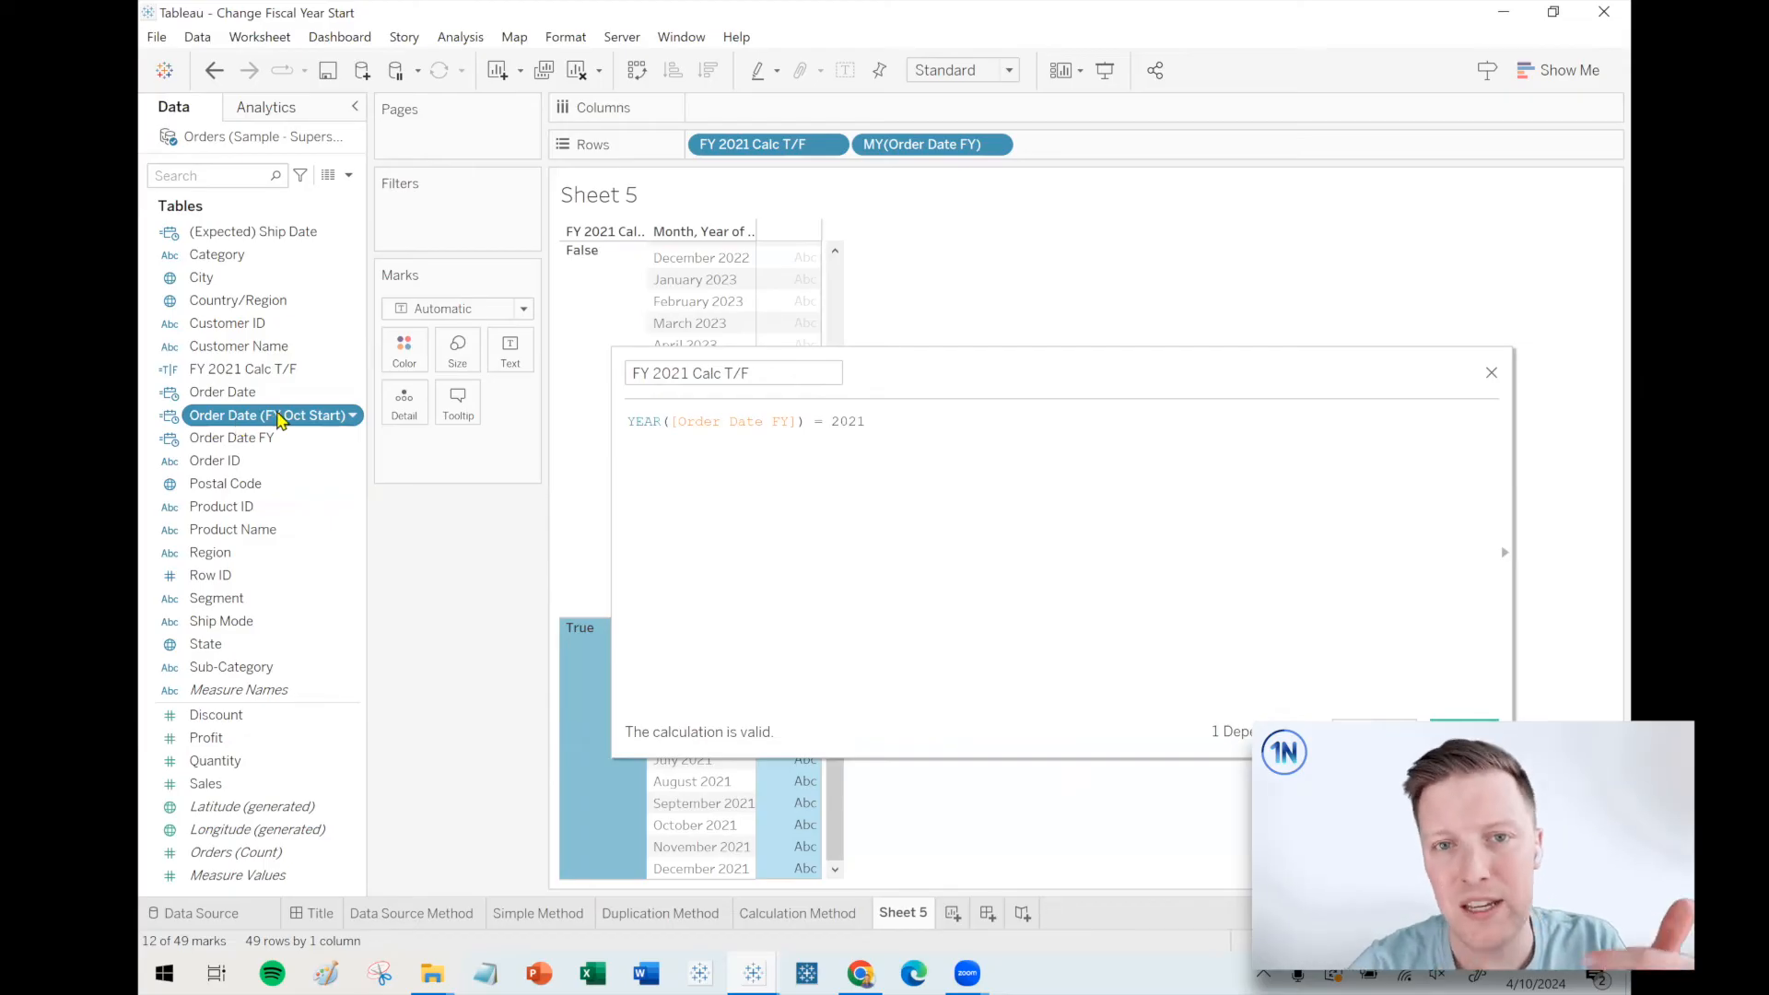
pyautogui.moveTo(271, 415); pyautogui.dragTo(868, 452)
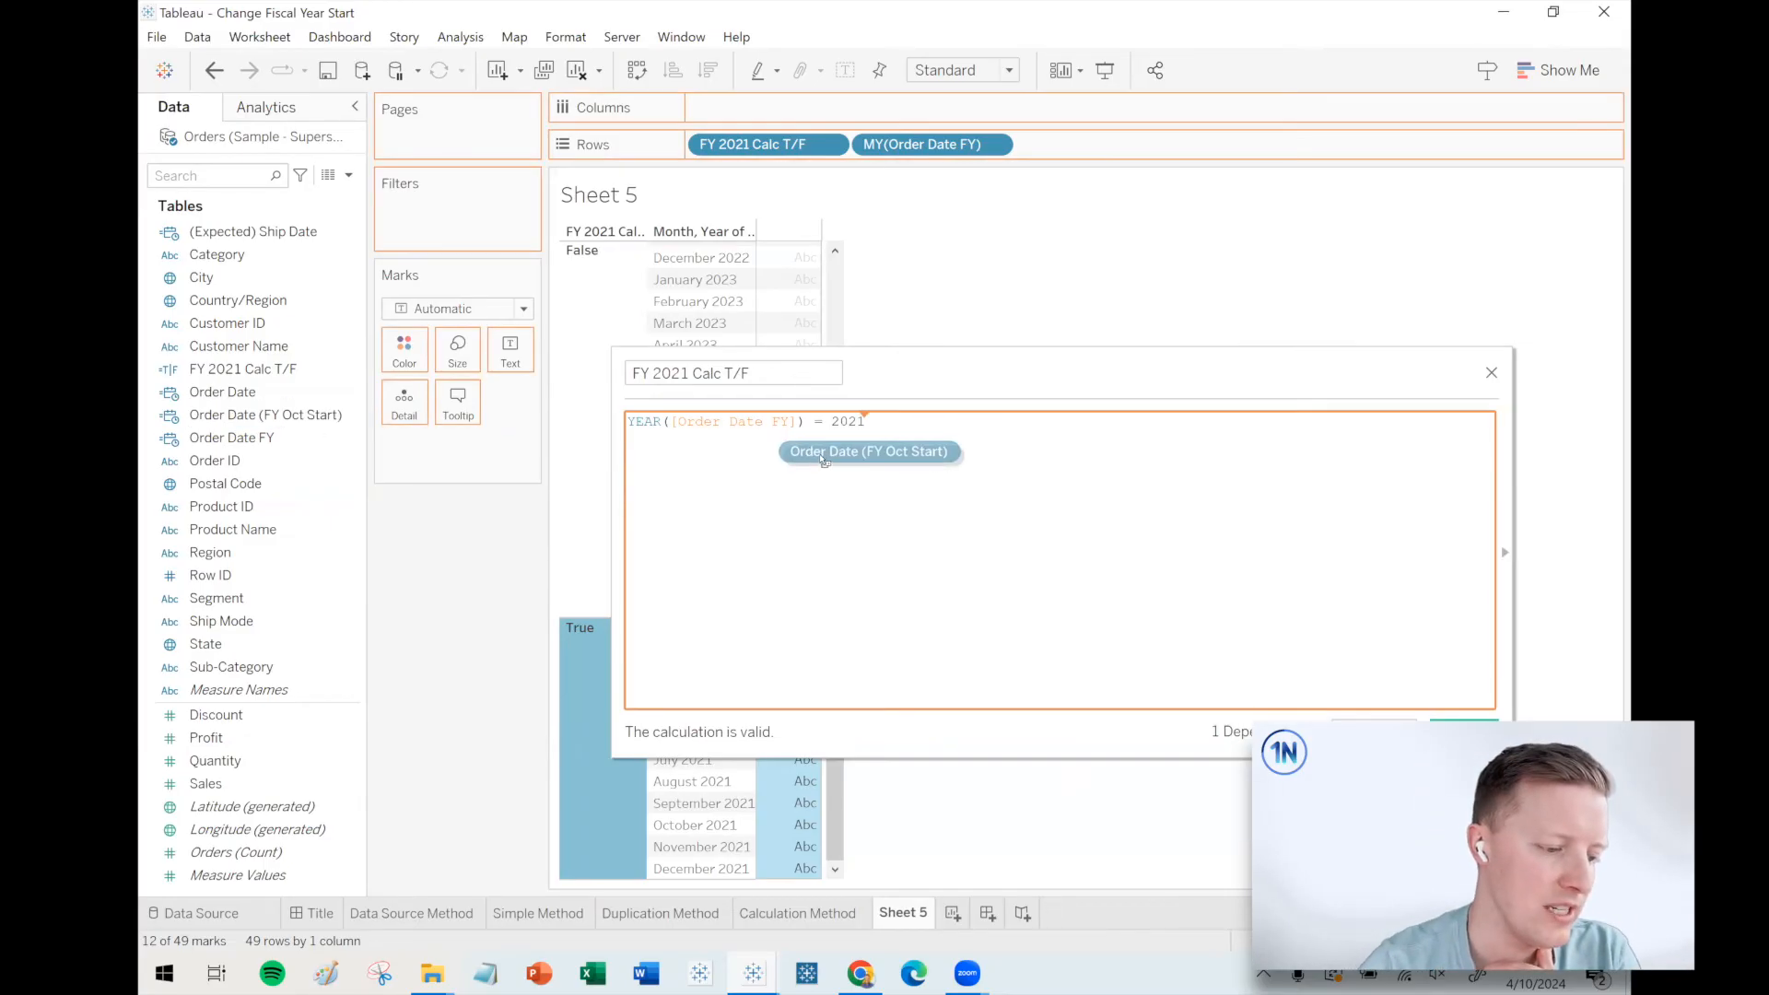
pyautogui.click(868, 451)
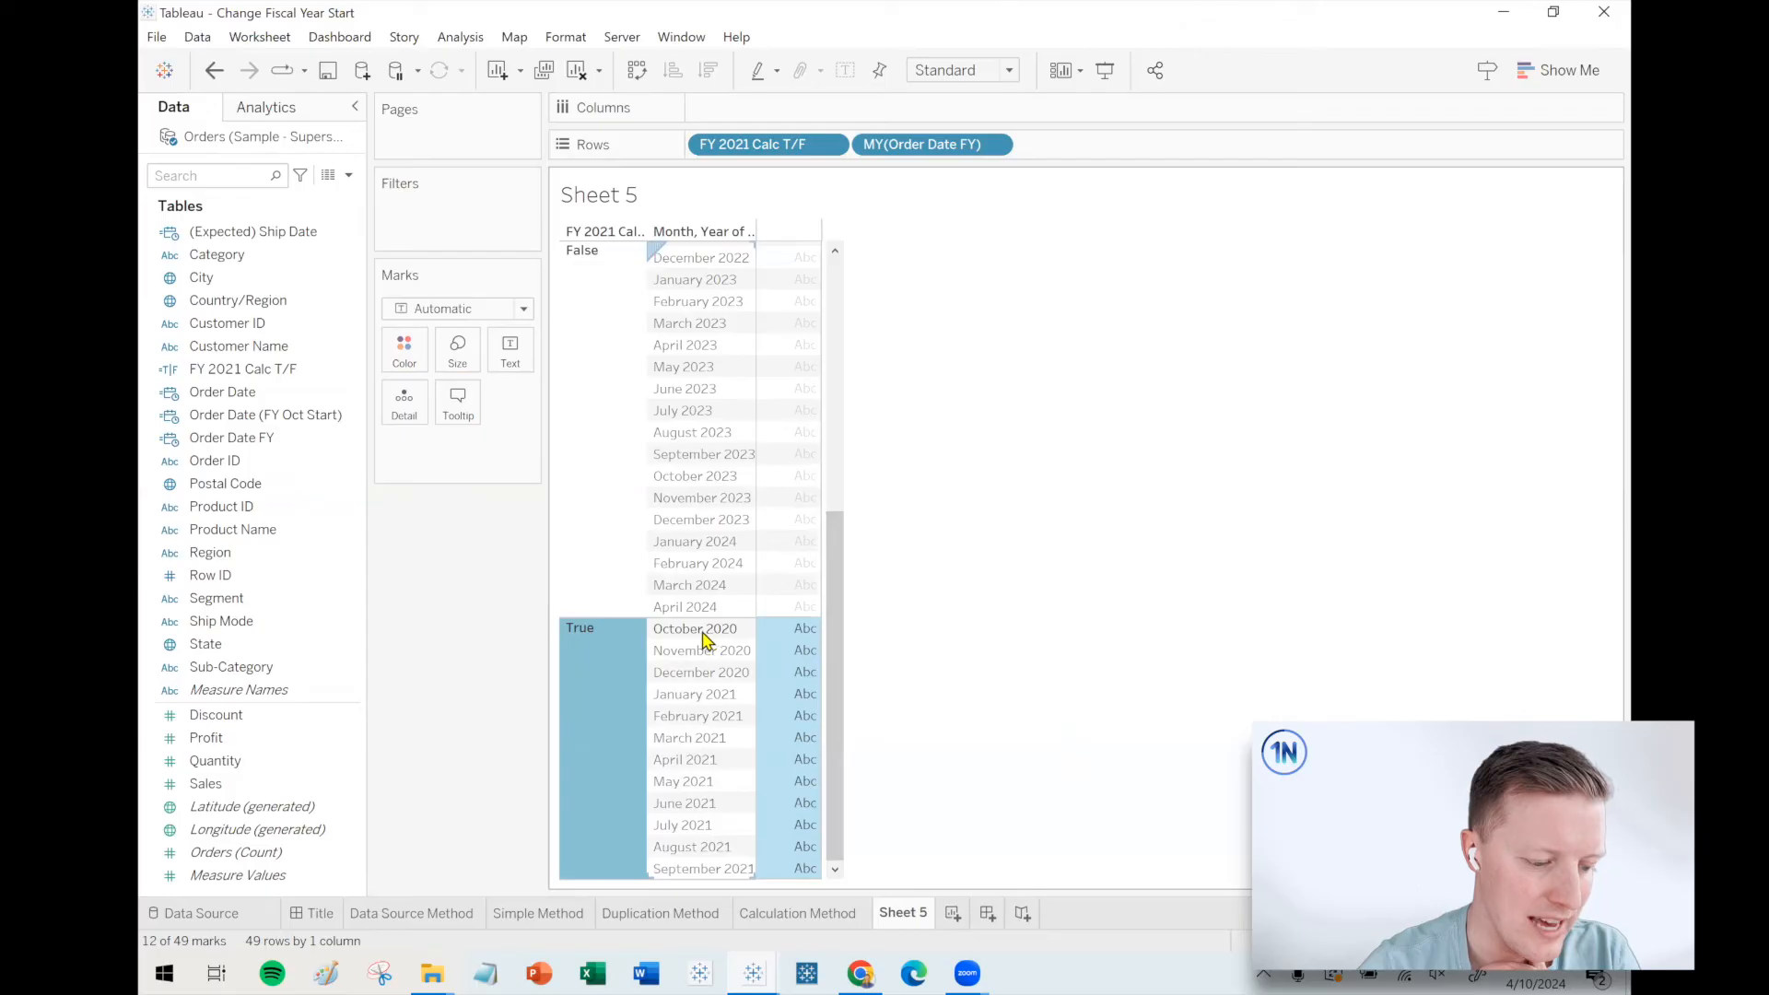
pyautogui.moveTo(708, 868)
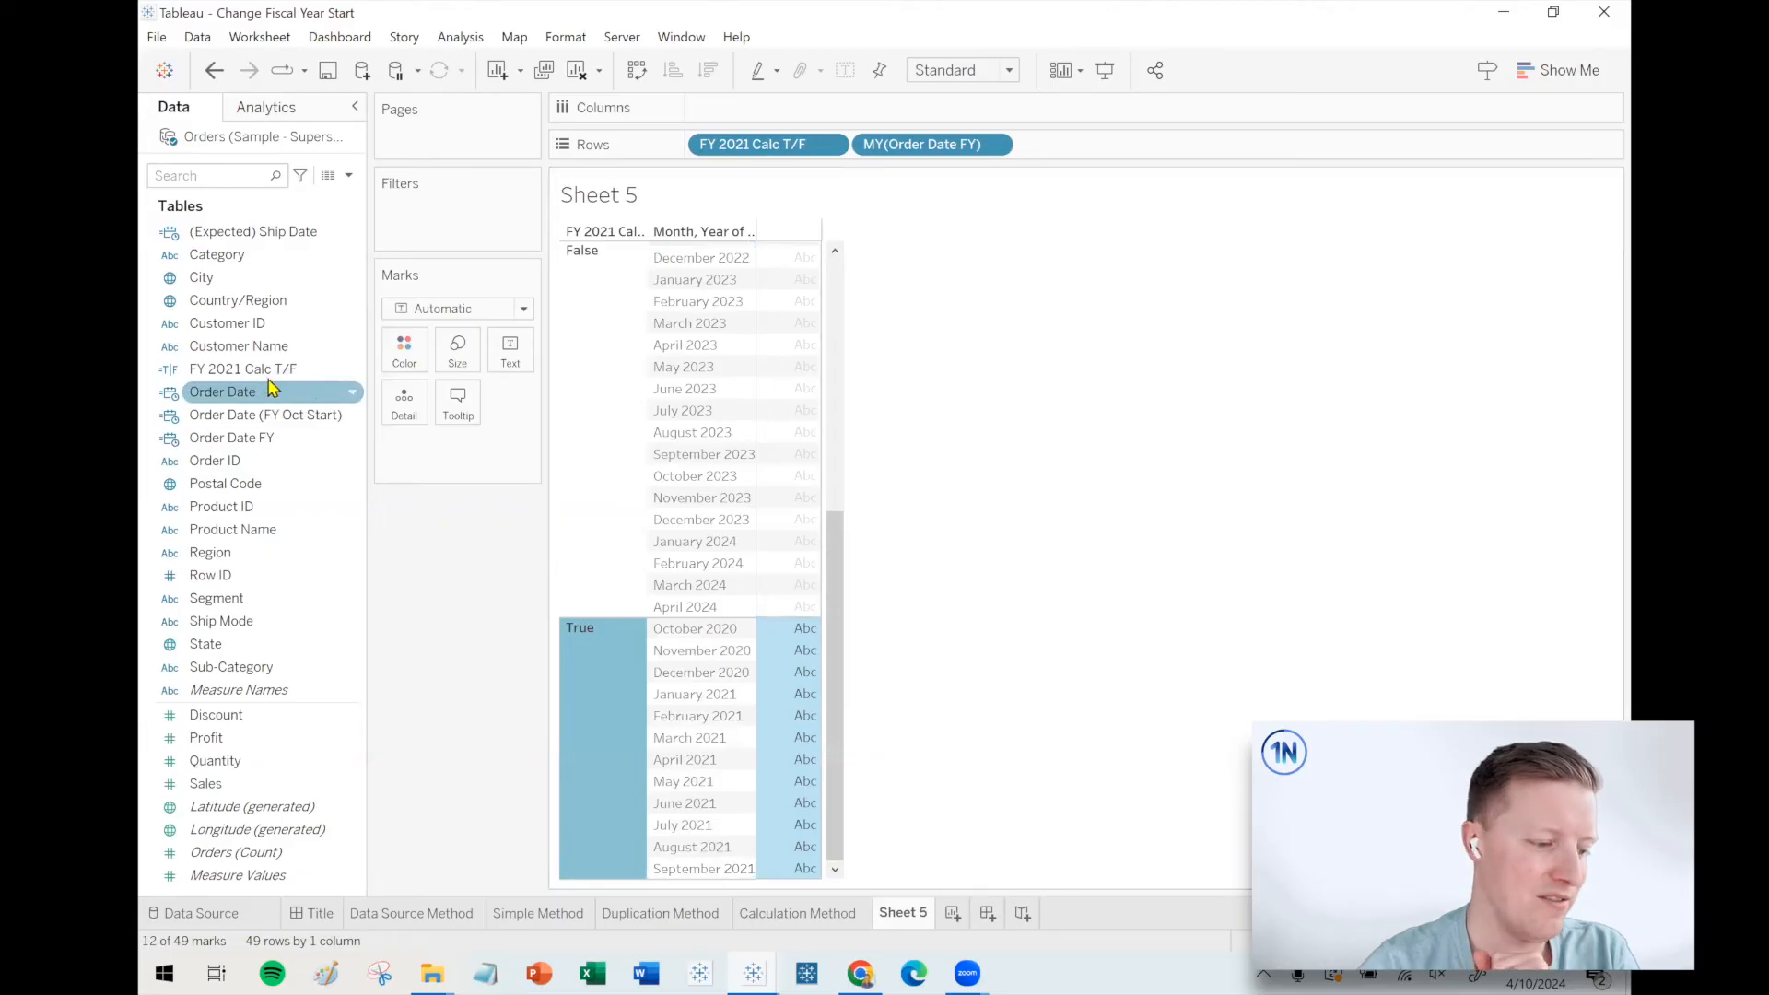
# Step: Review the FY 2021 Calc T/F and Order Date (FY Oct Start) formulas
pyautogui.doubleClick(241, 369)
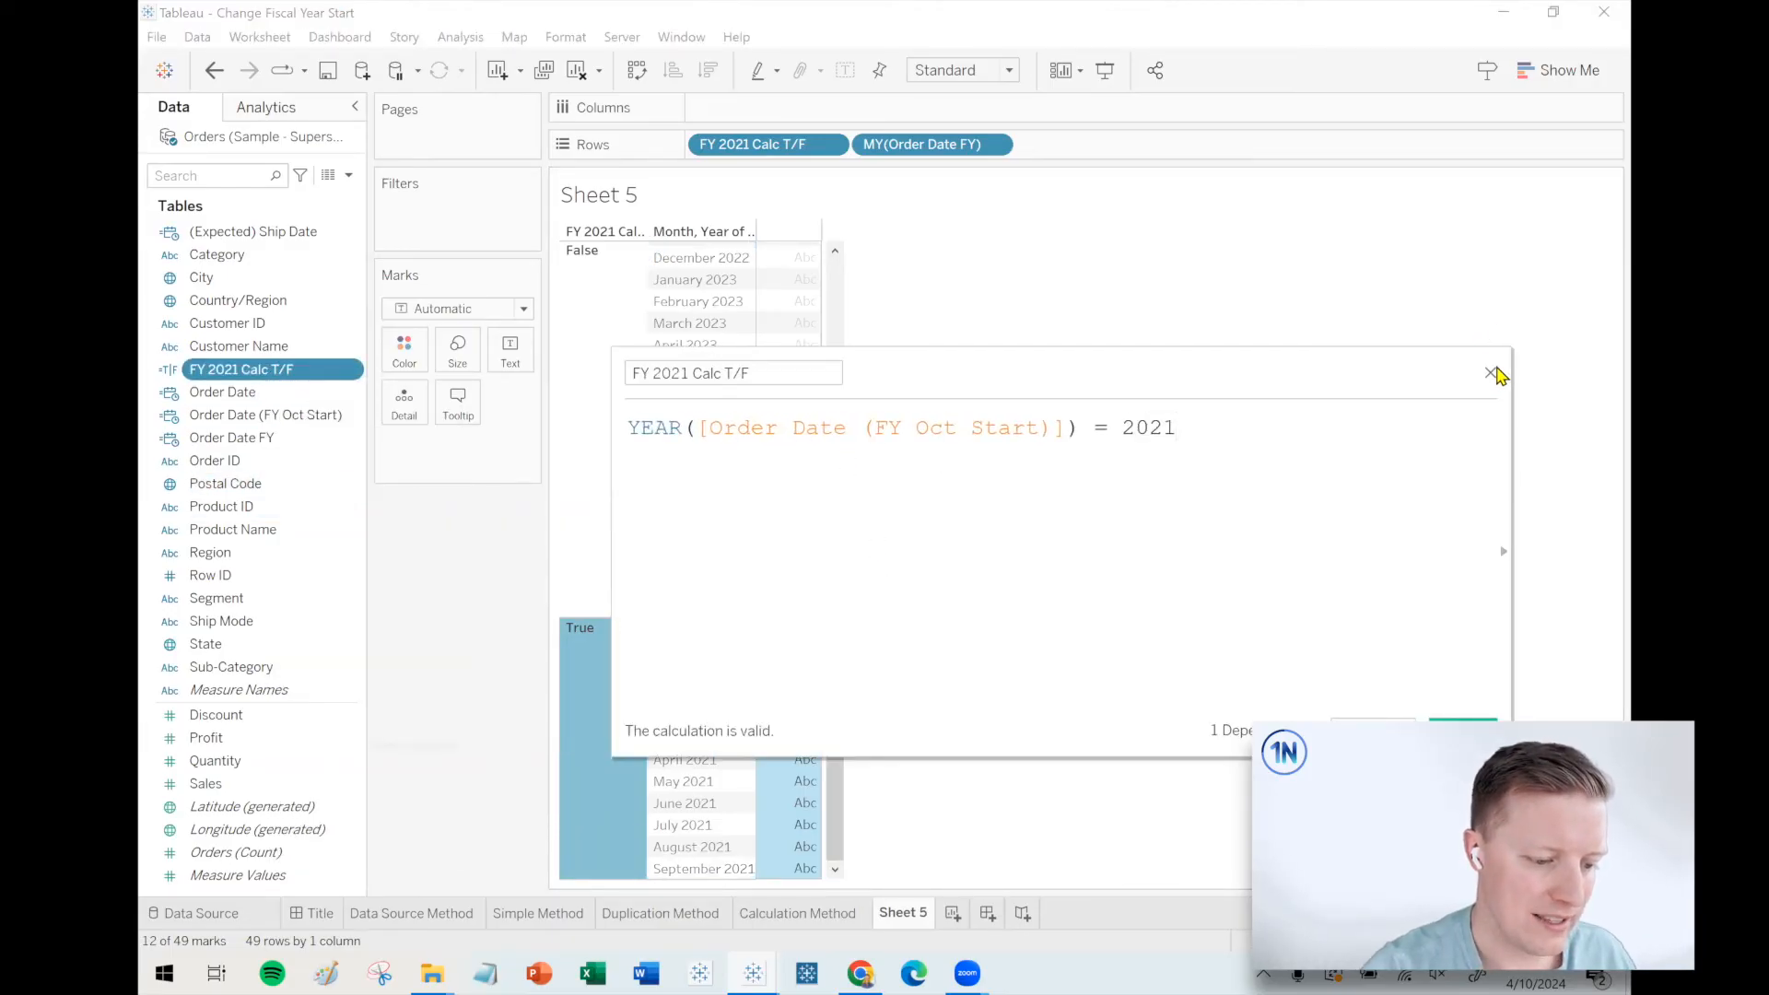
pyautogui.rightClick(242, 415)
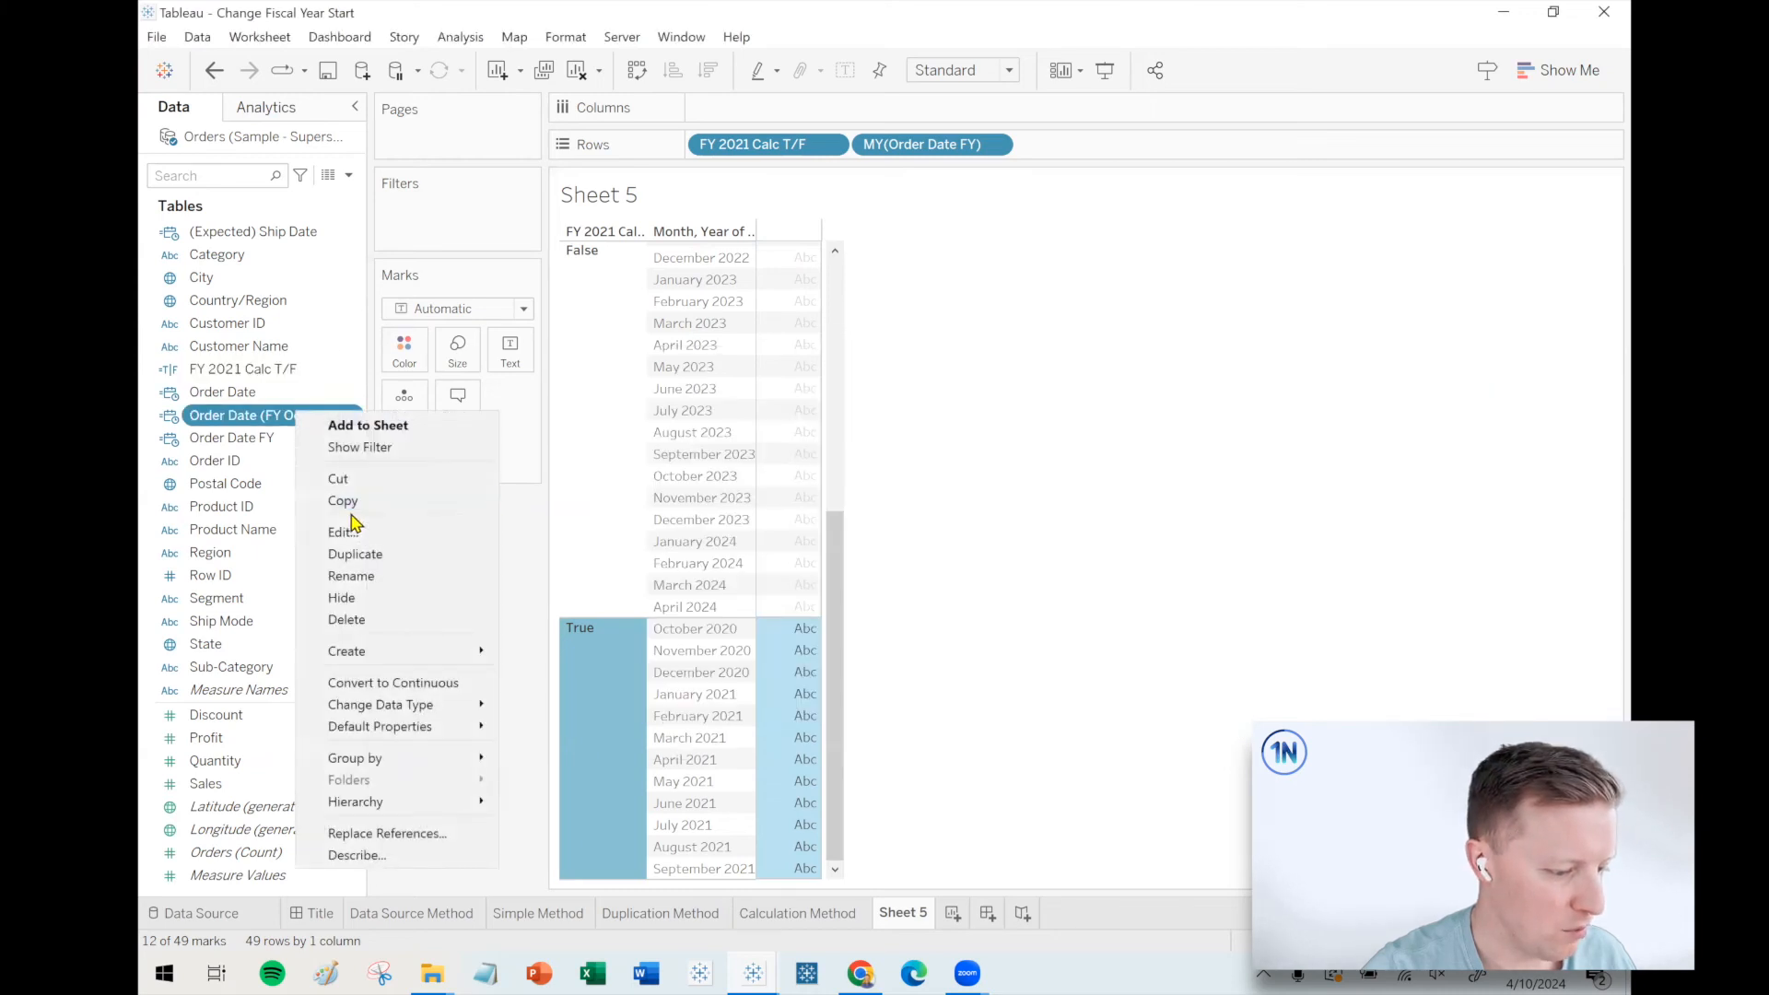
pyautogui.click(340, 531)
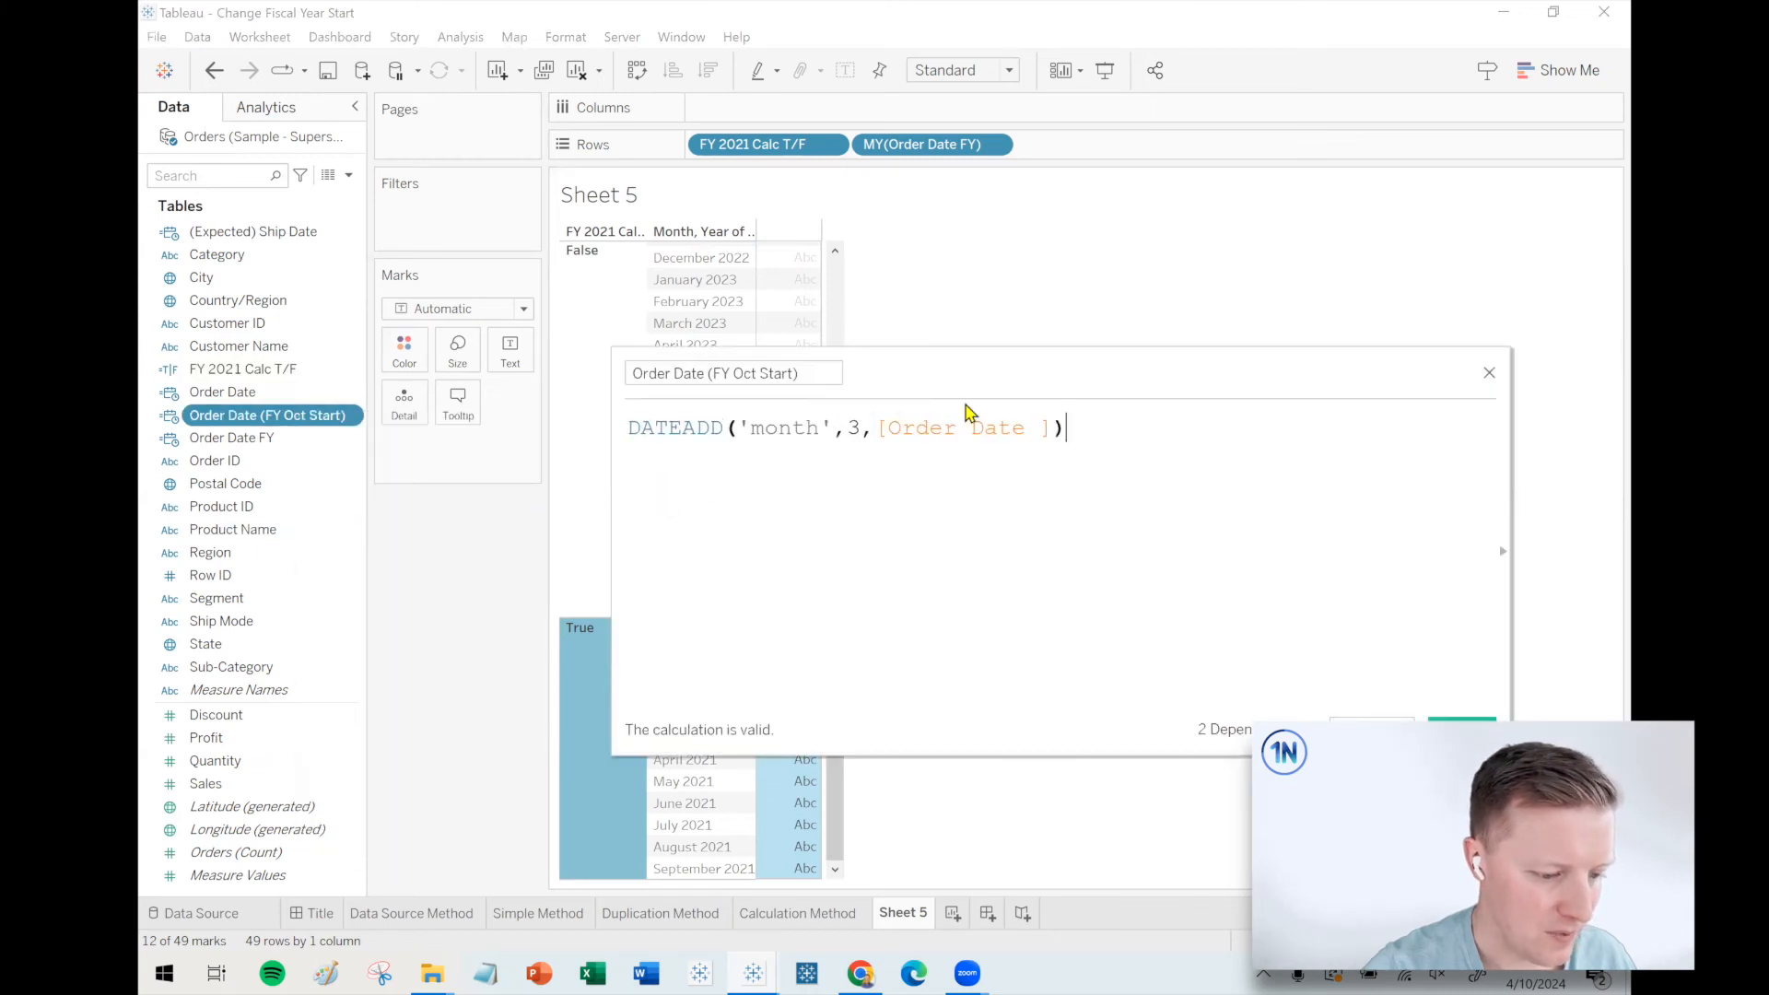